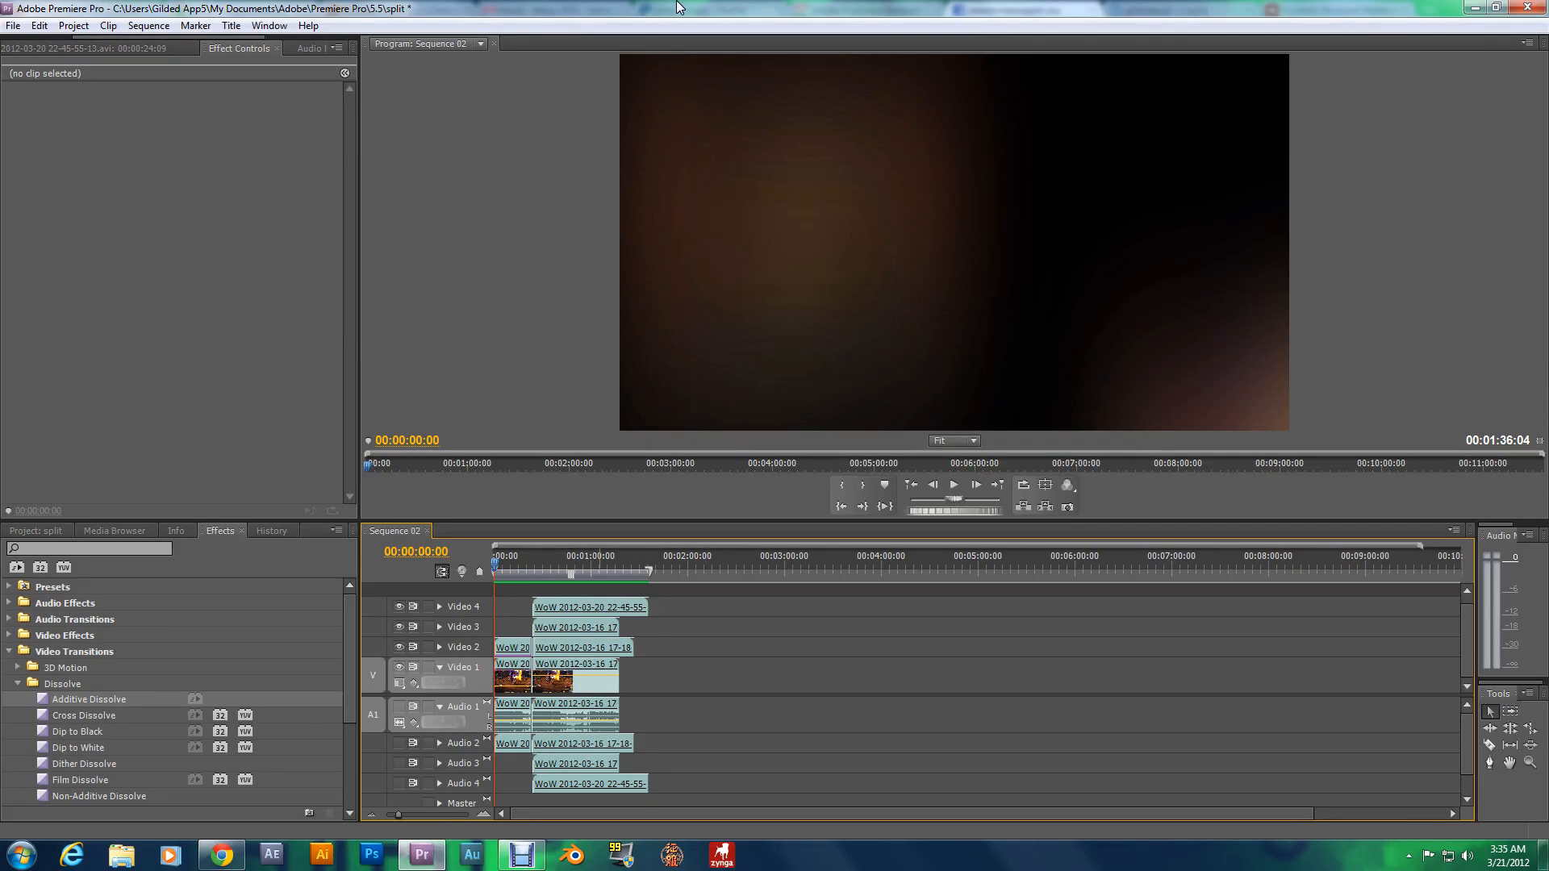
pyautogui.moveTo(558, 8)
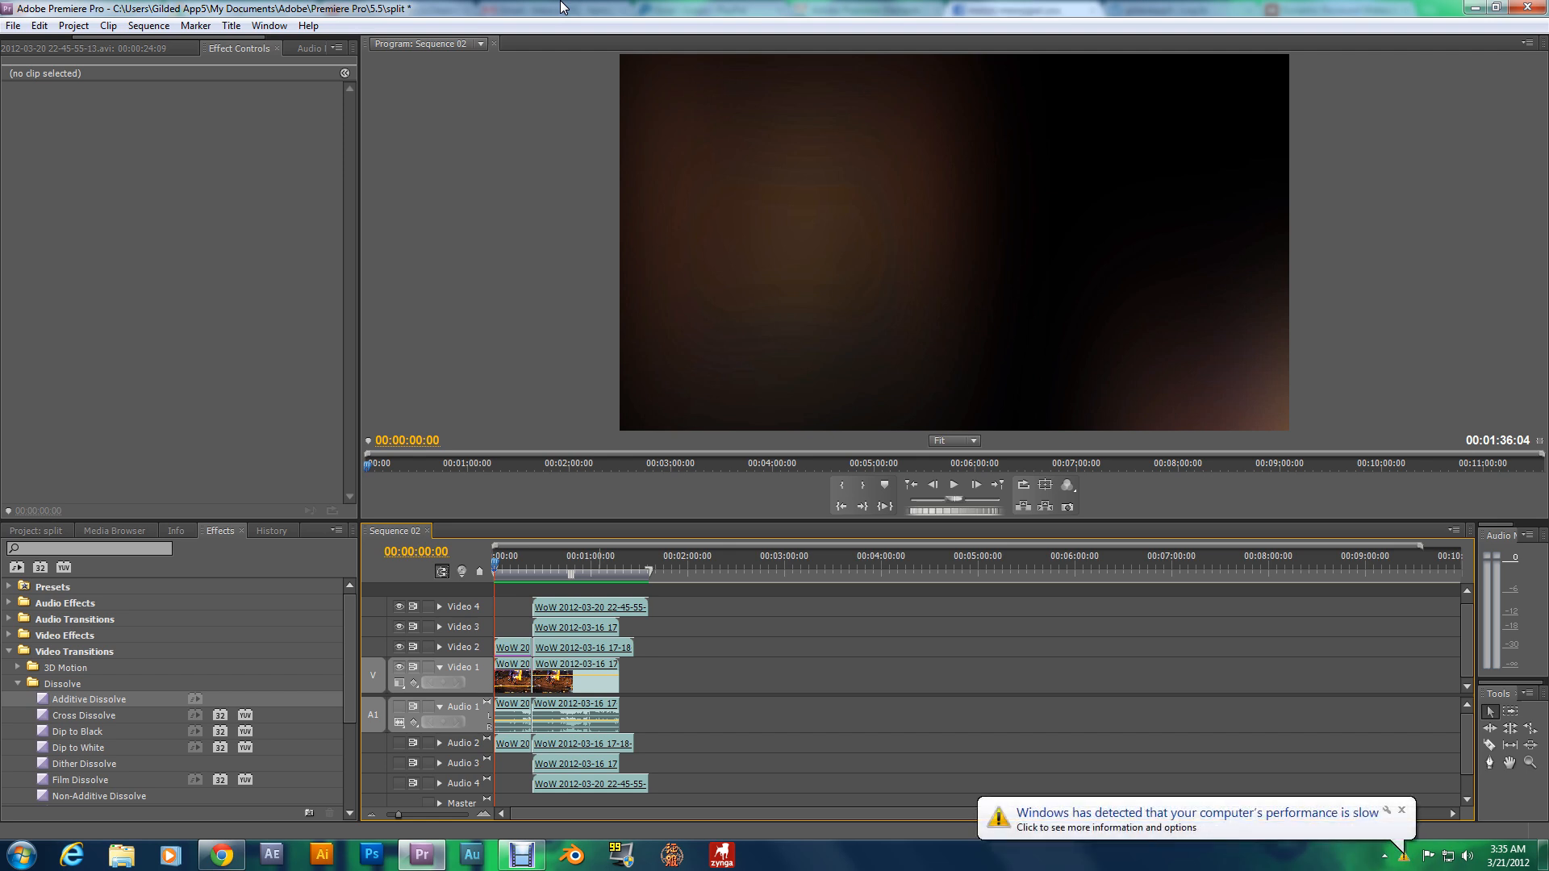
pyautogui.moveTo(761, 189)
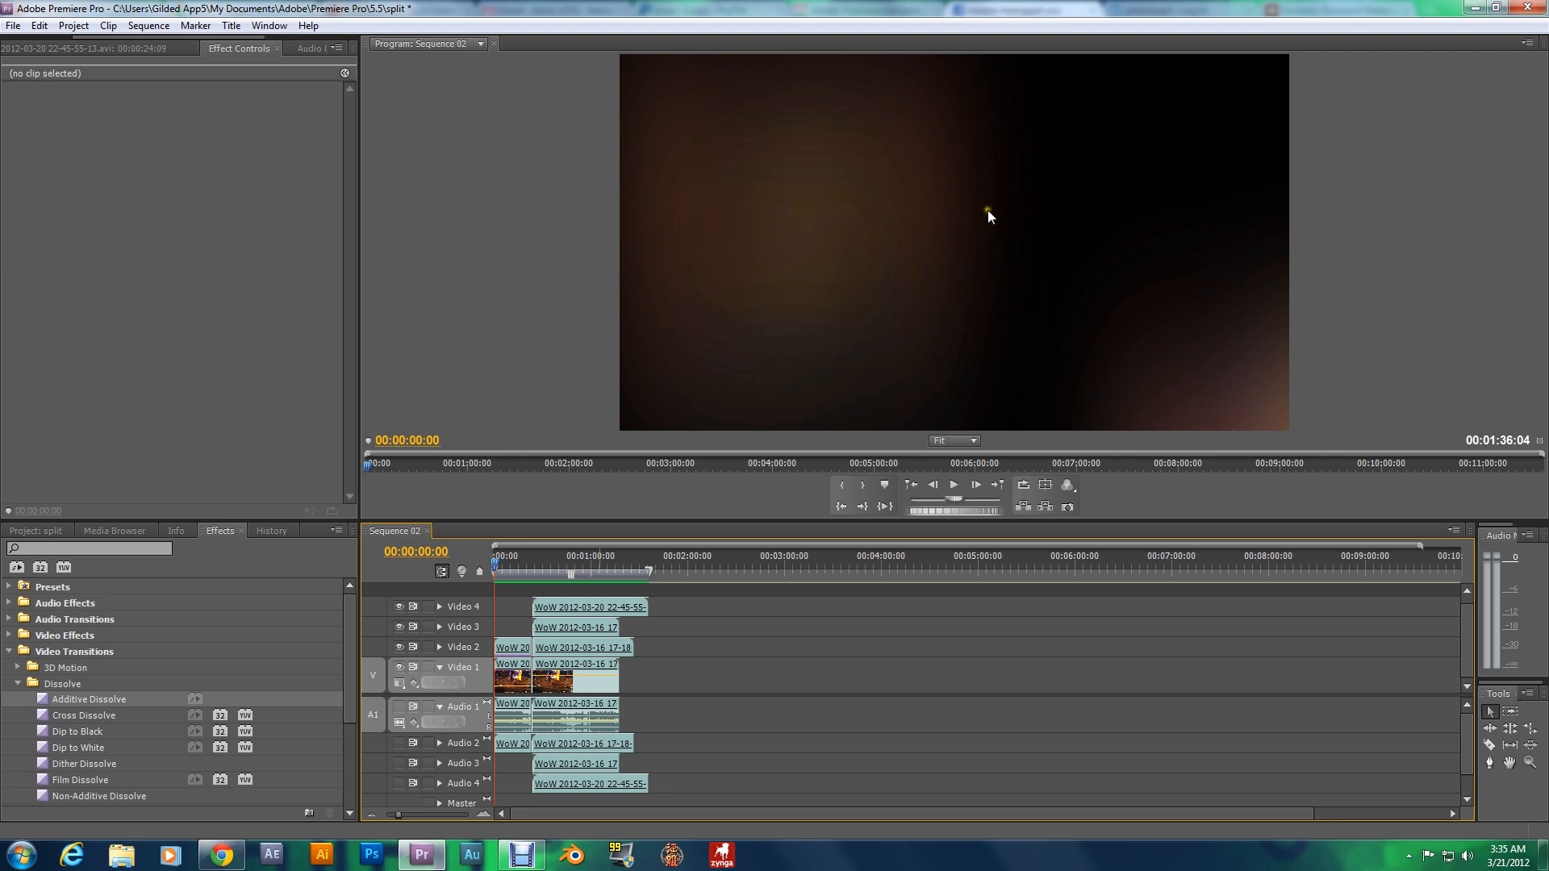
pyautogui.moveTo(859, 422)
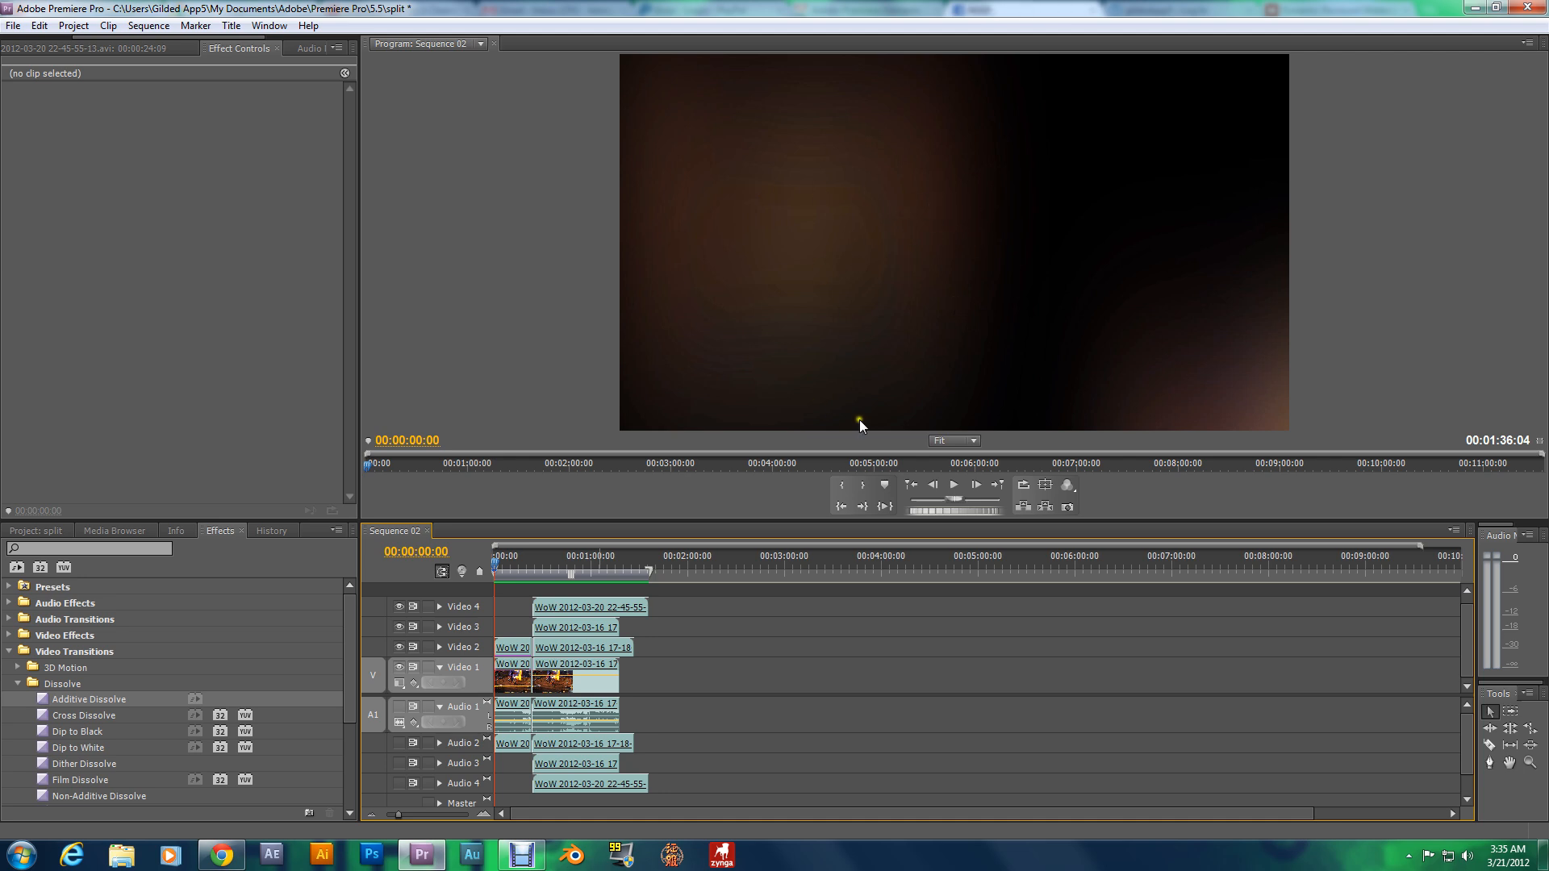
pyautogui.moveTo(657, 271)
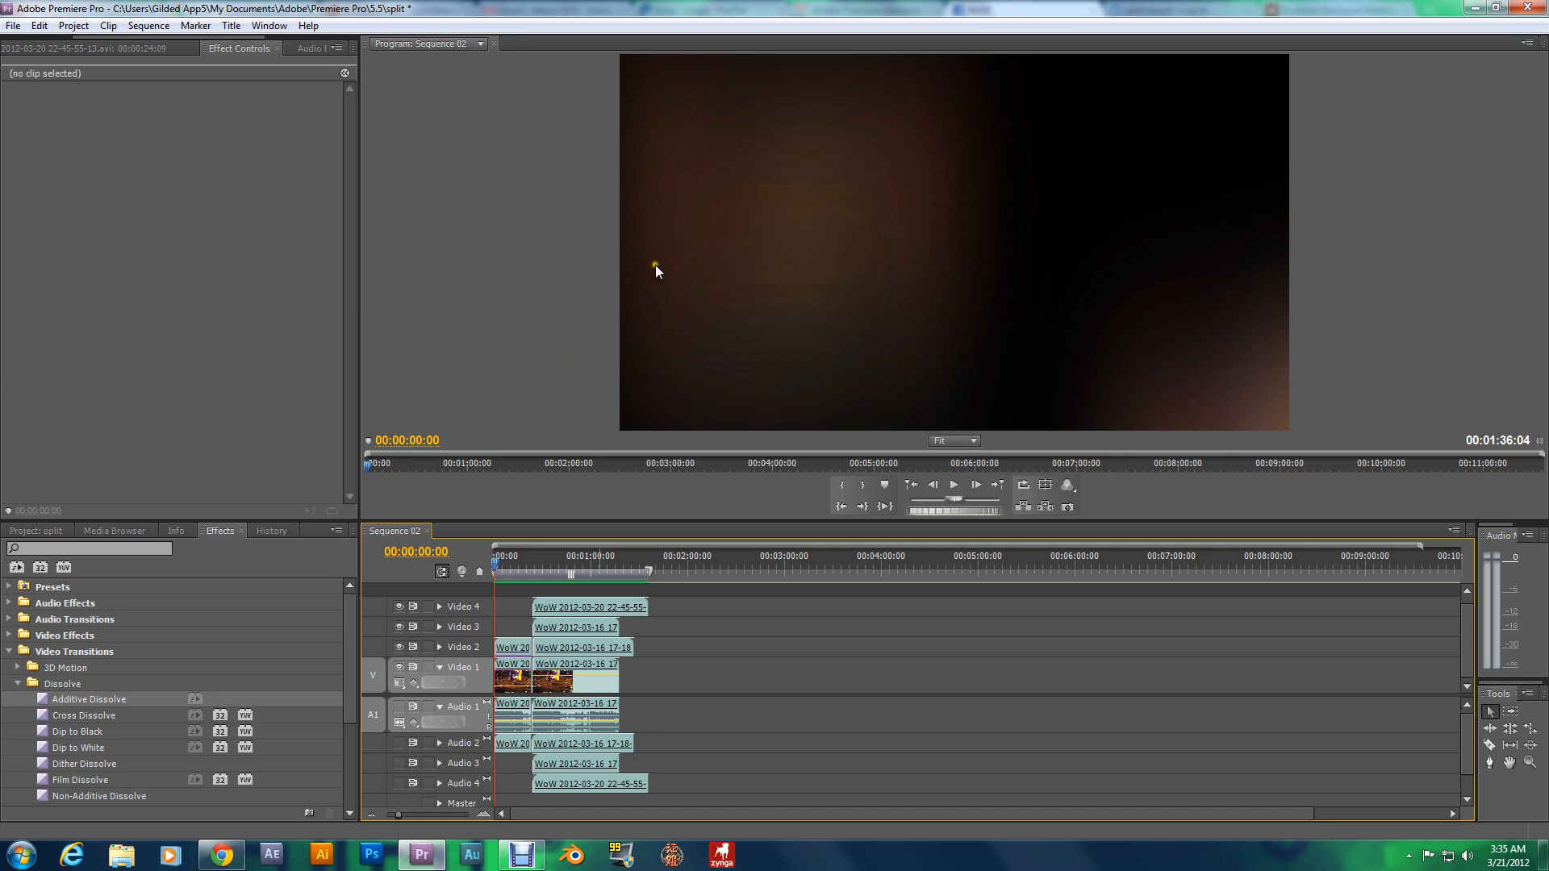
pyautogui.moveTo(587, 287)
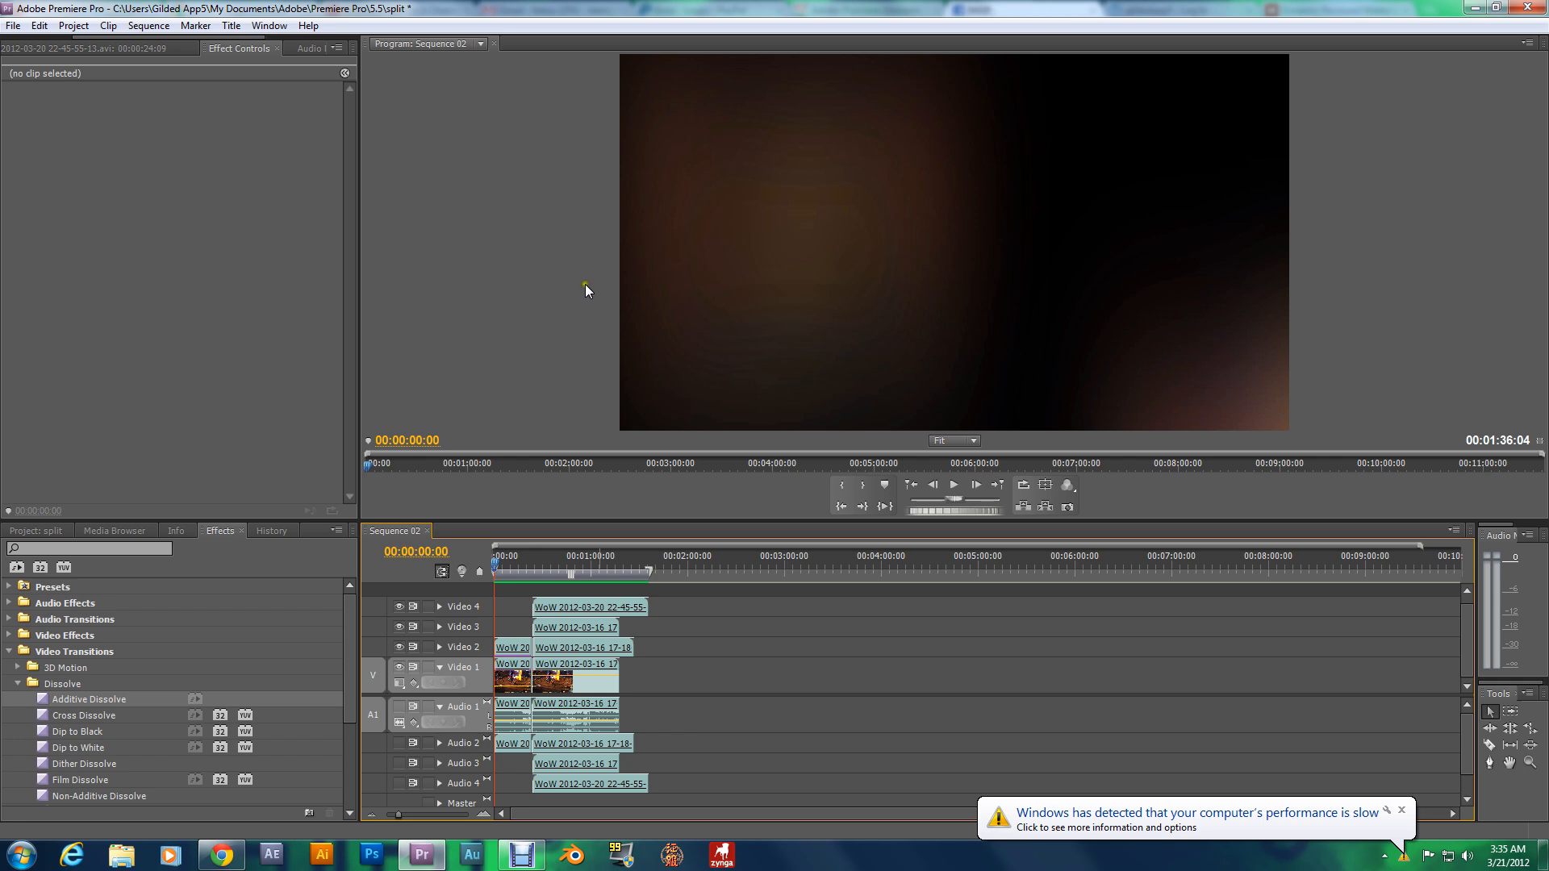
pyautogui.moveTo(585, 295)
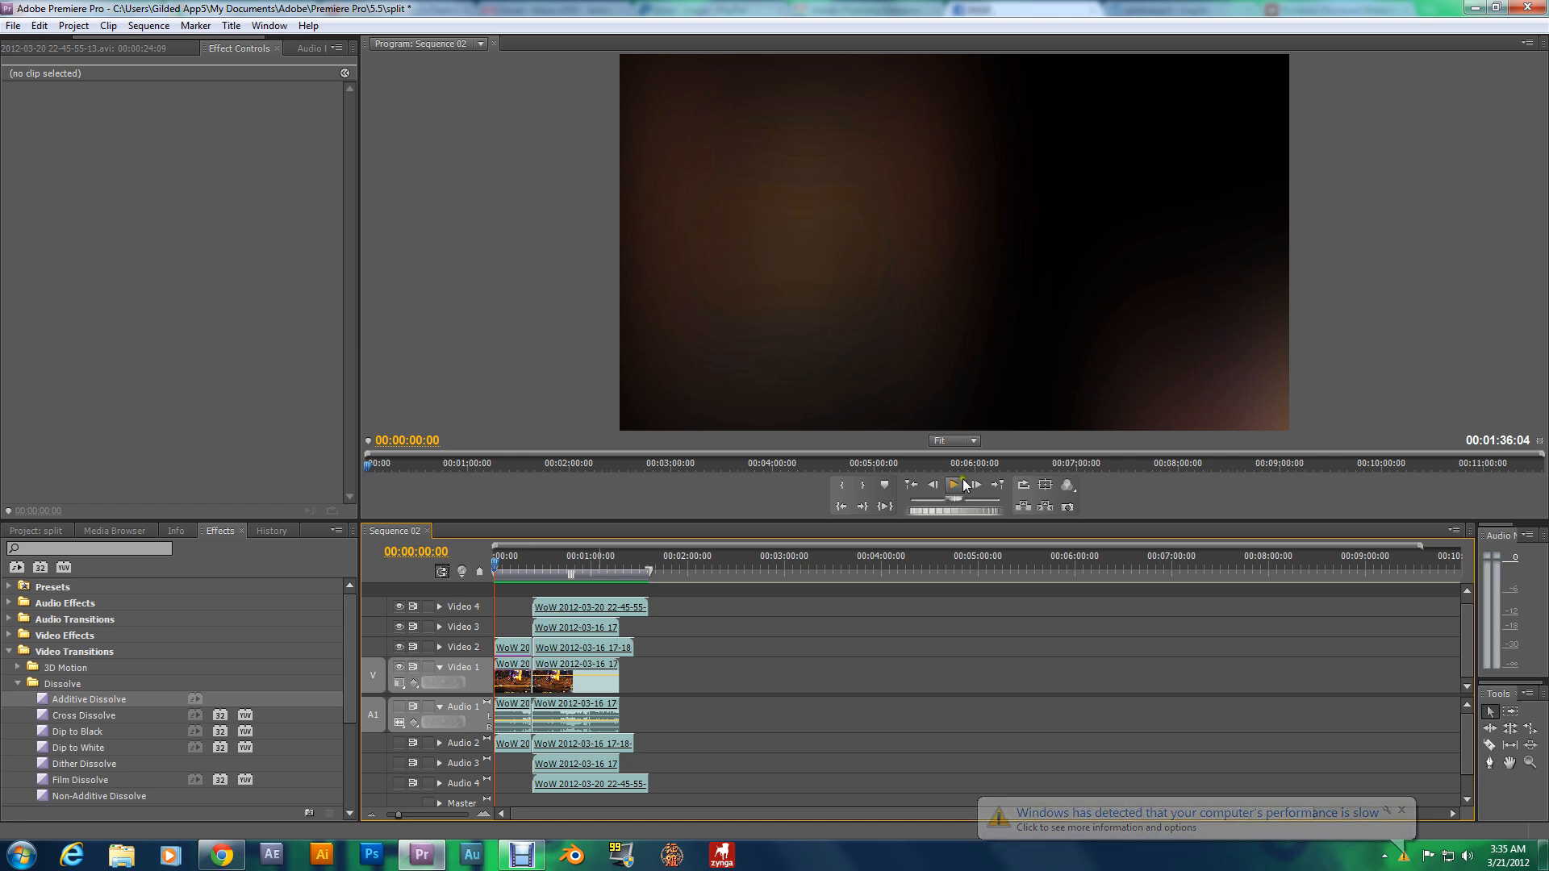
pyautogui.moveTo(956, 484)
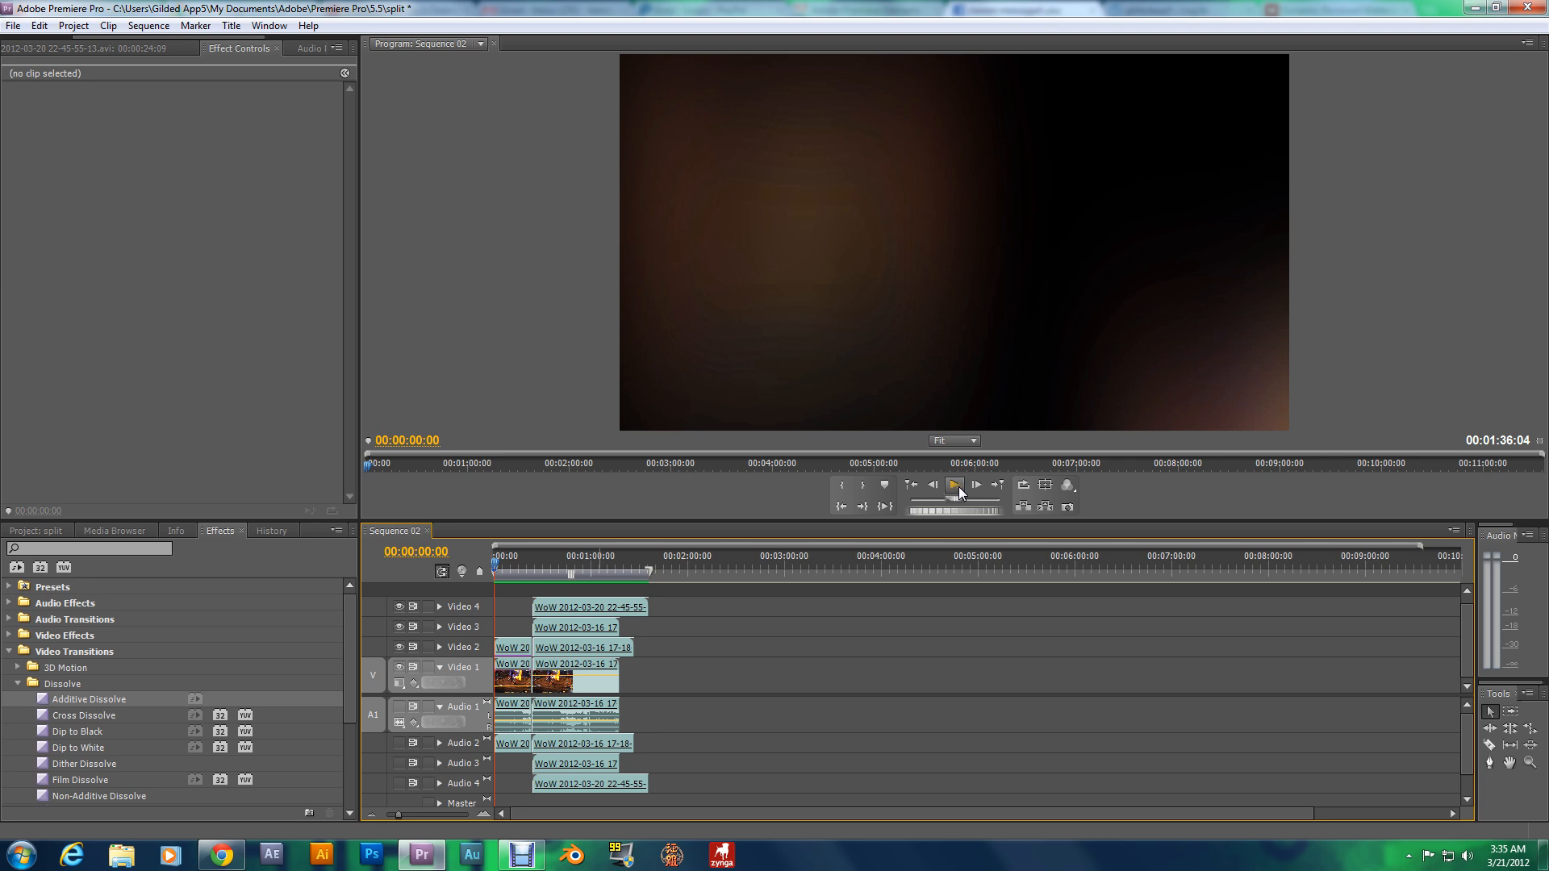
# - Play Sequence 02's four-clip WoW quad split for about 55 seconds, then stop
pyautogui.click(953, 485)
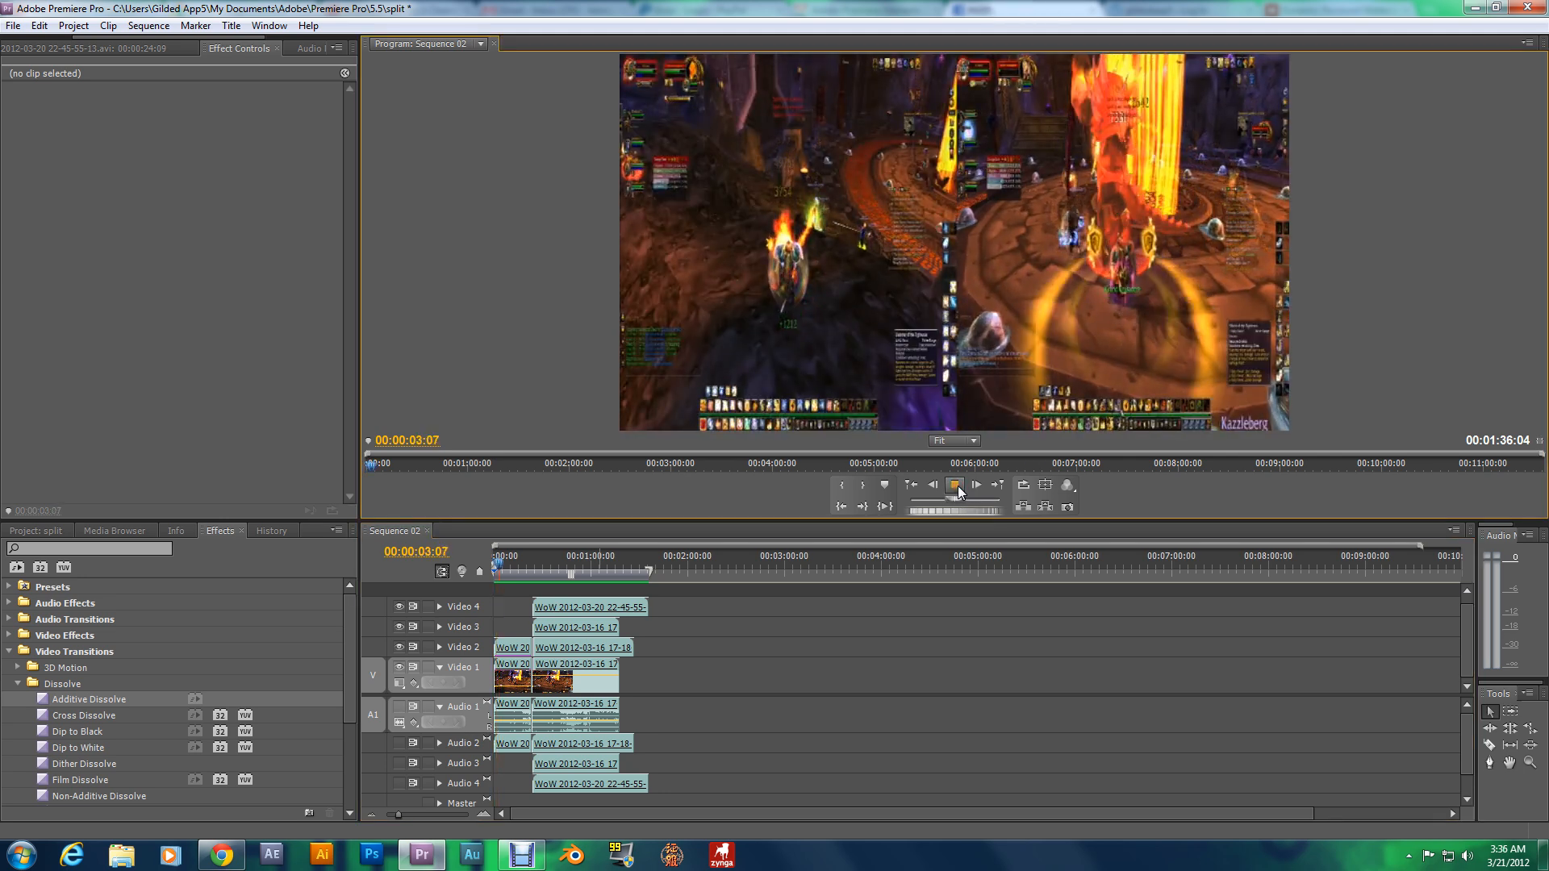
pyautogui.click(954, 485)
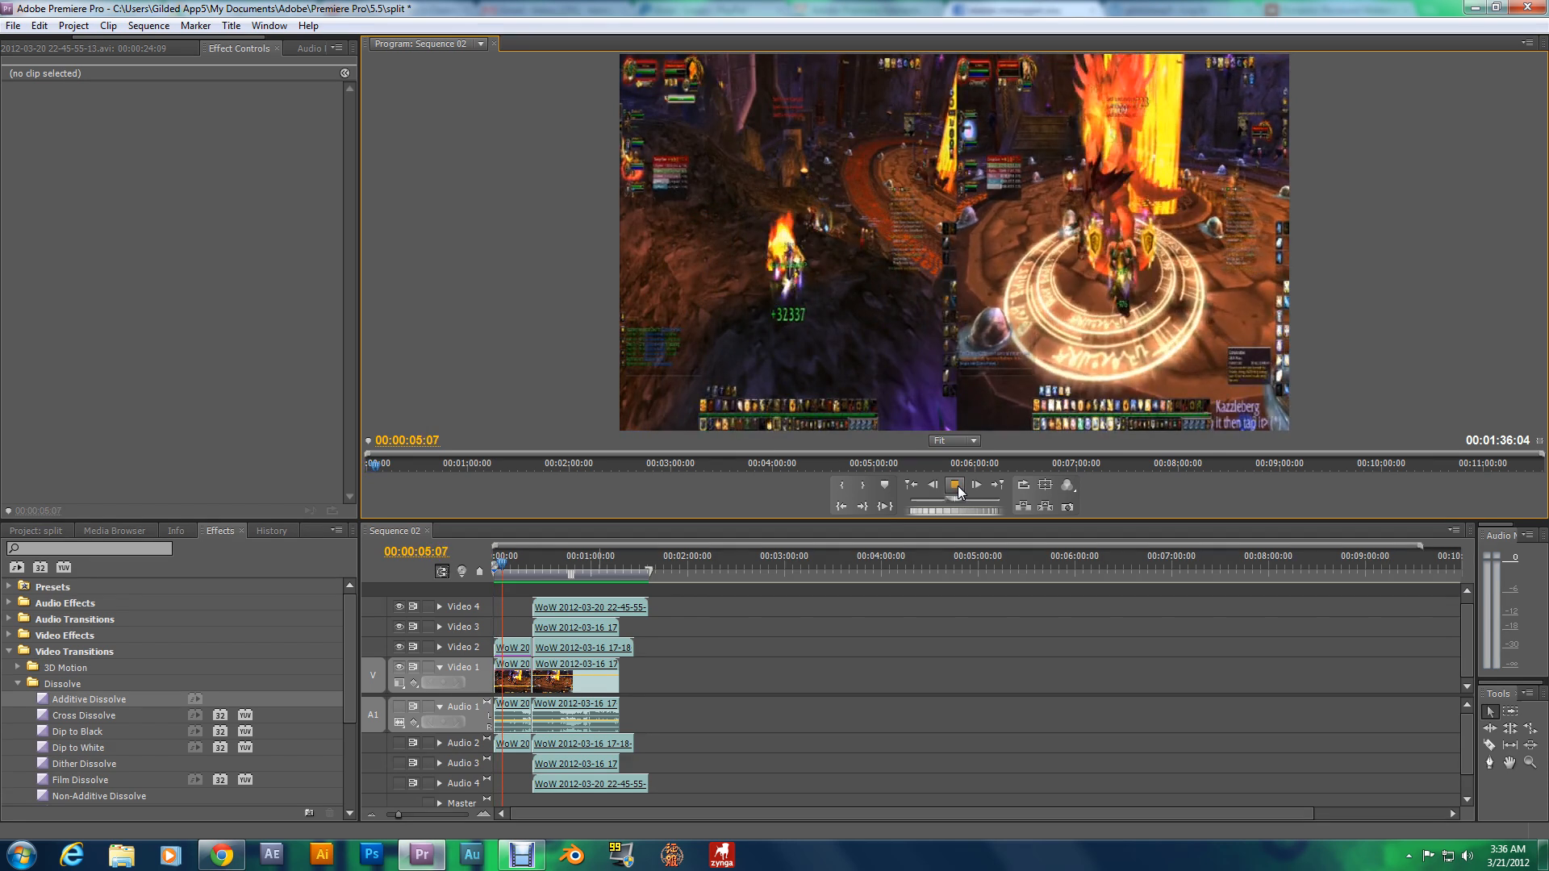
pyautogui.click(975, 485)
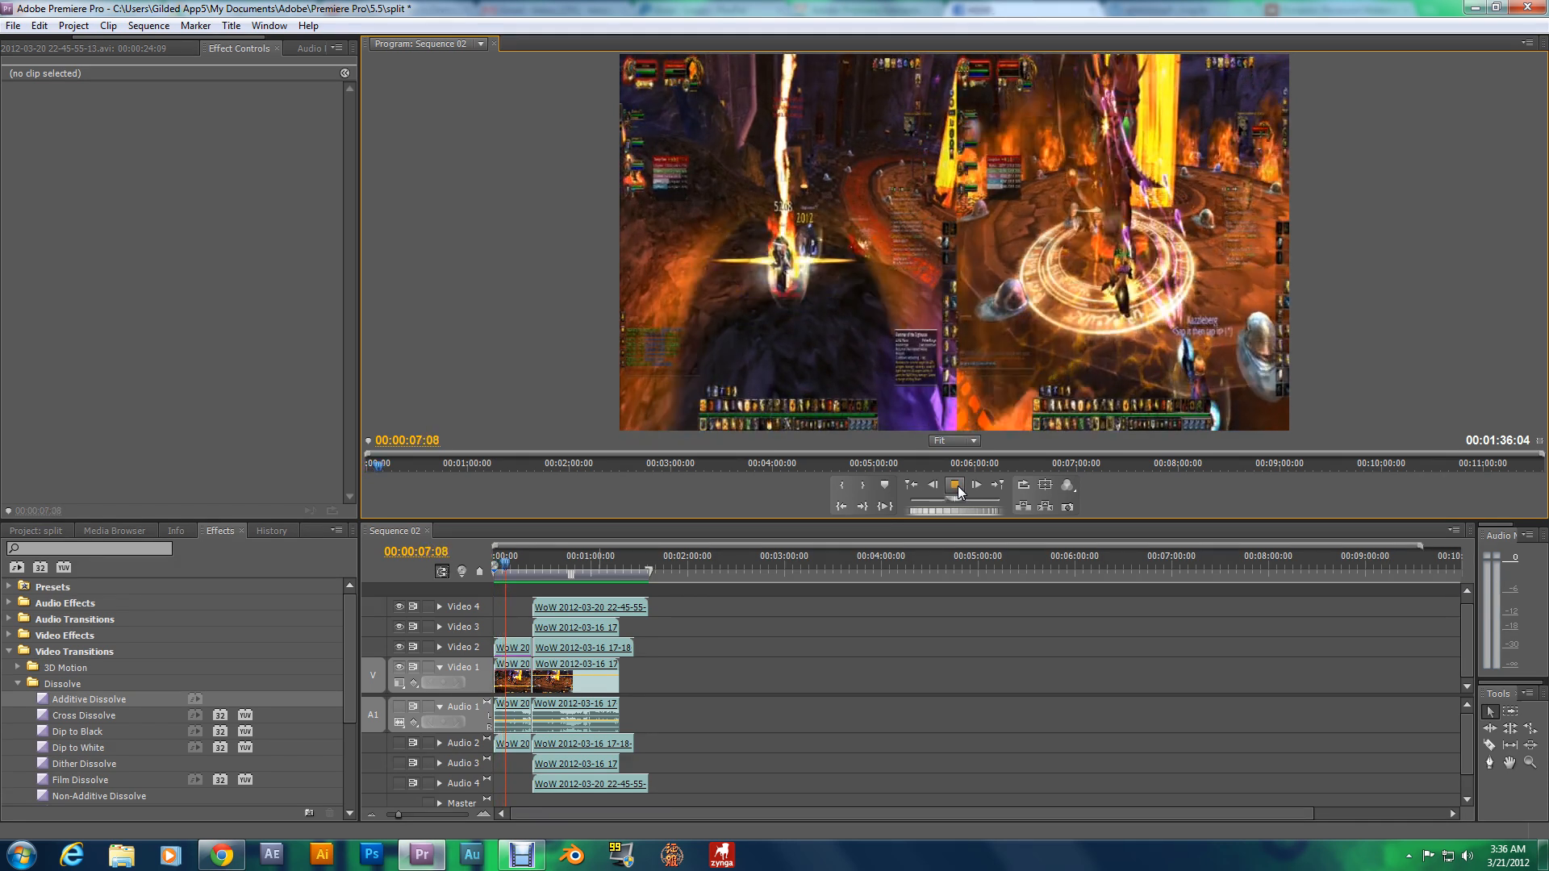
pyautogui.click(954, 485)
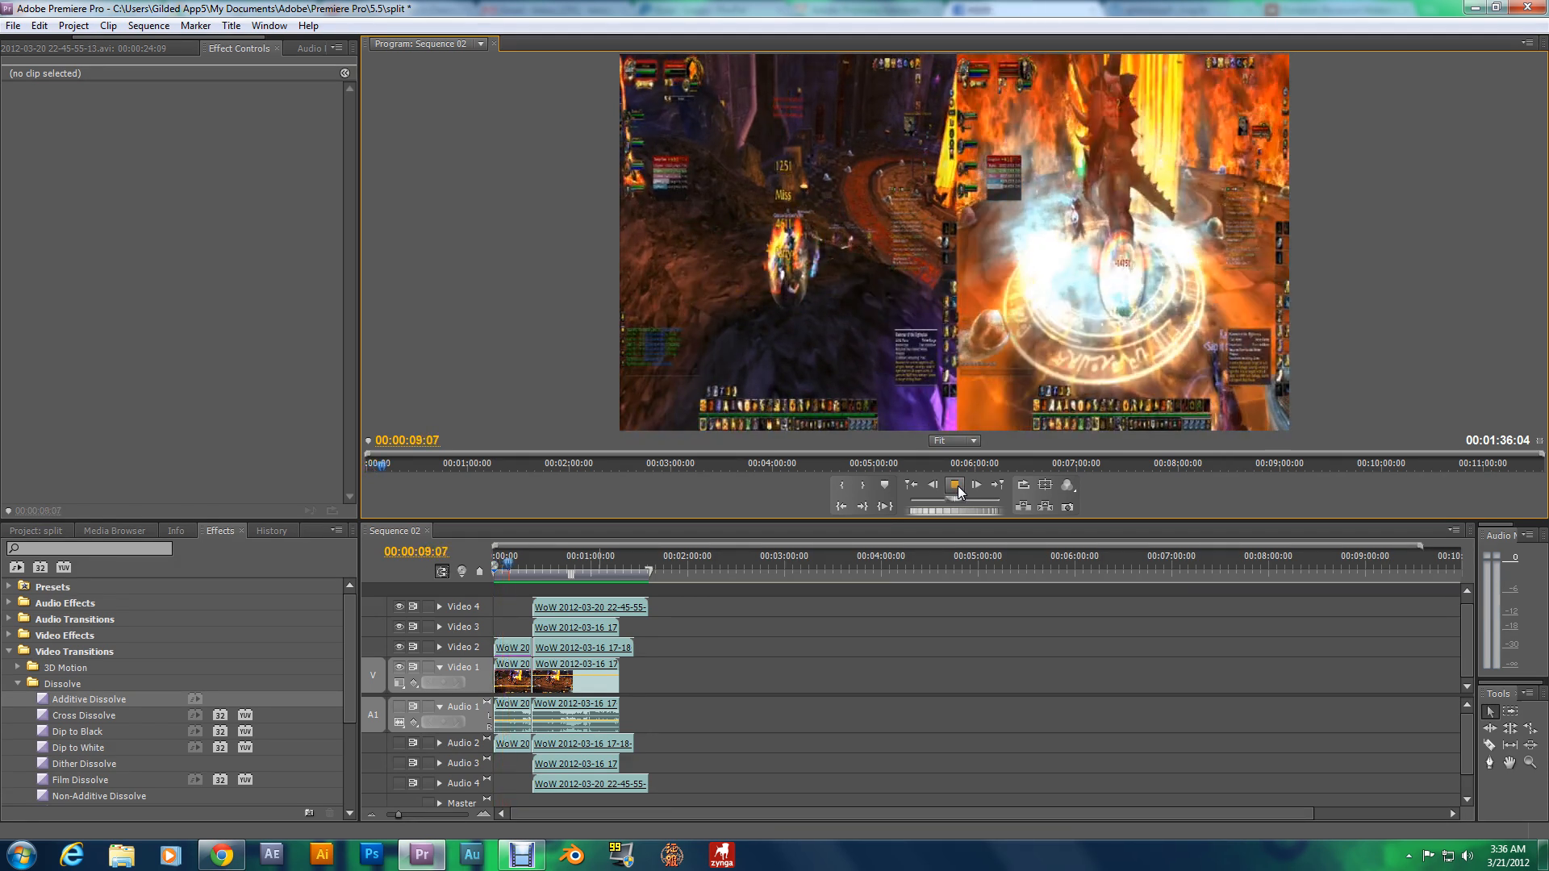
pyautogui.click(974, 485)
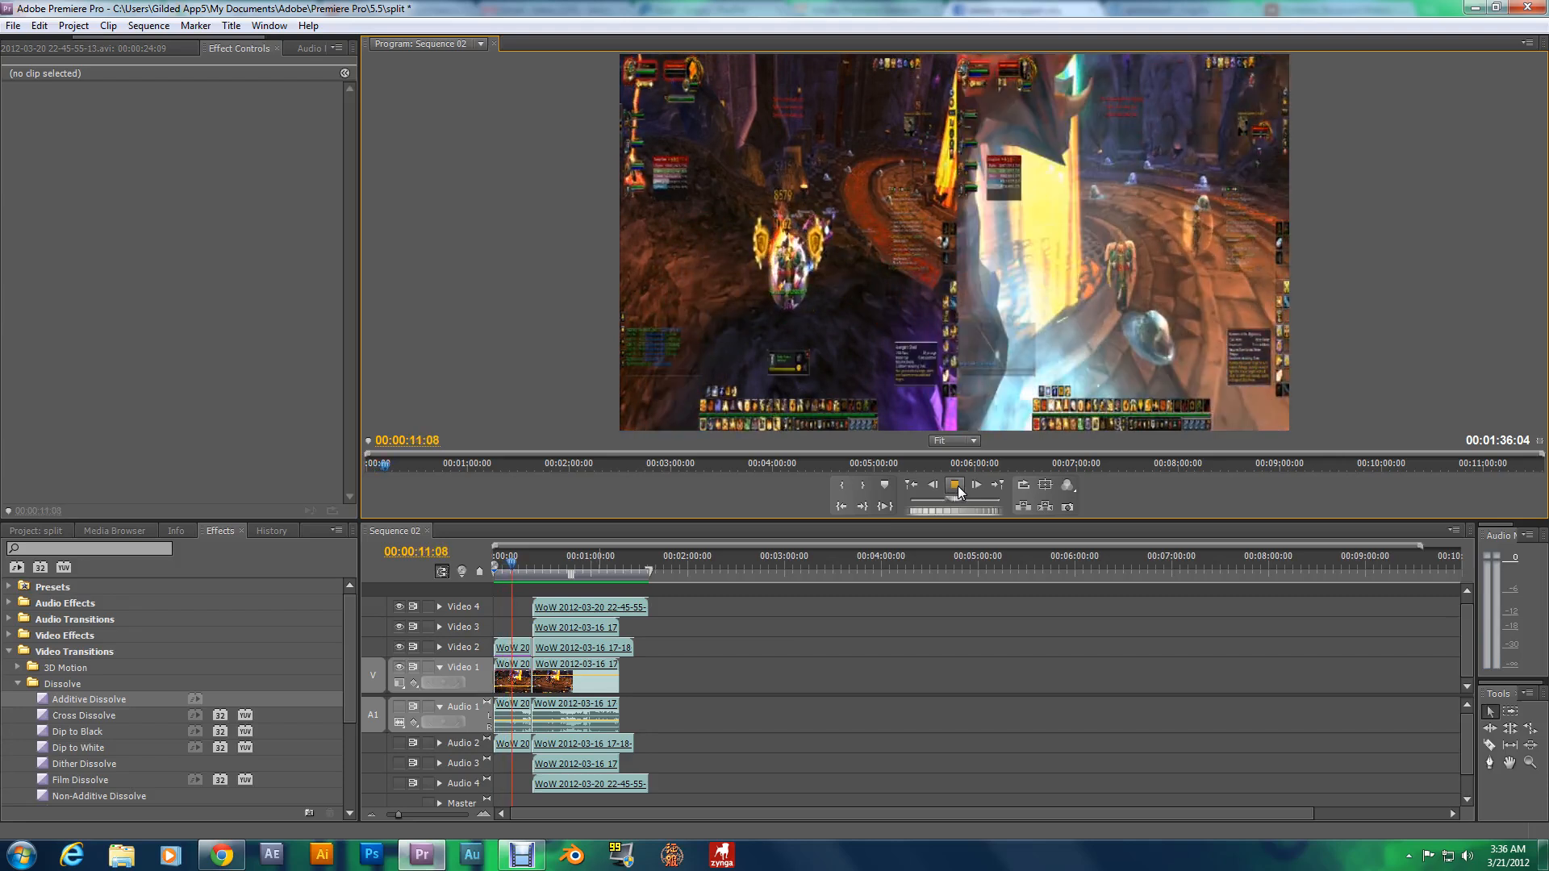
pyautogui.click(975, 484)
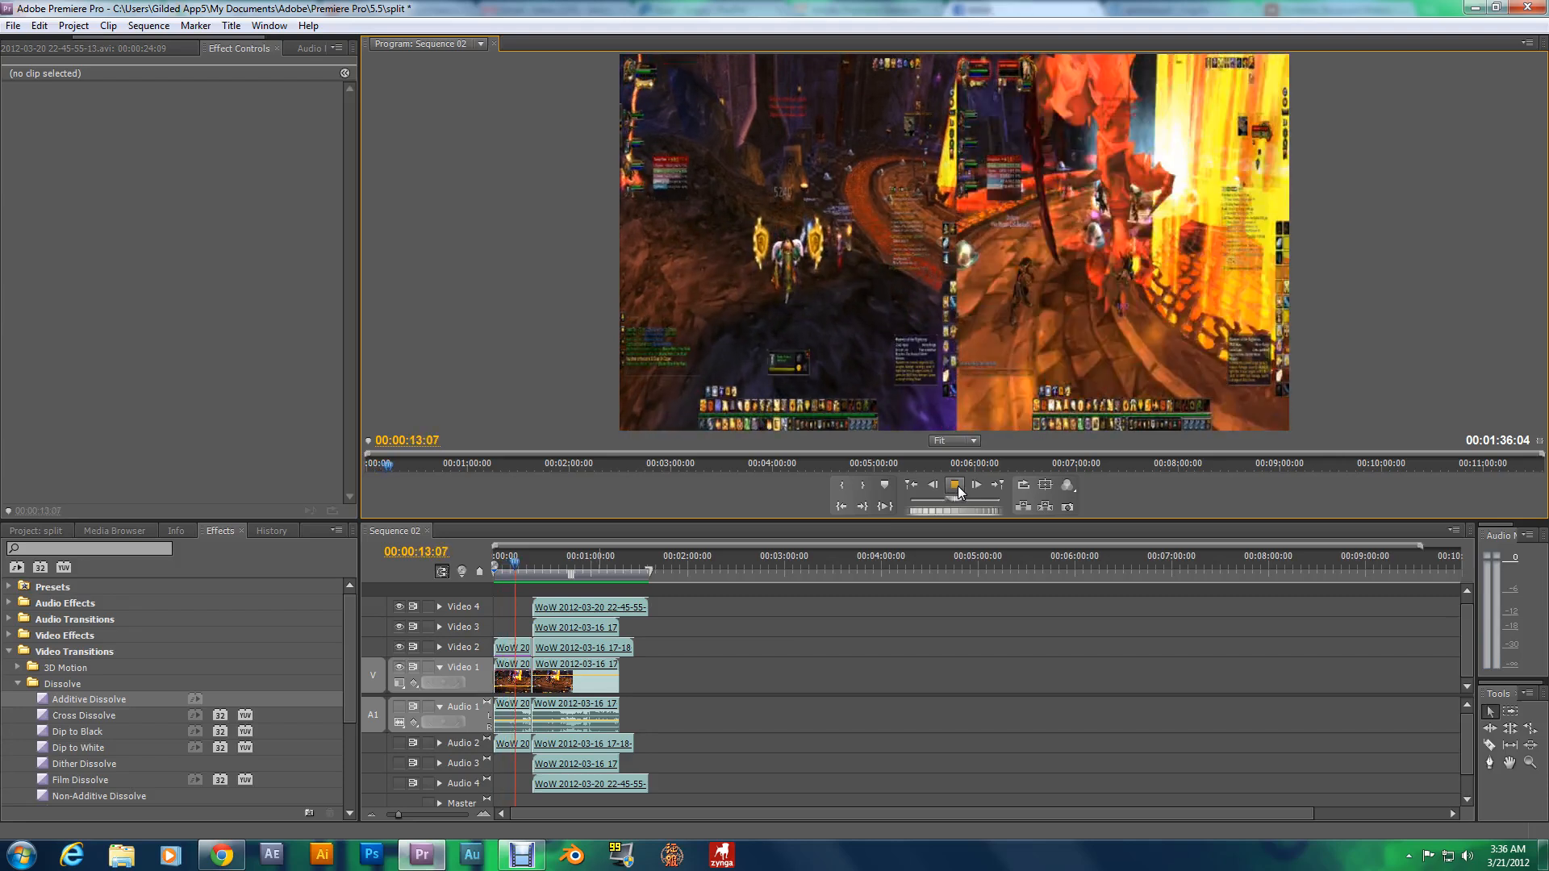
pyautogui.click(976, 484)
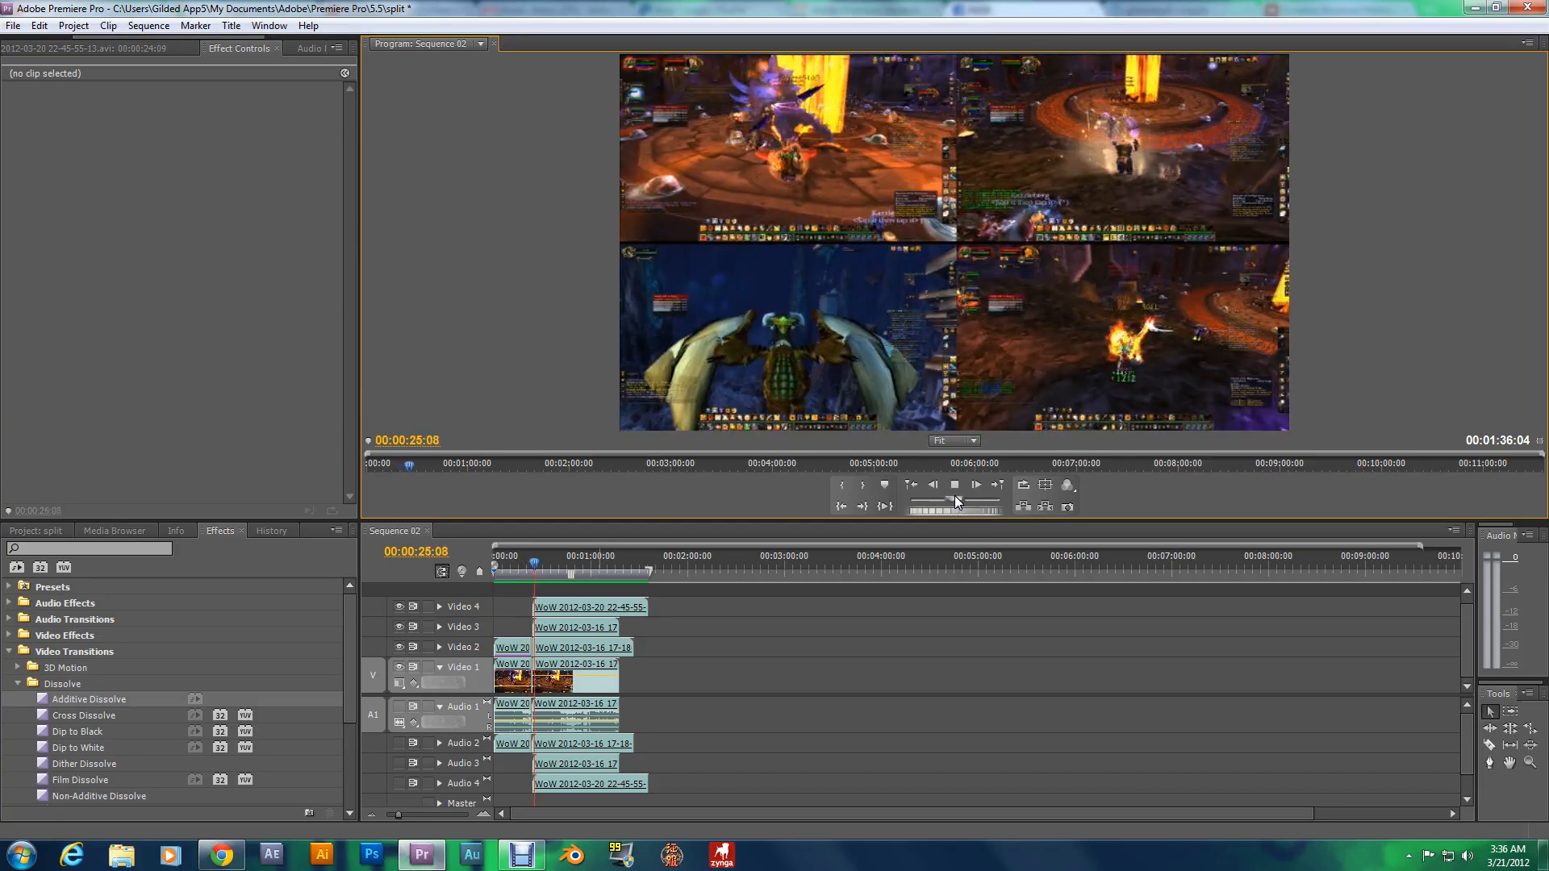
pyautogui.click(974, 484)
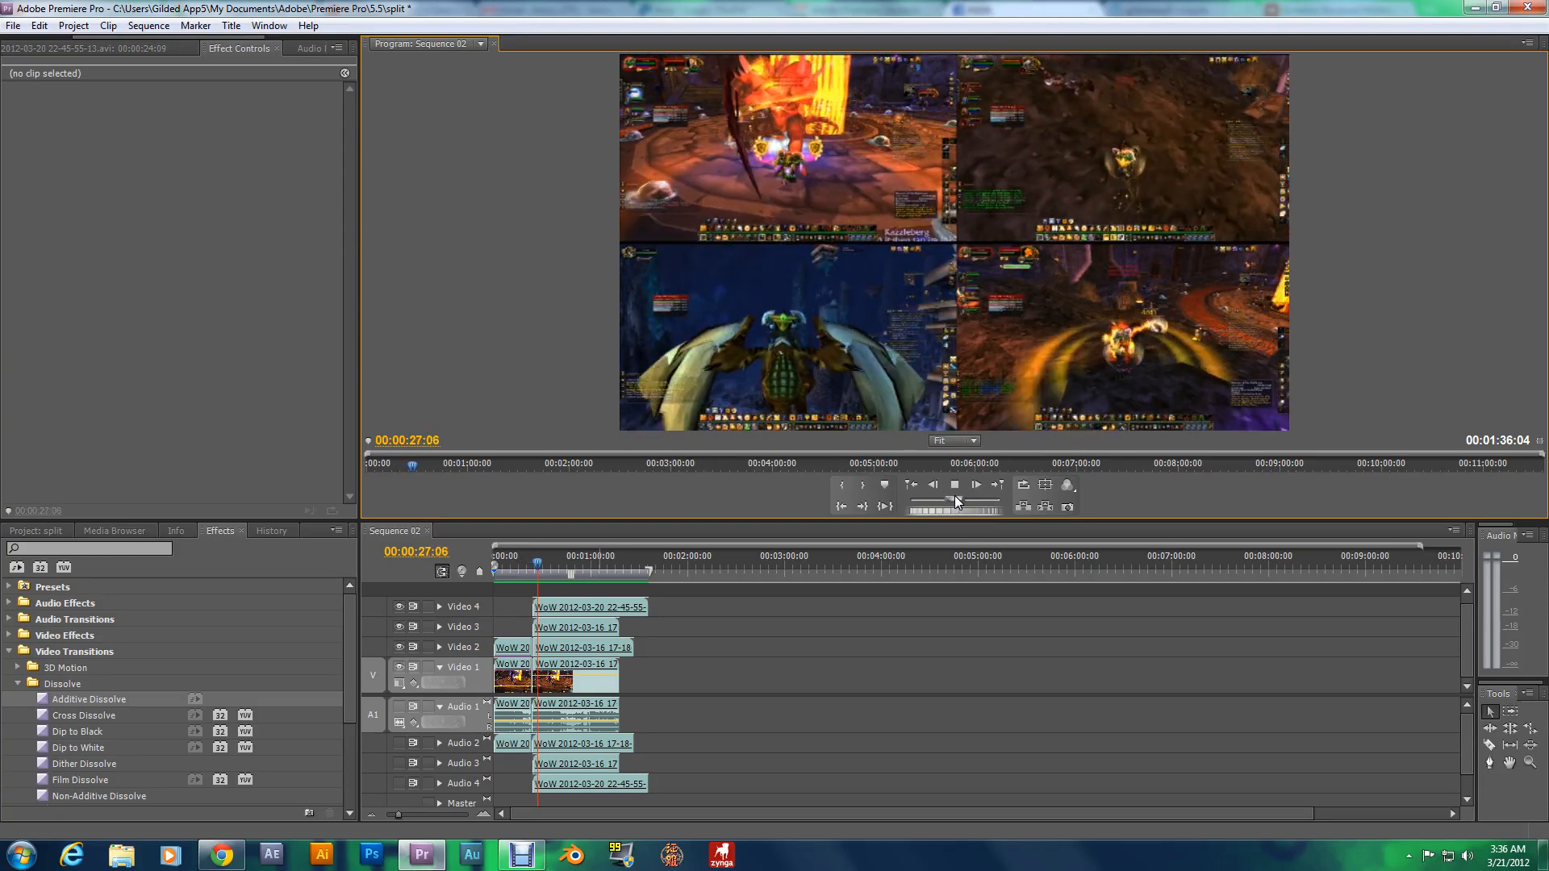
pyautogui.click(953, 484)
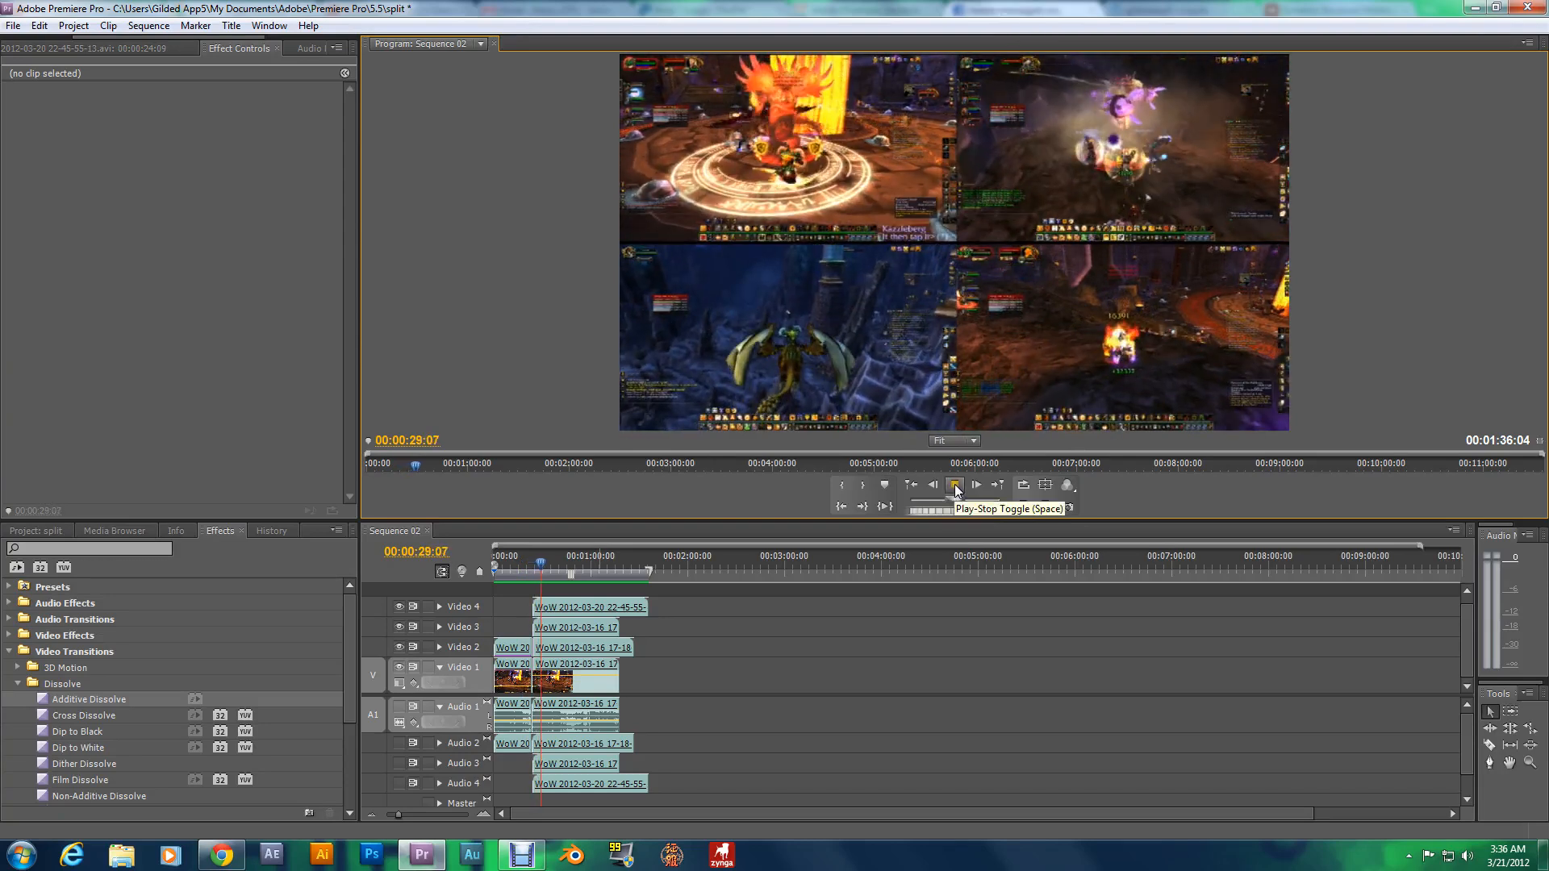
pyautogui.click(954, 485)
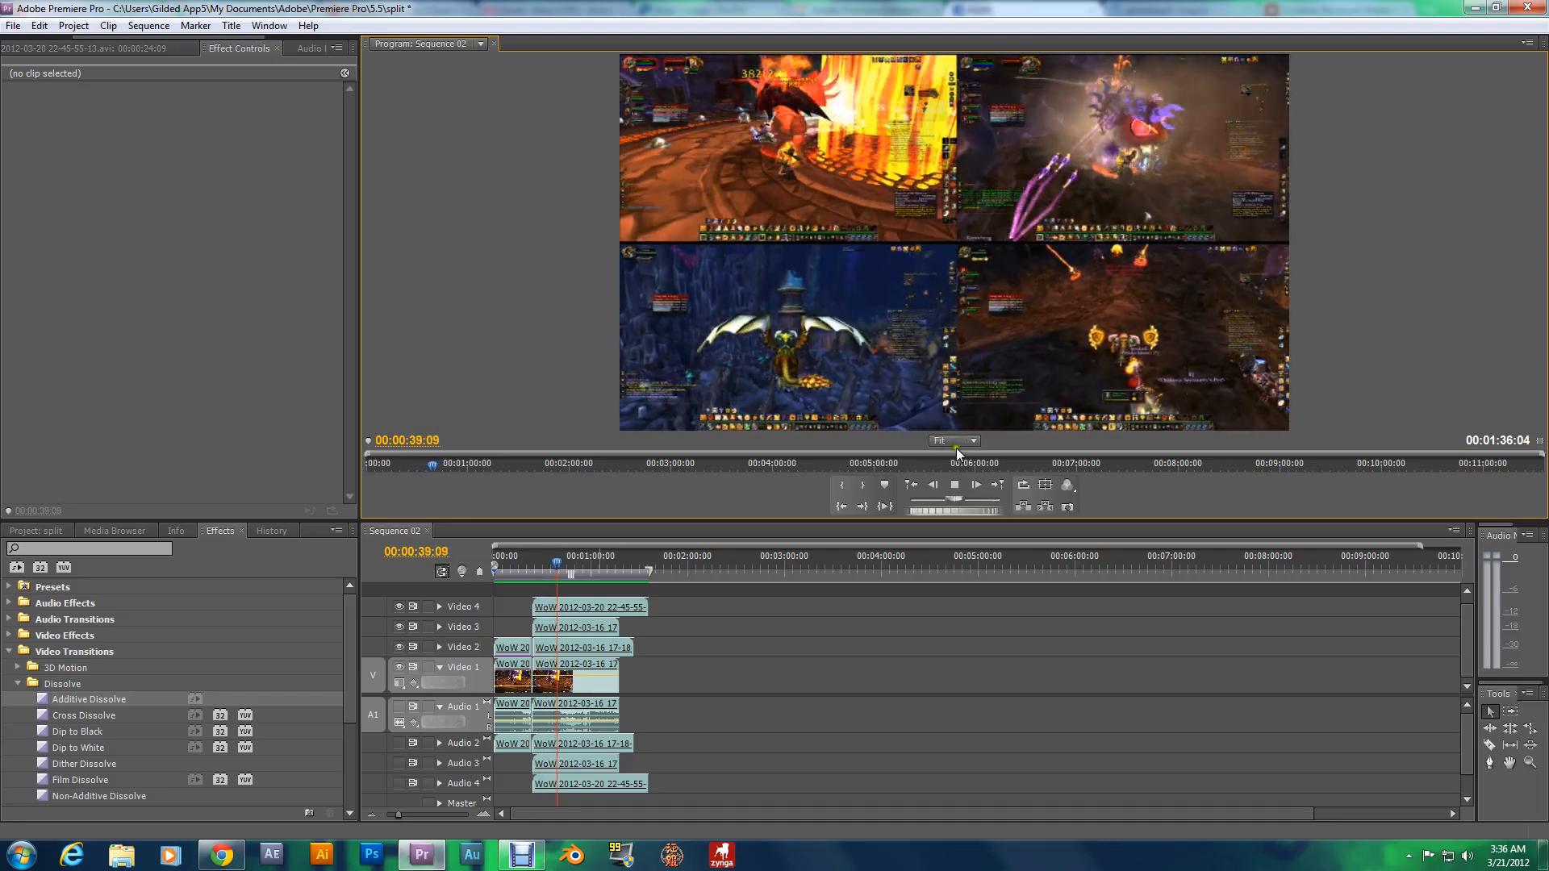
pyautogui.click(954, 484)
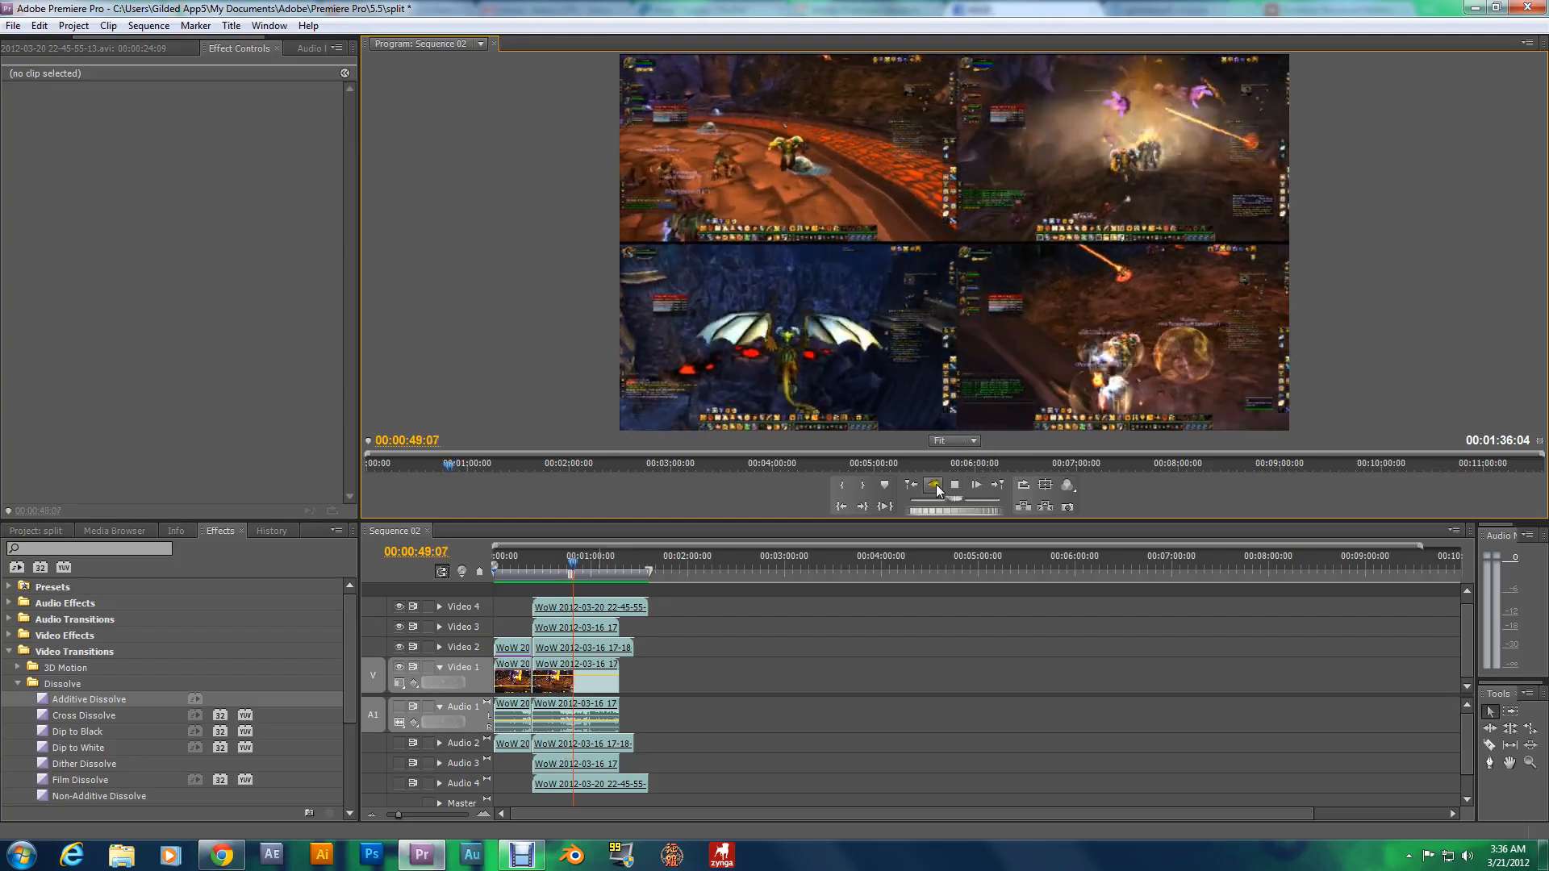
pyautogui.click(955, 484)
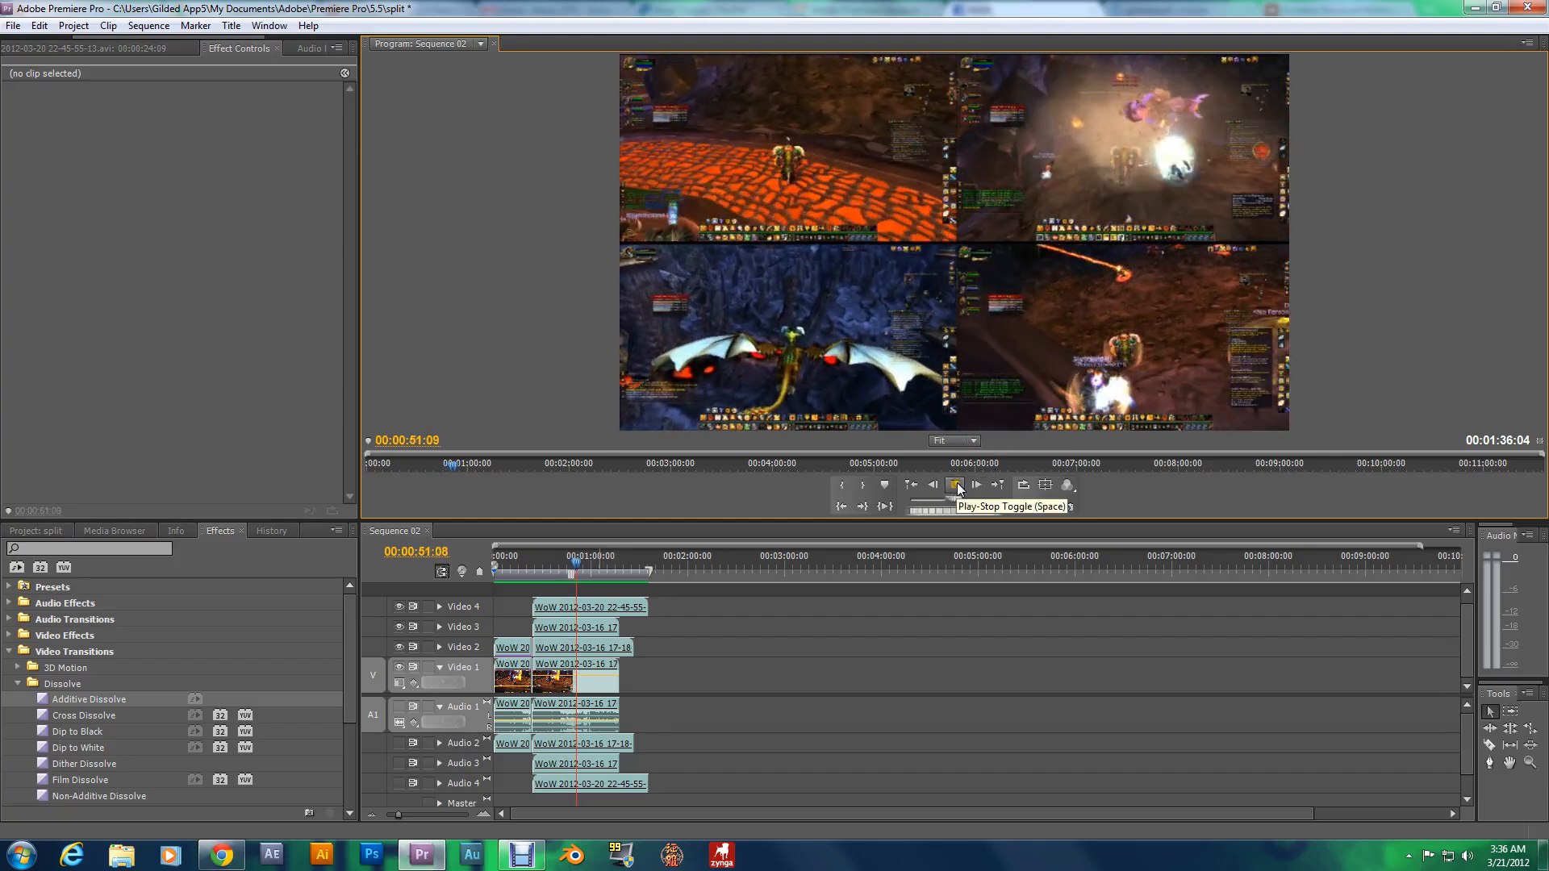
pyautogui.click(955, 484)
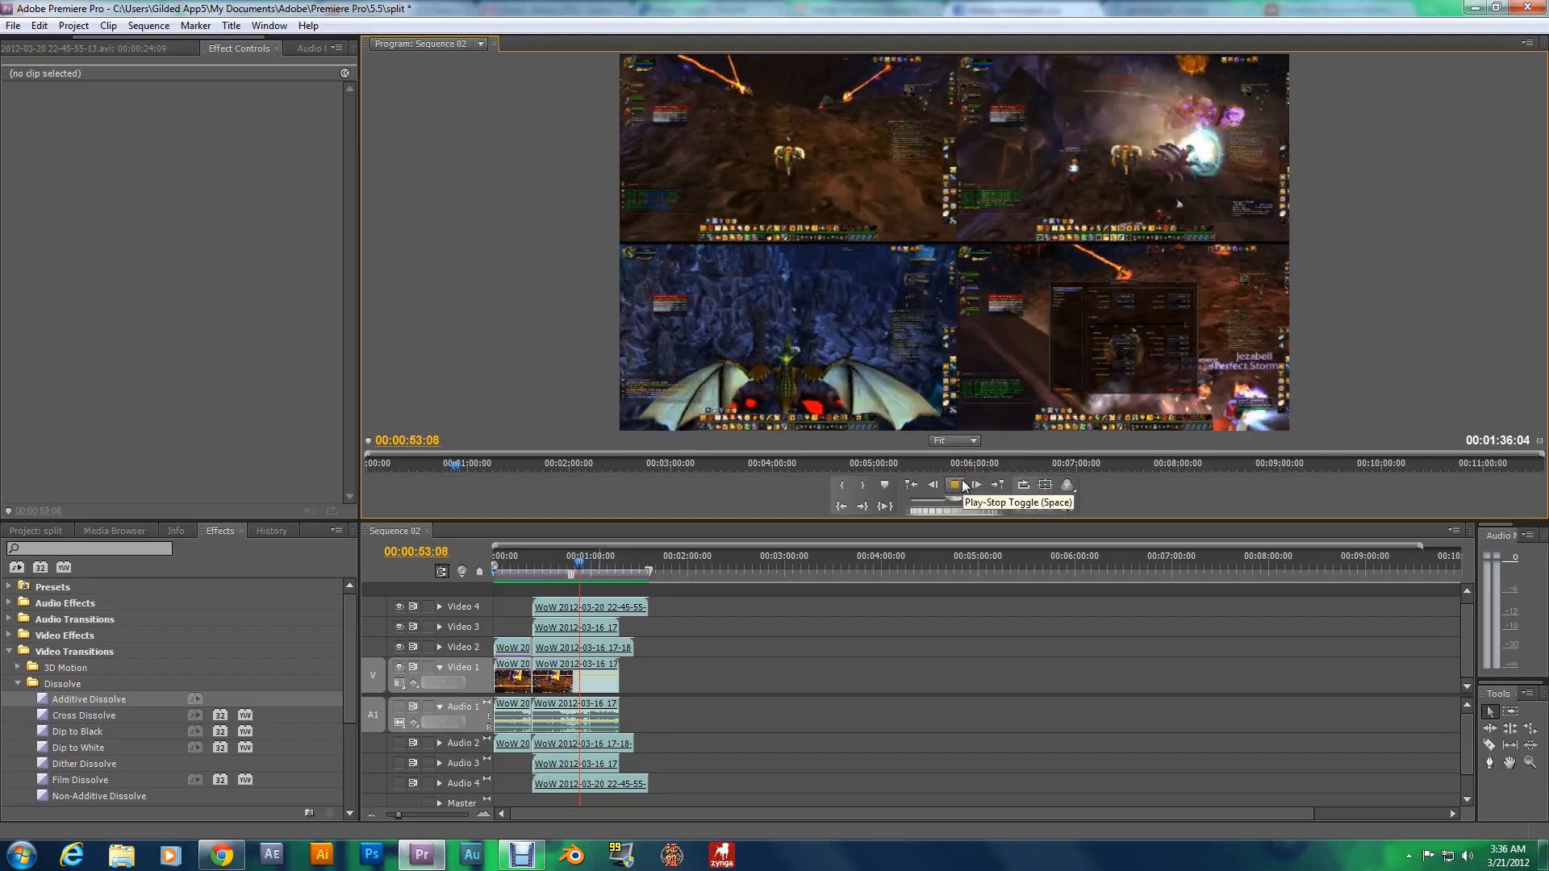
pyautogui.click(953, 484)
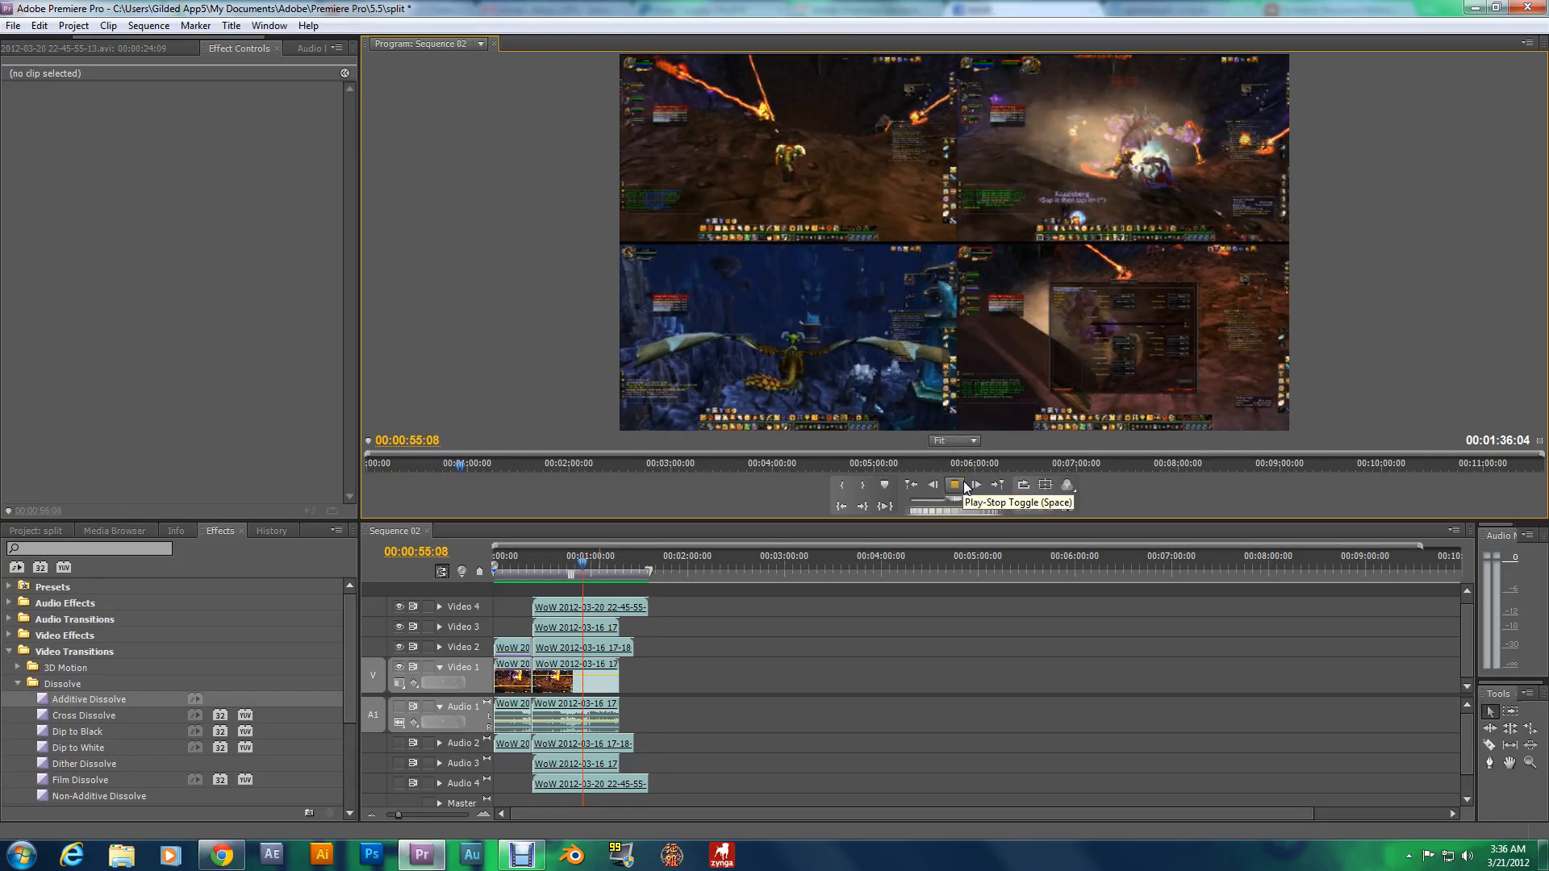
pyautogui.click(952, 485)
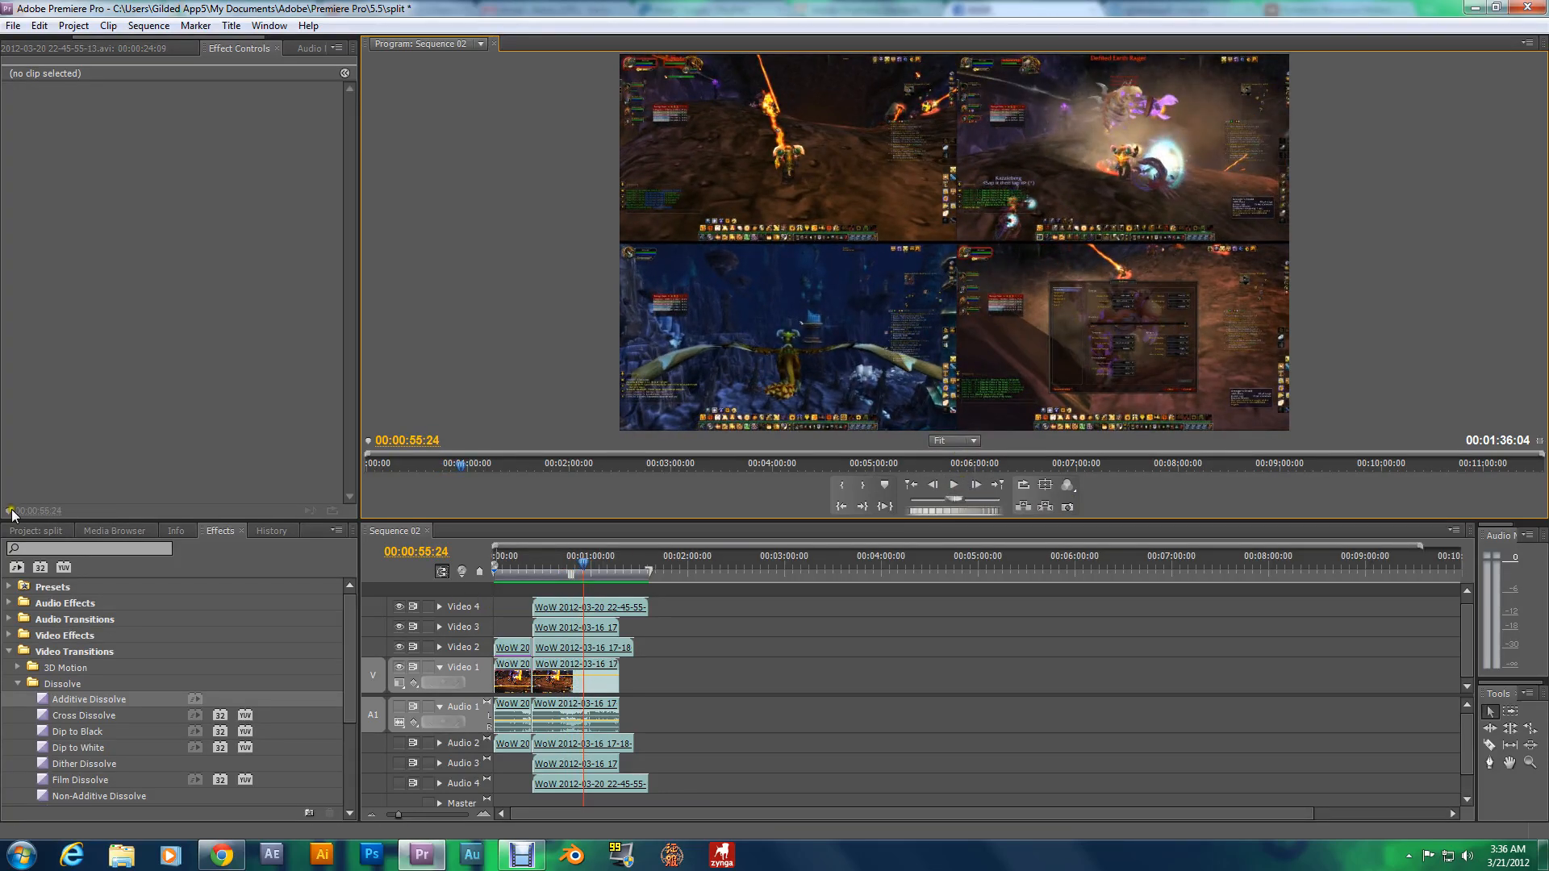
pyautogui.click(36, 531)
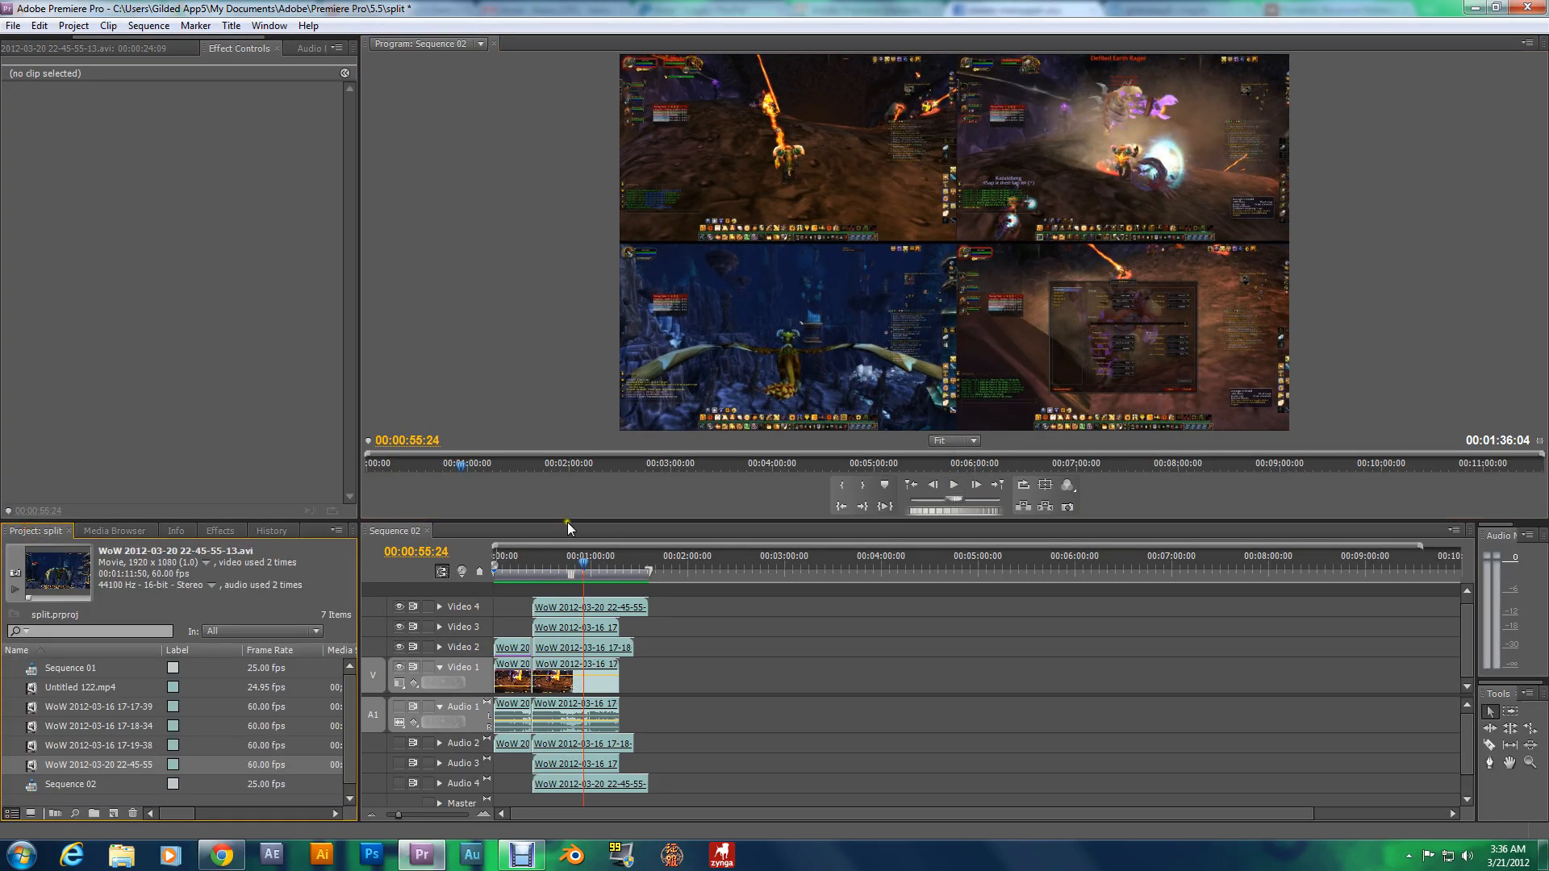
pyautogui.click(696, 564)
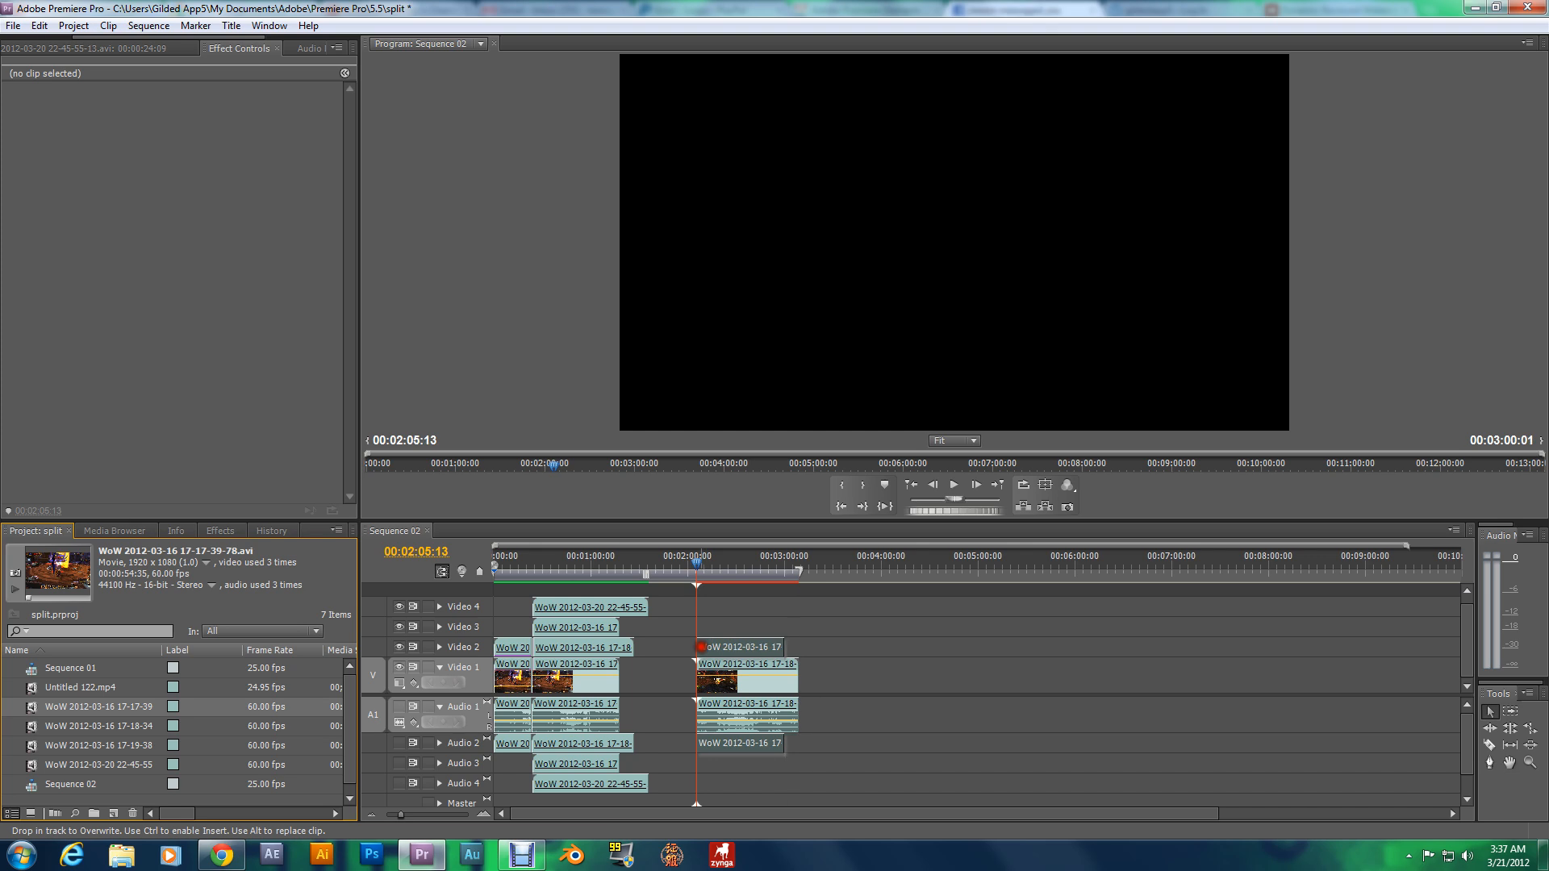
pyautogui.click(739, 647)
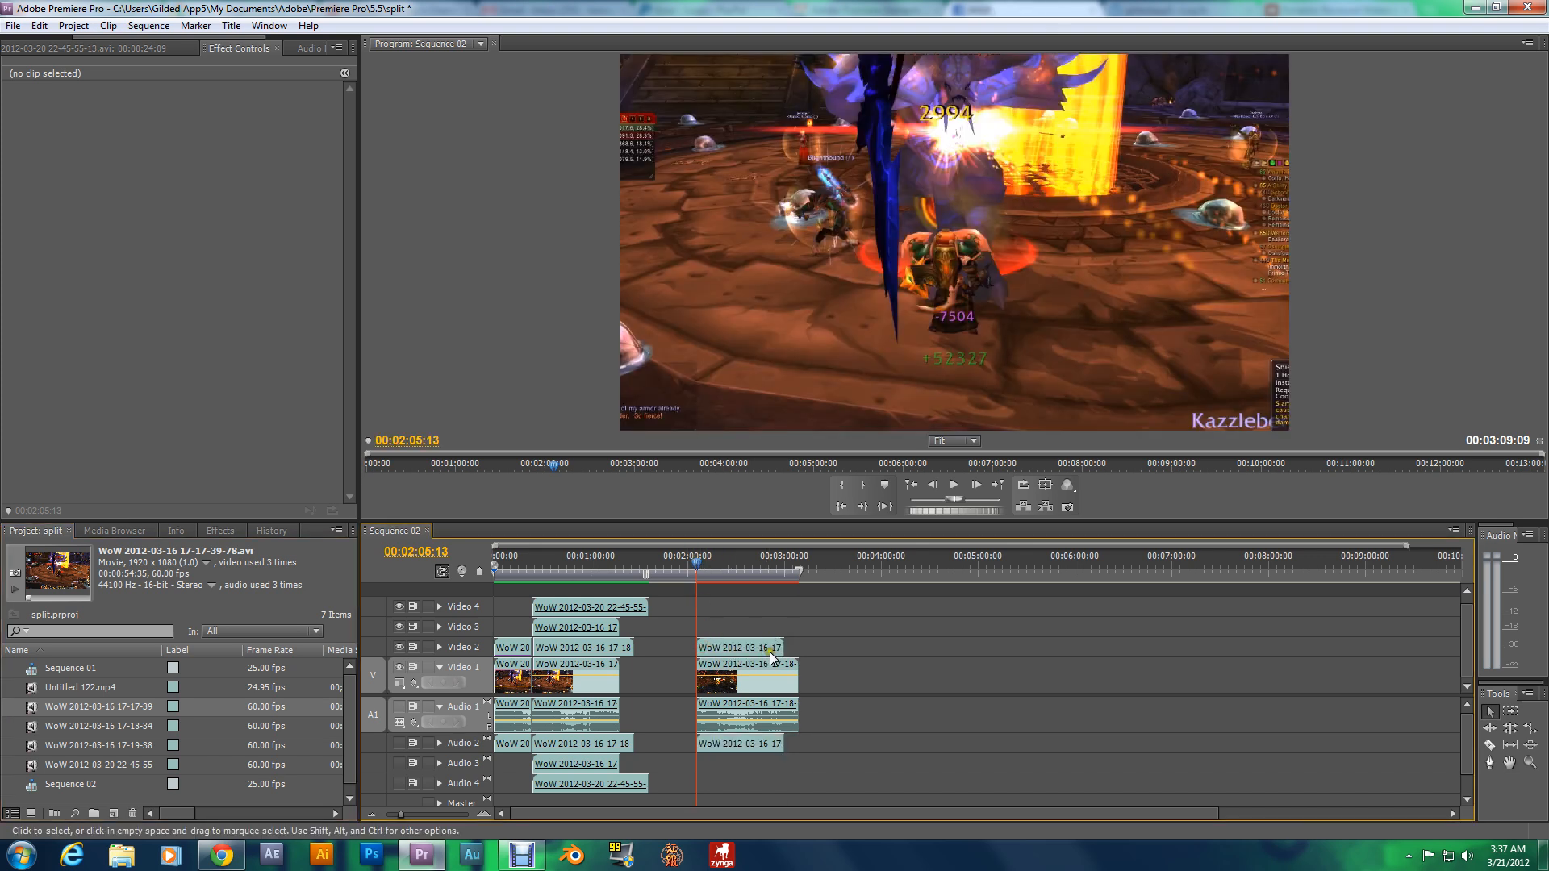
pyautogui.moveTo(769, 673)
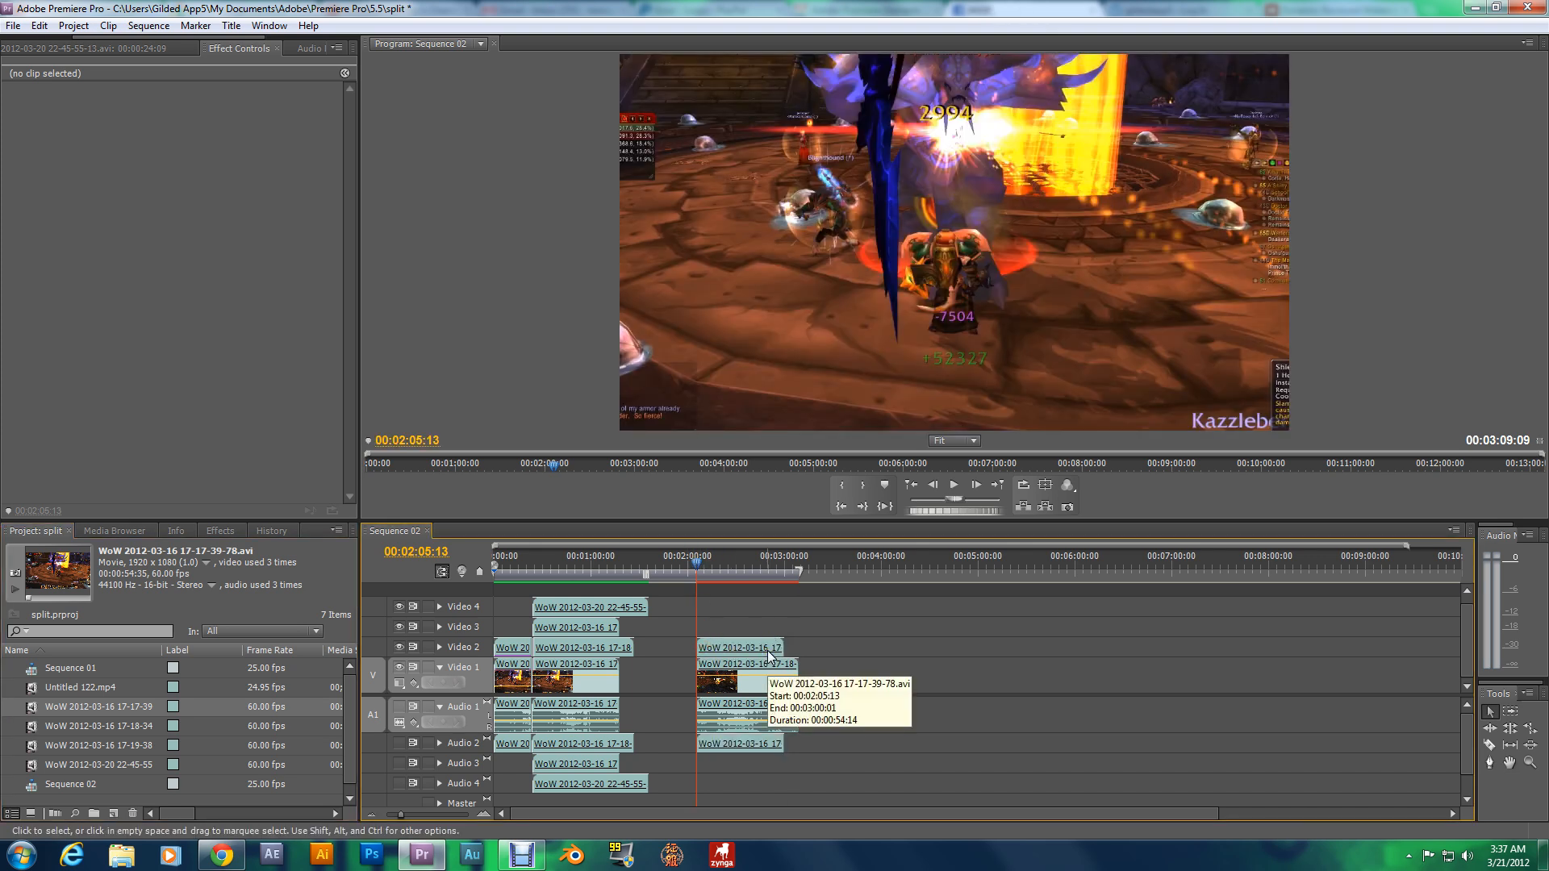
# - Select the Video 2 clip, preview it in Source Monitor, and expand its Motion properties
pyautogui.click(739, 647)
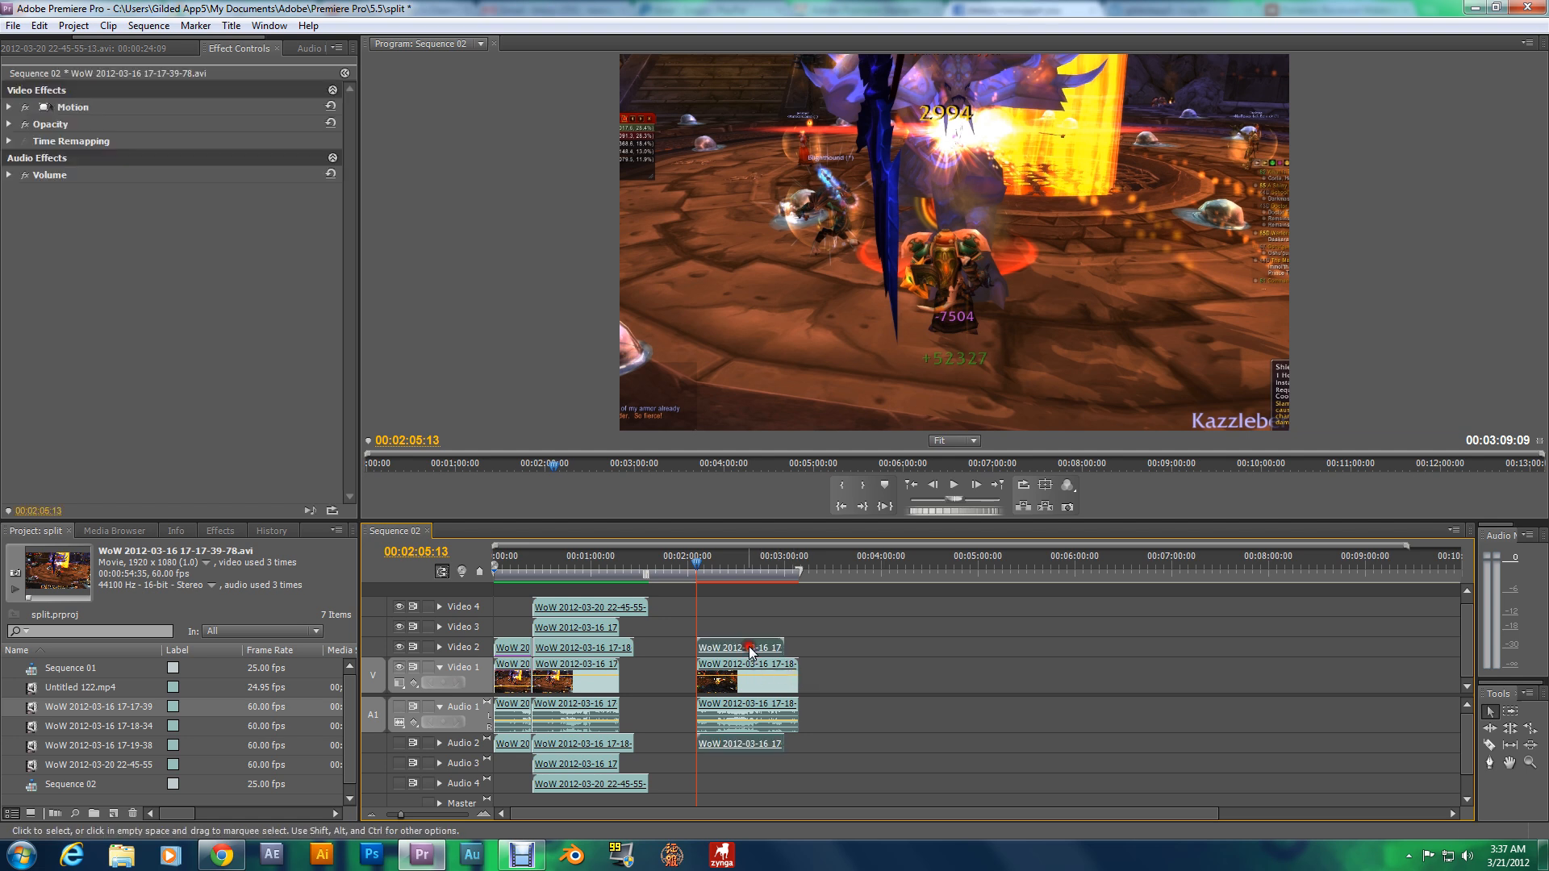
pyautogui.doubleClick(746, 680)
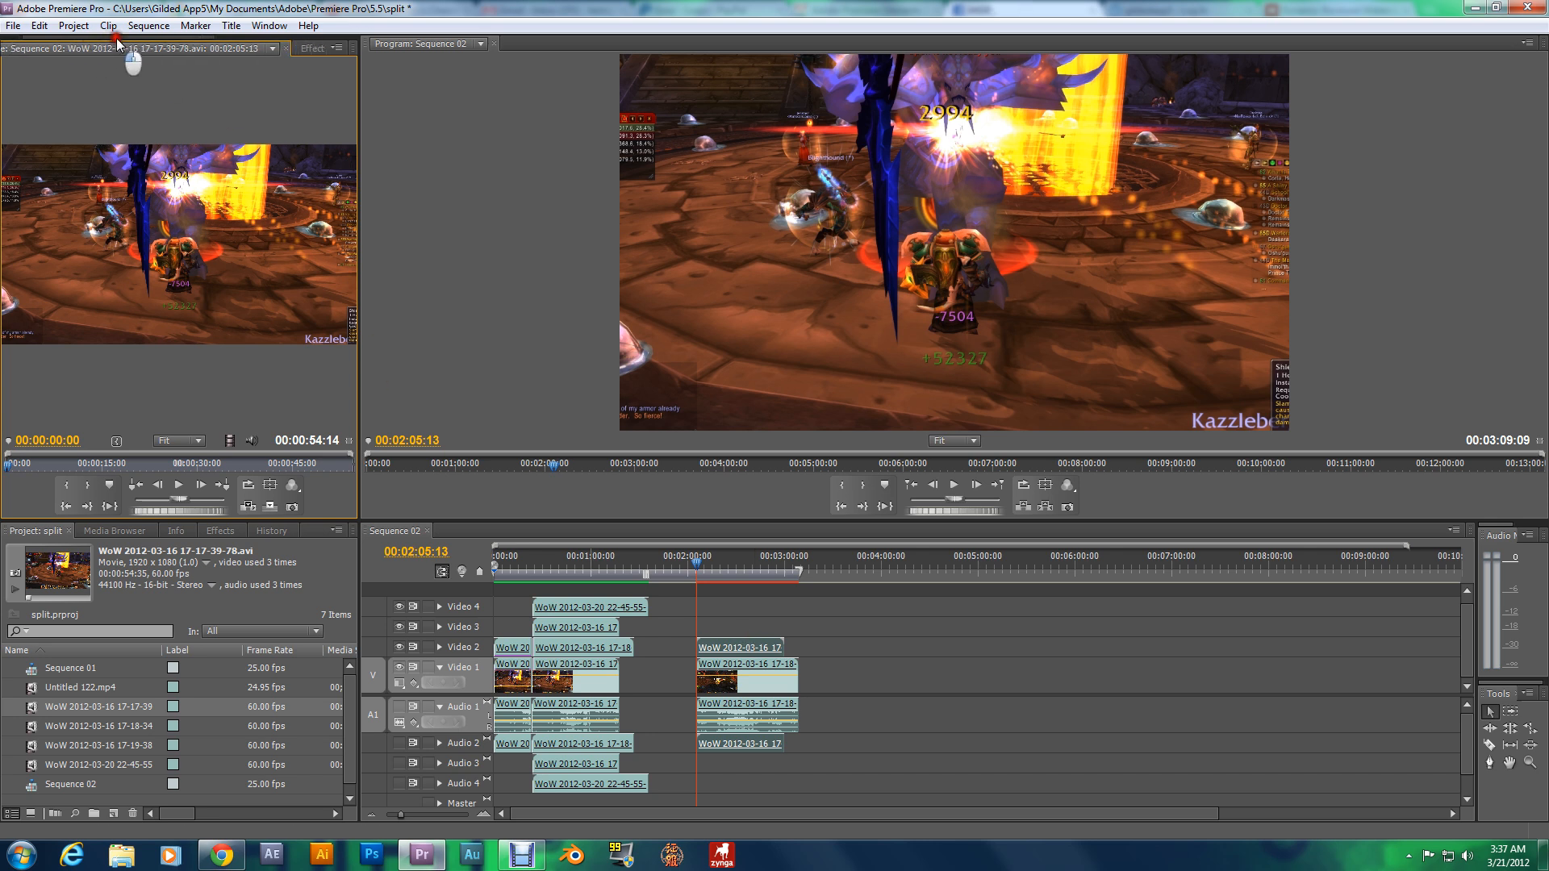
pyautogui.click(149, 48)
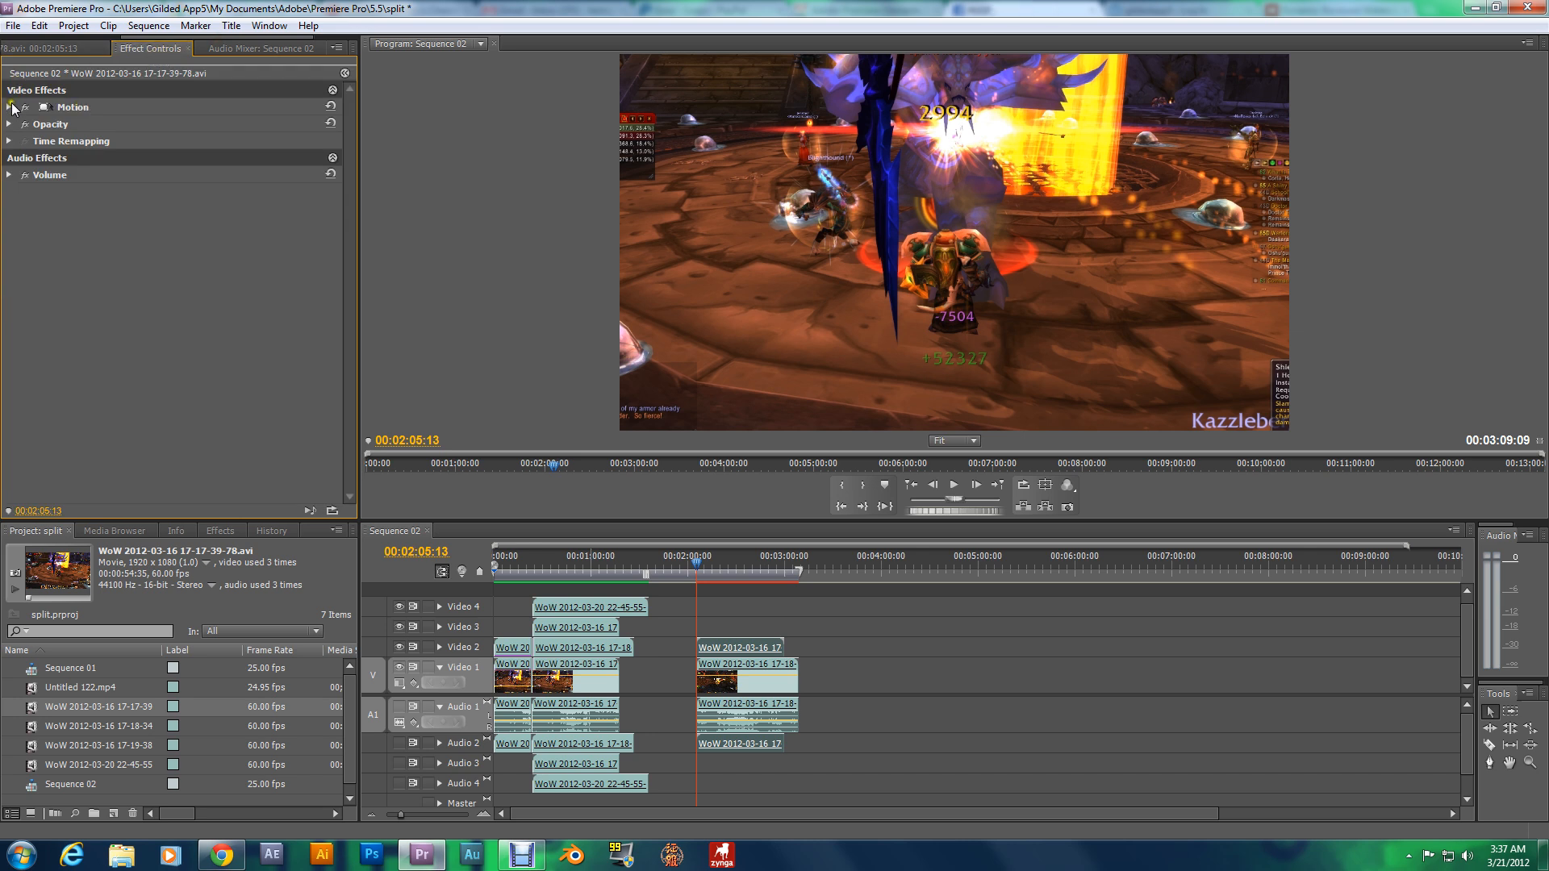
pyautogui.click(9, 106)
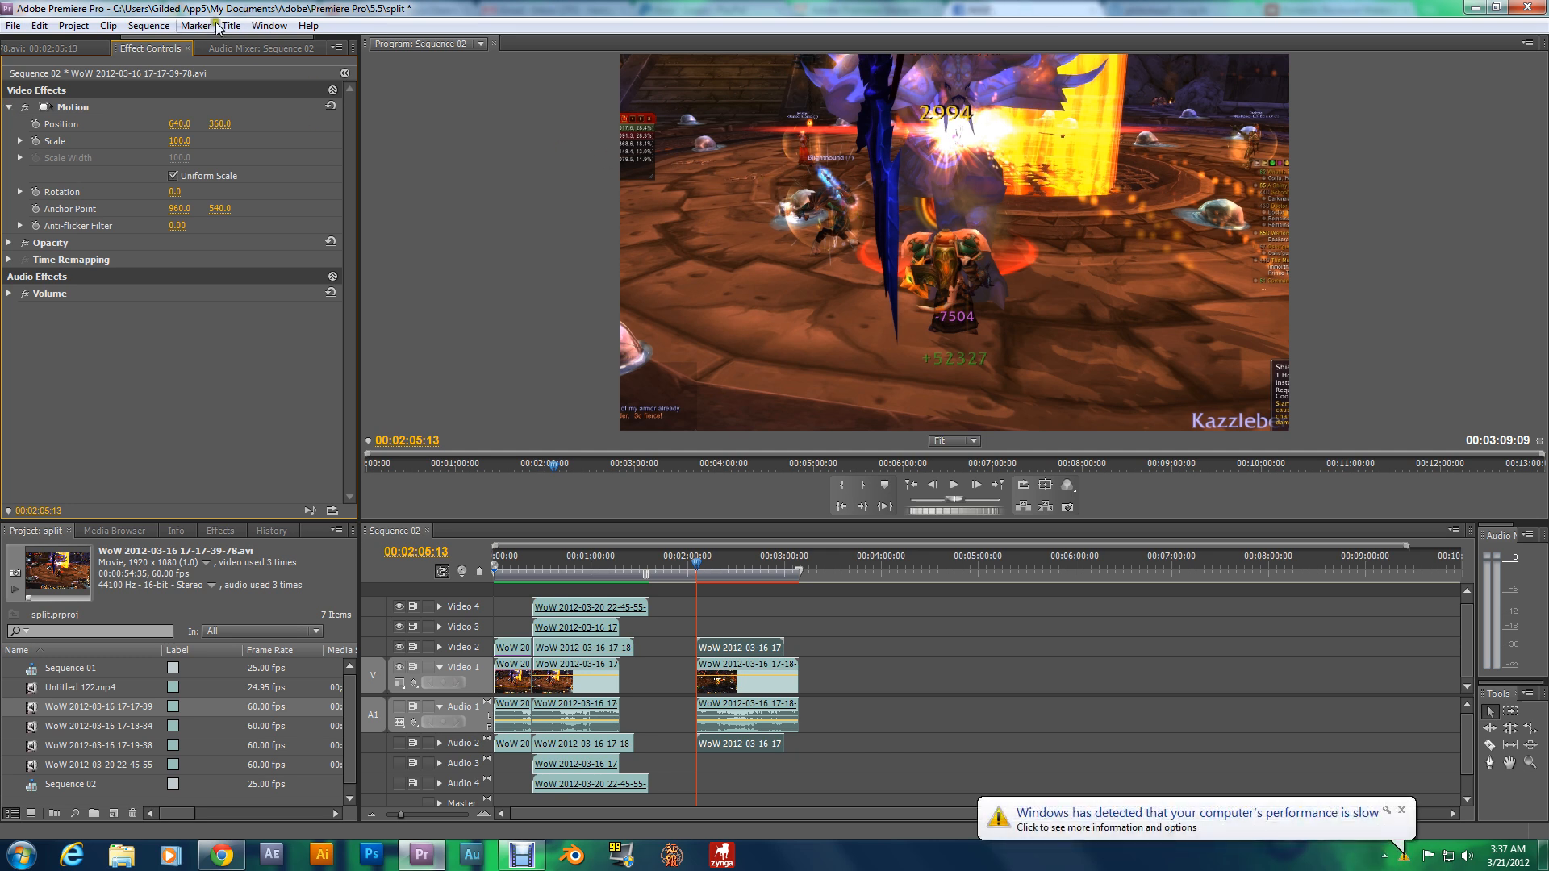
pyautogui.click(149, 25)
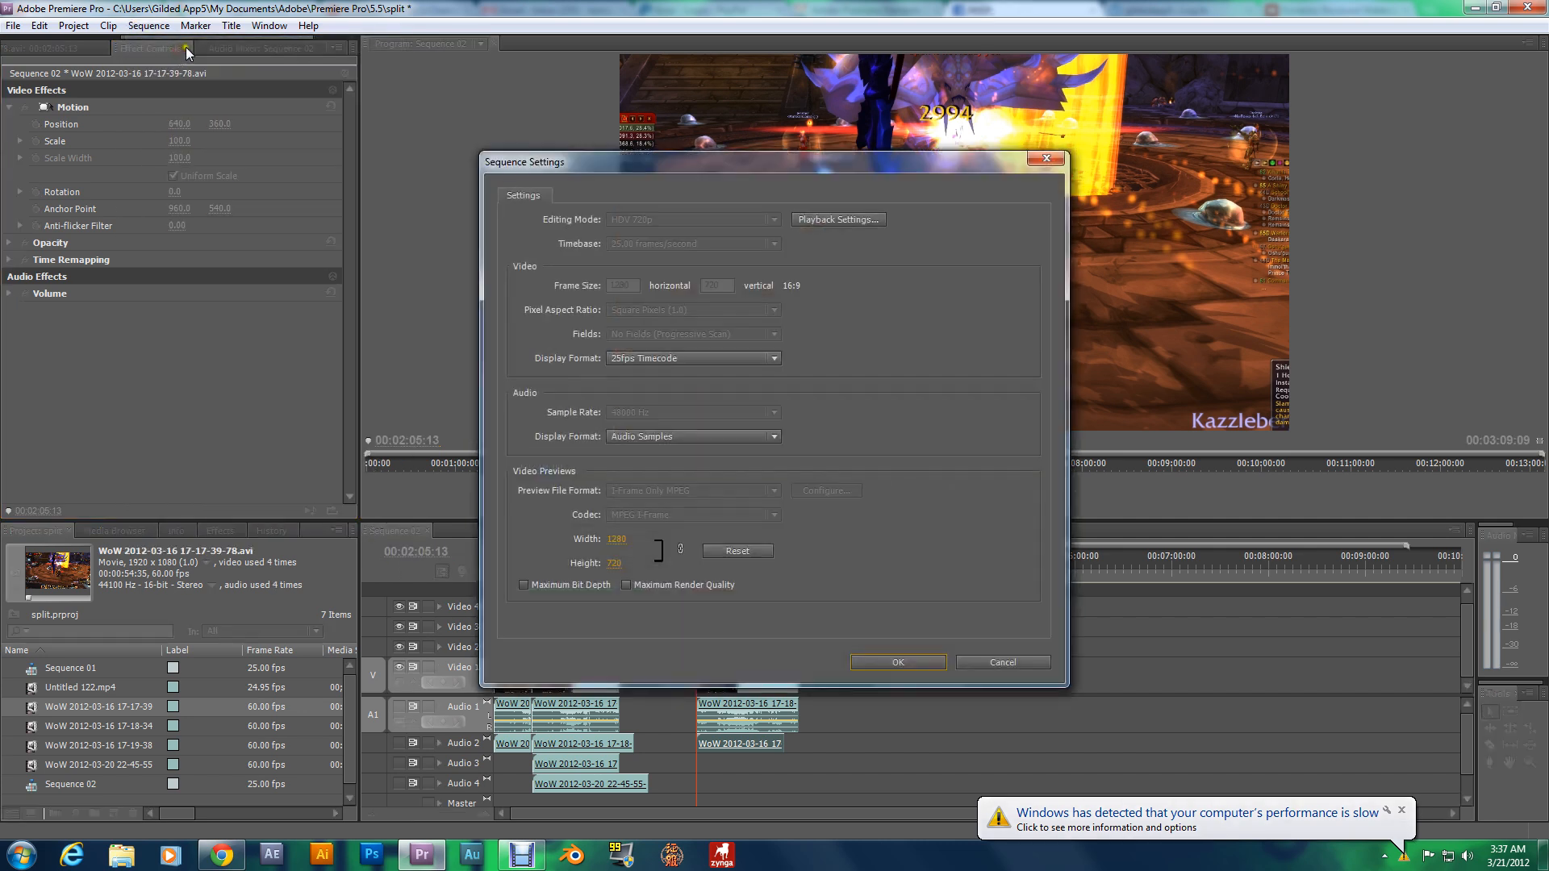
pyautogui.moveTo(563, 528)
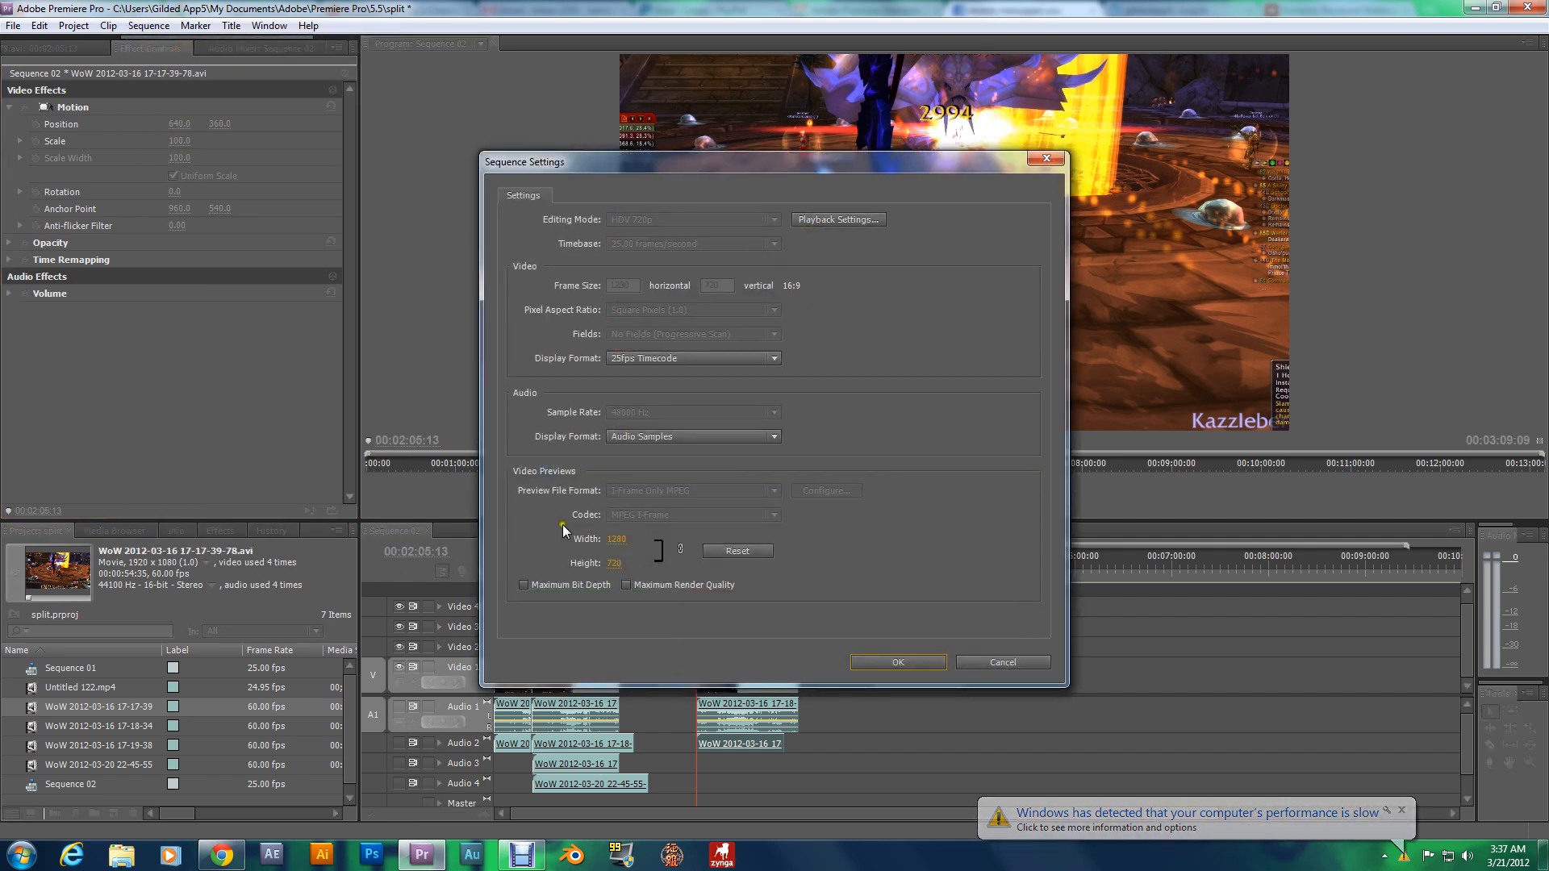
pyautogui.moveTo(662, 555)
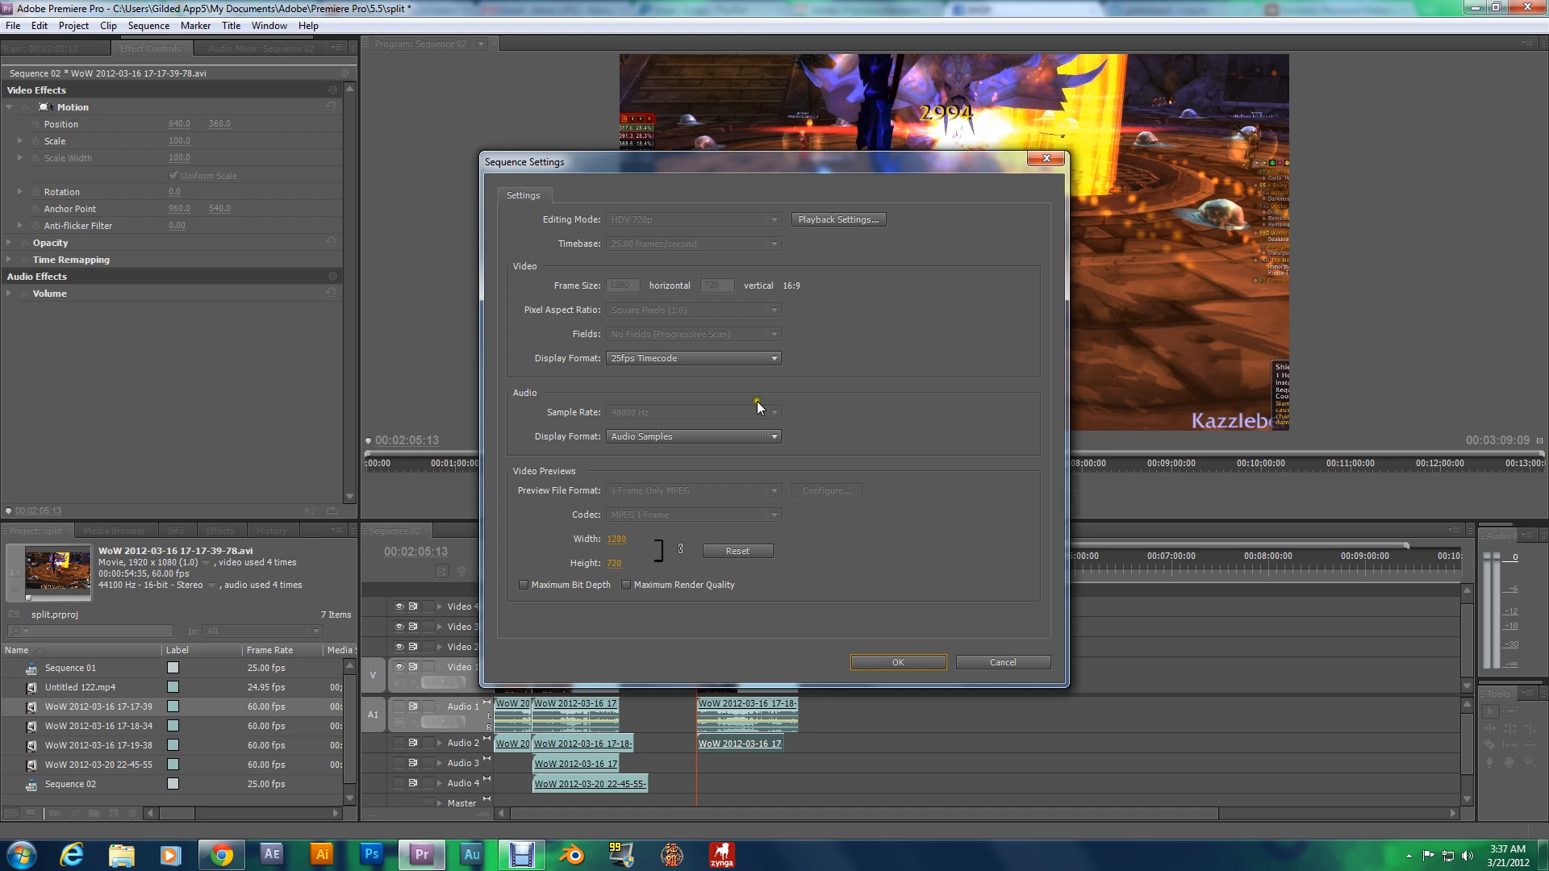
pyautogui.moveTo(622, 230)
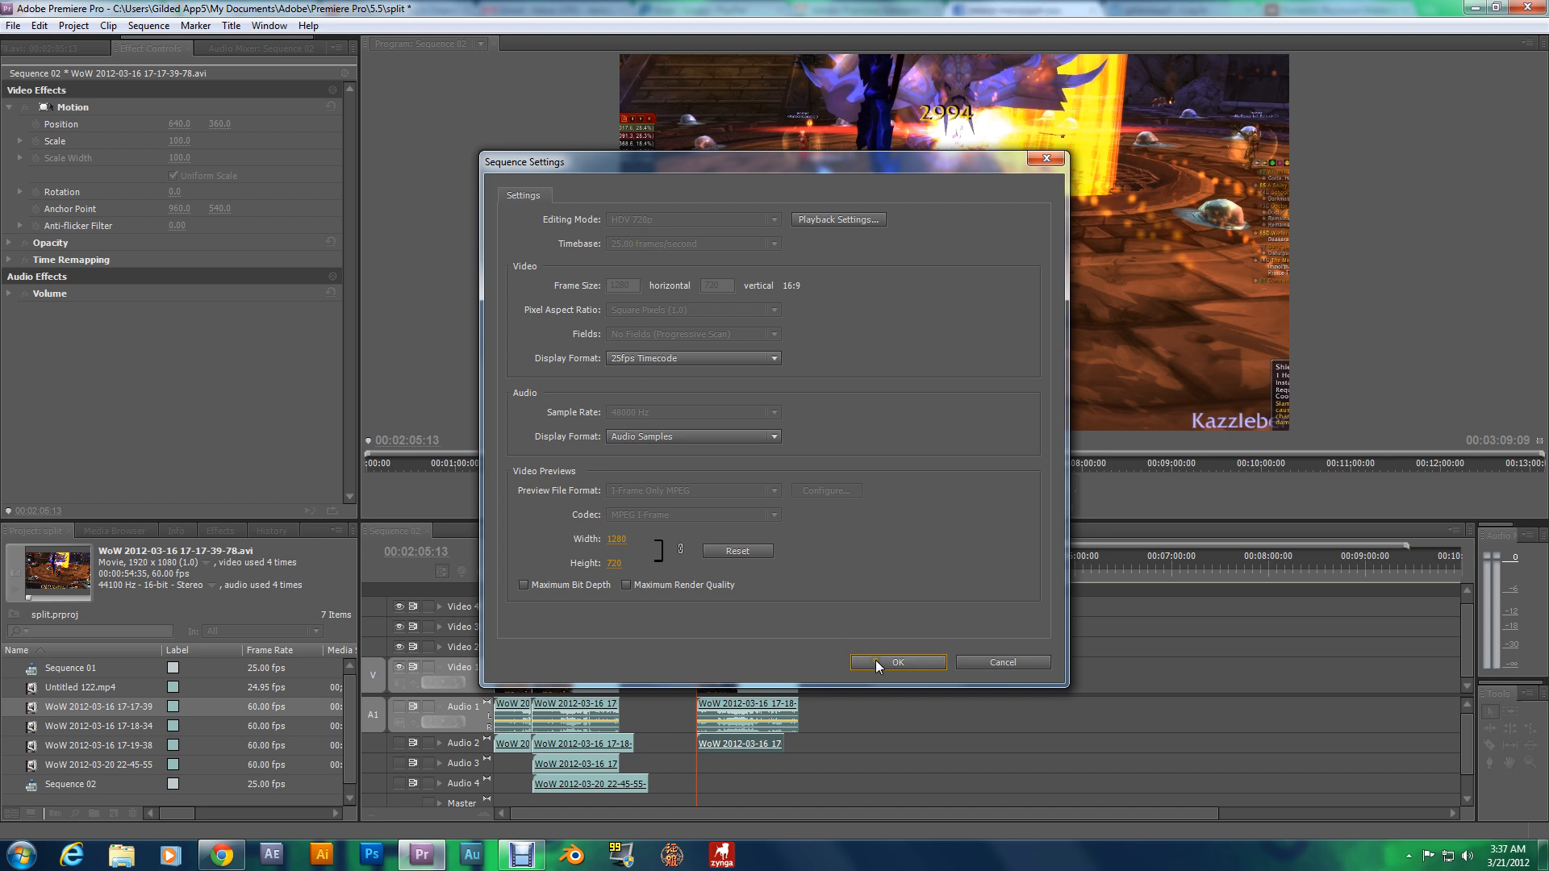
# - Confirm the 720p sequence settings and scale the clip unevenly to 67% height, 74% width
pyautogui.click(897, 661)
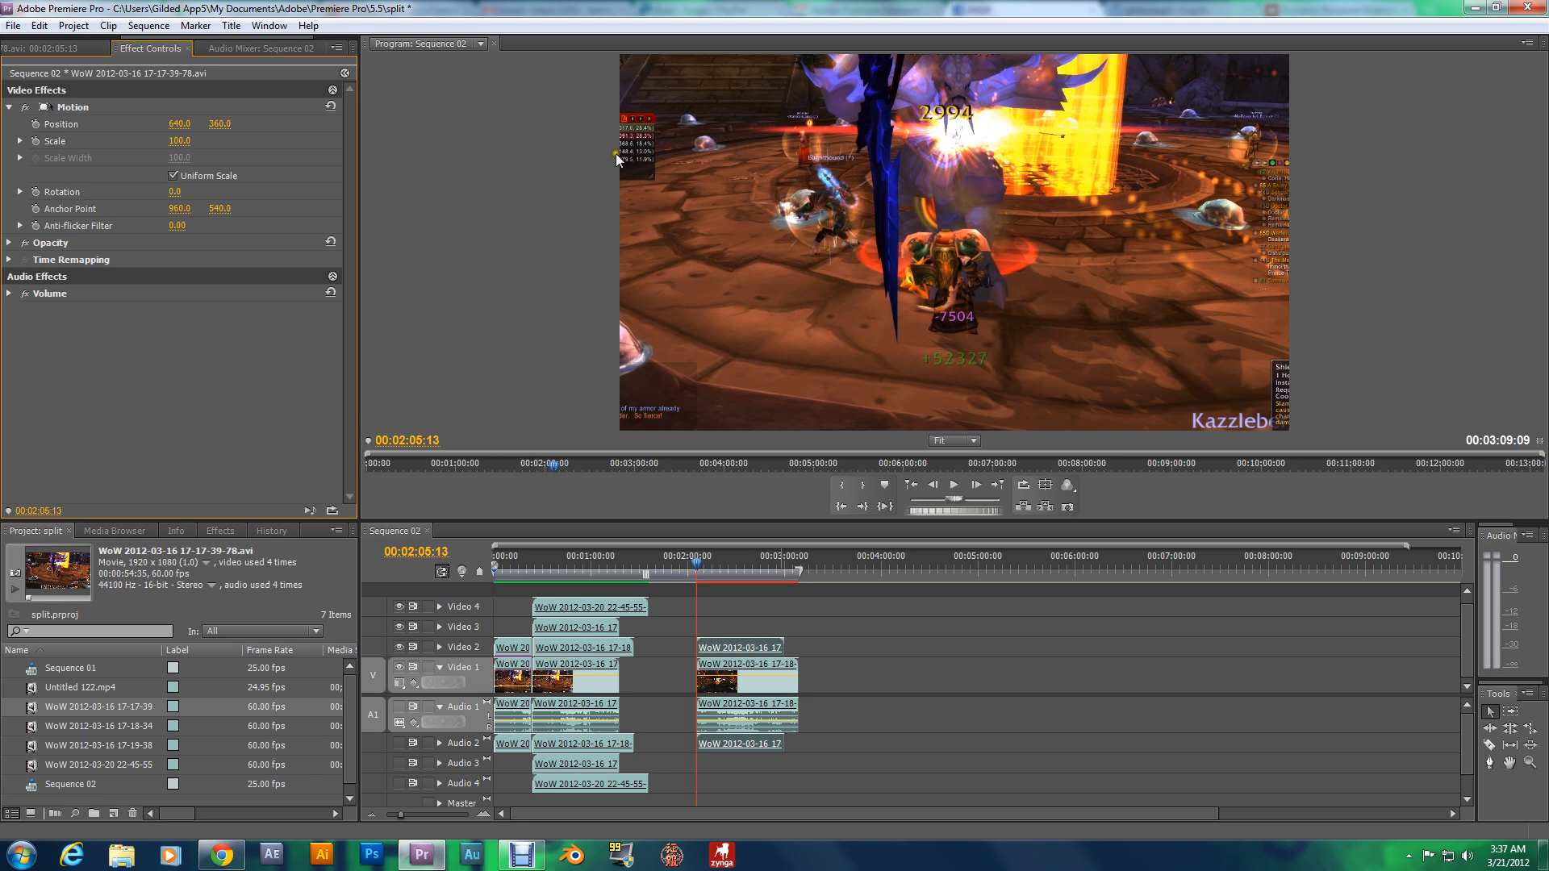
pyautogui.moveTo(1019, 195)
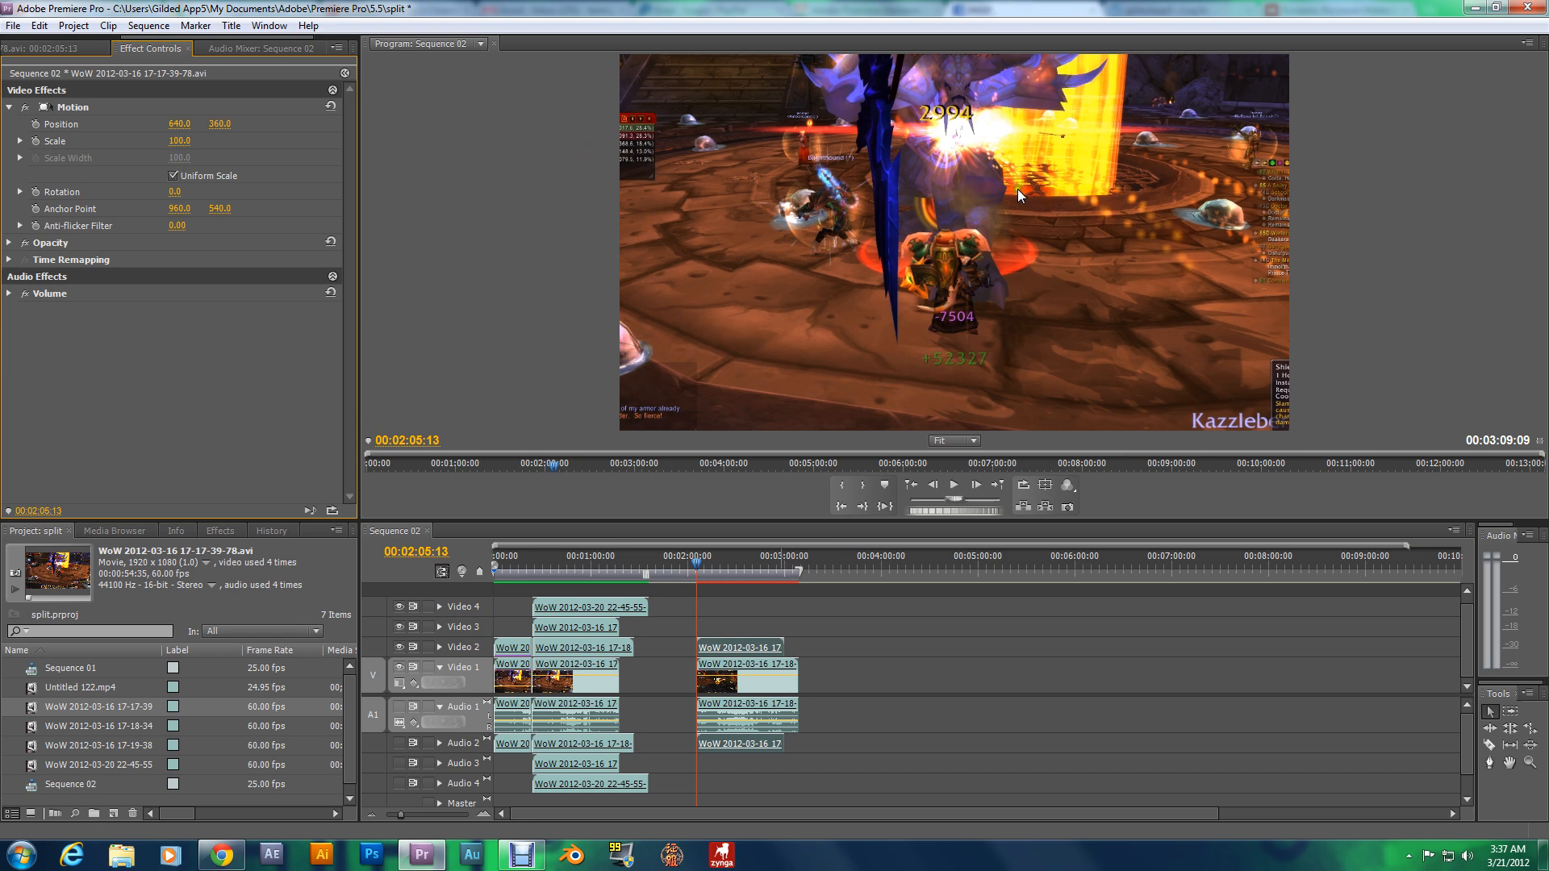
pyautogui.moveTo(211, 167)
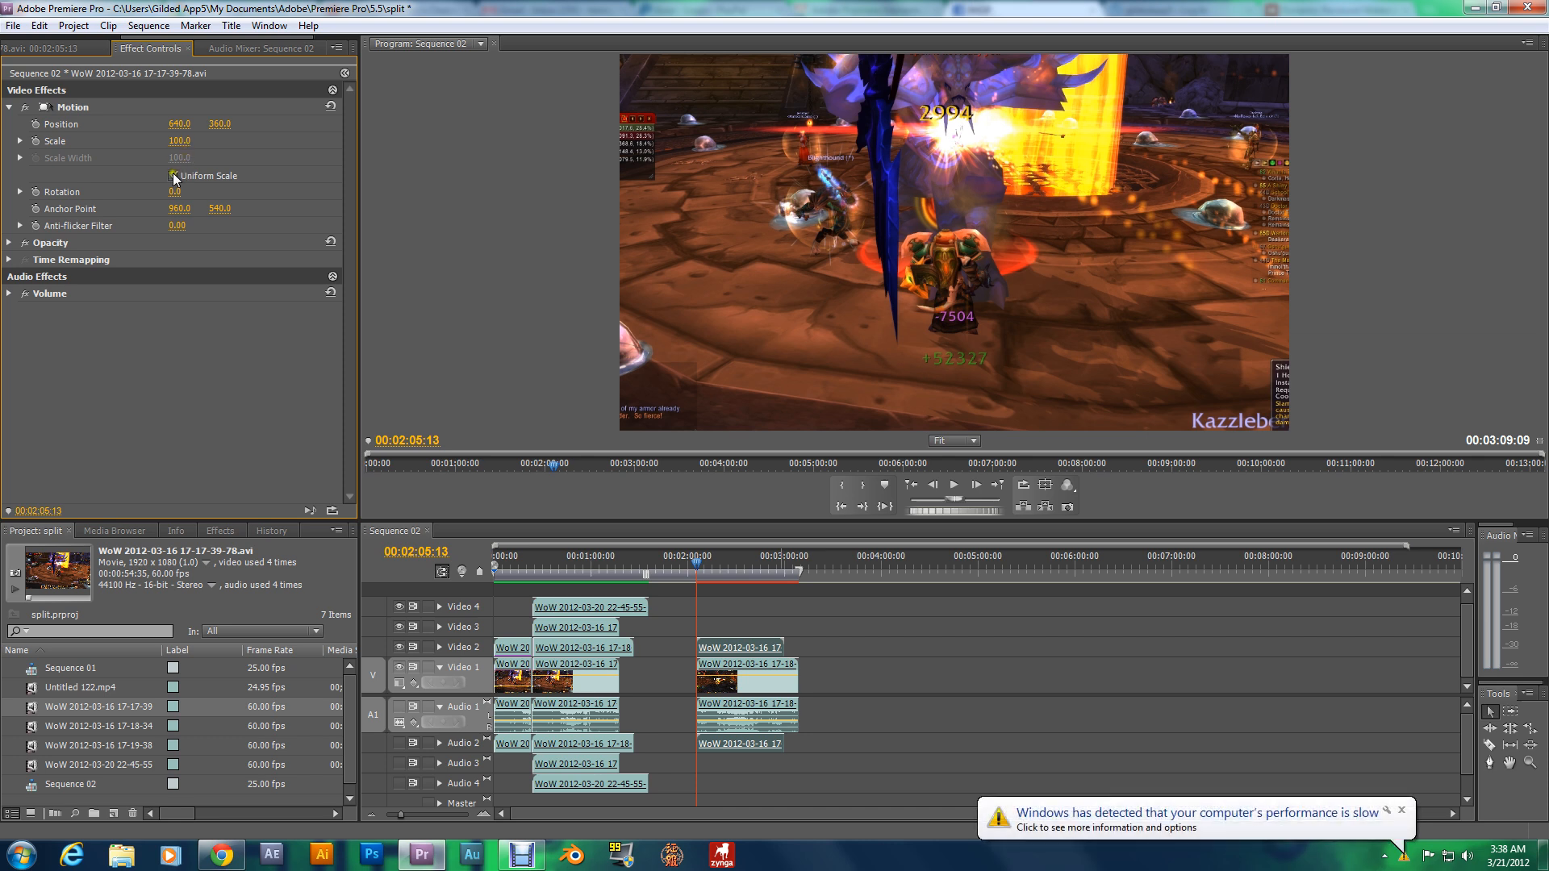
pyautogui.click(175, 175)
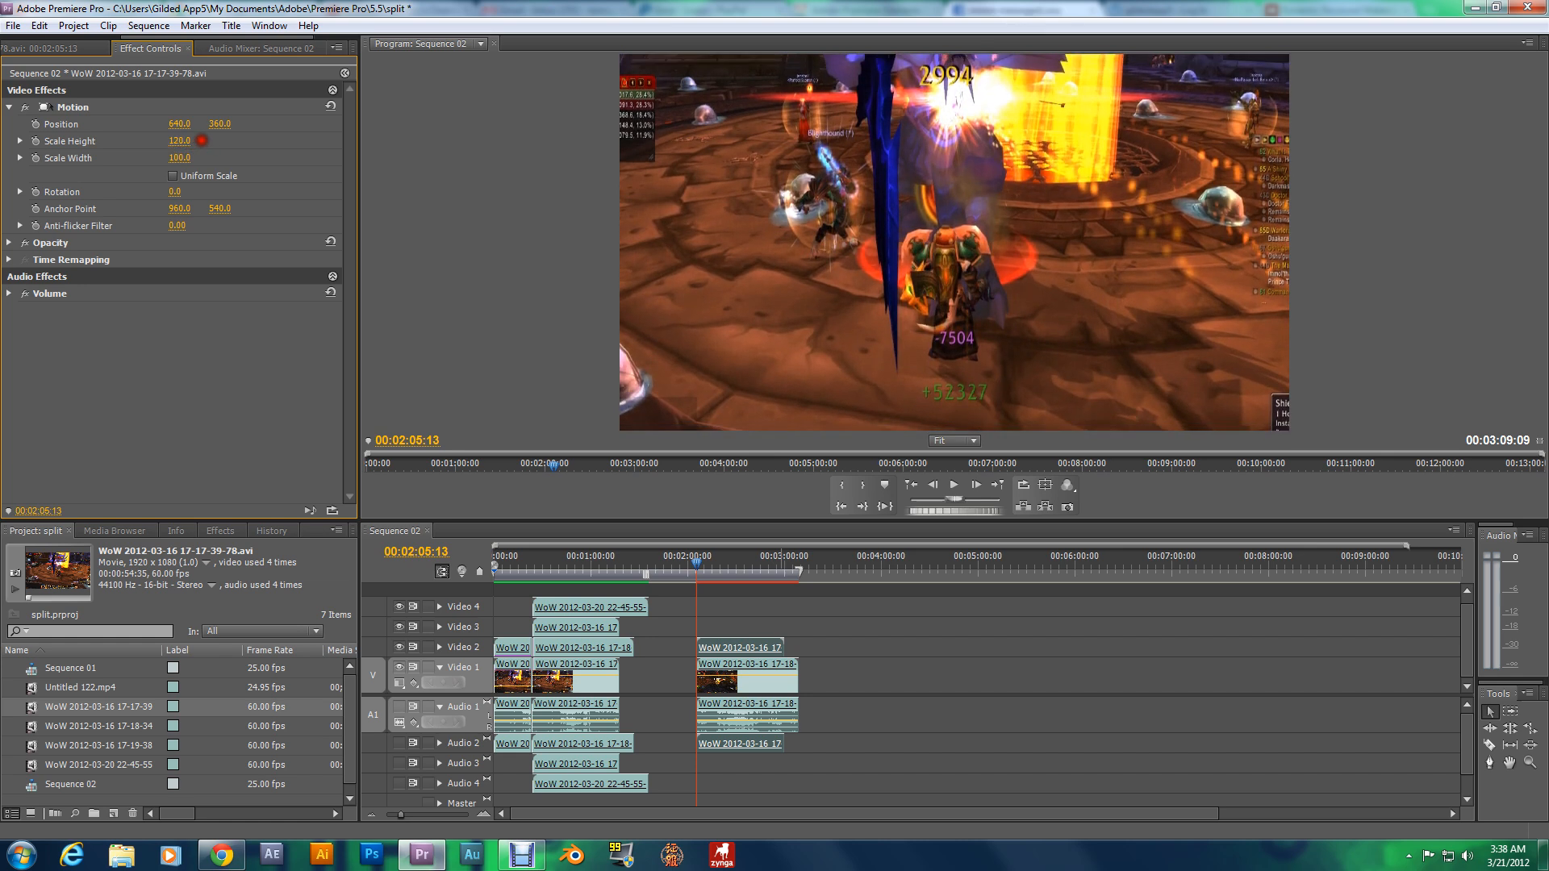
pyautogui.moveTo(179, 140); pyautogui.dragTo(176, 140)
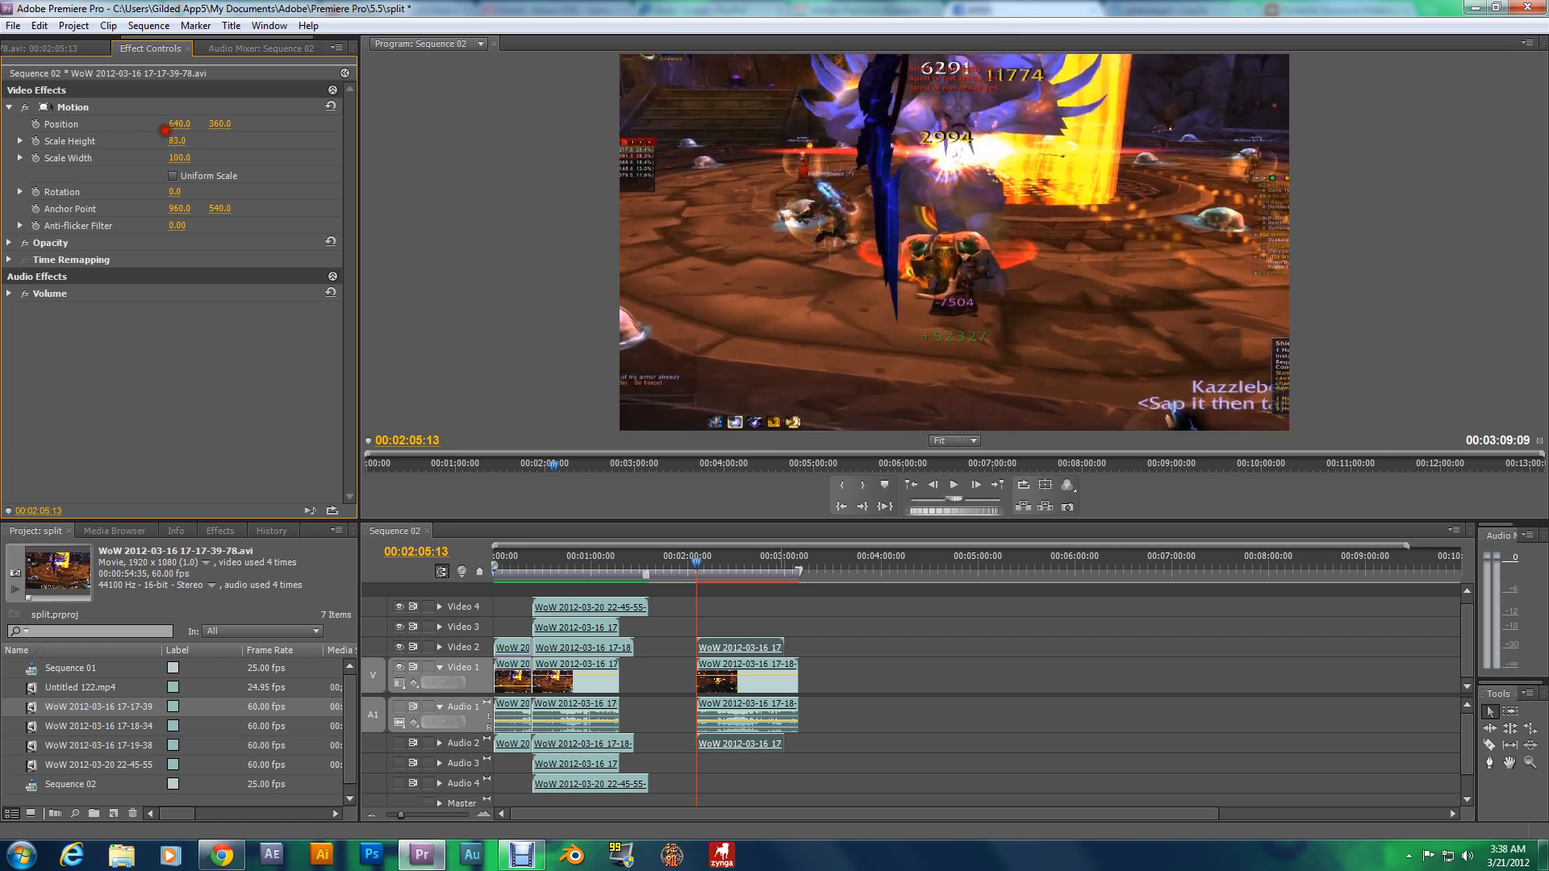
pyautogui.moveTo(176, 140); pyautogui.dragTo(176, 150)
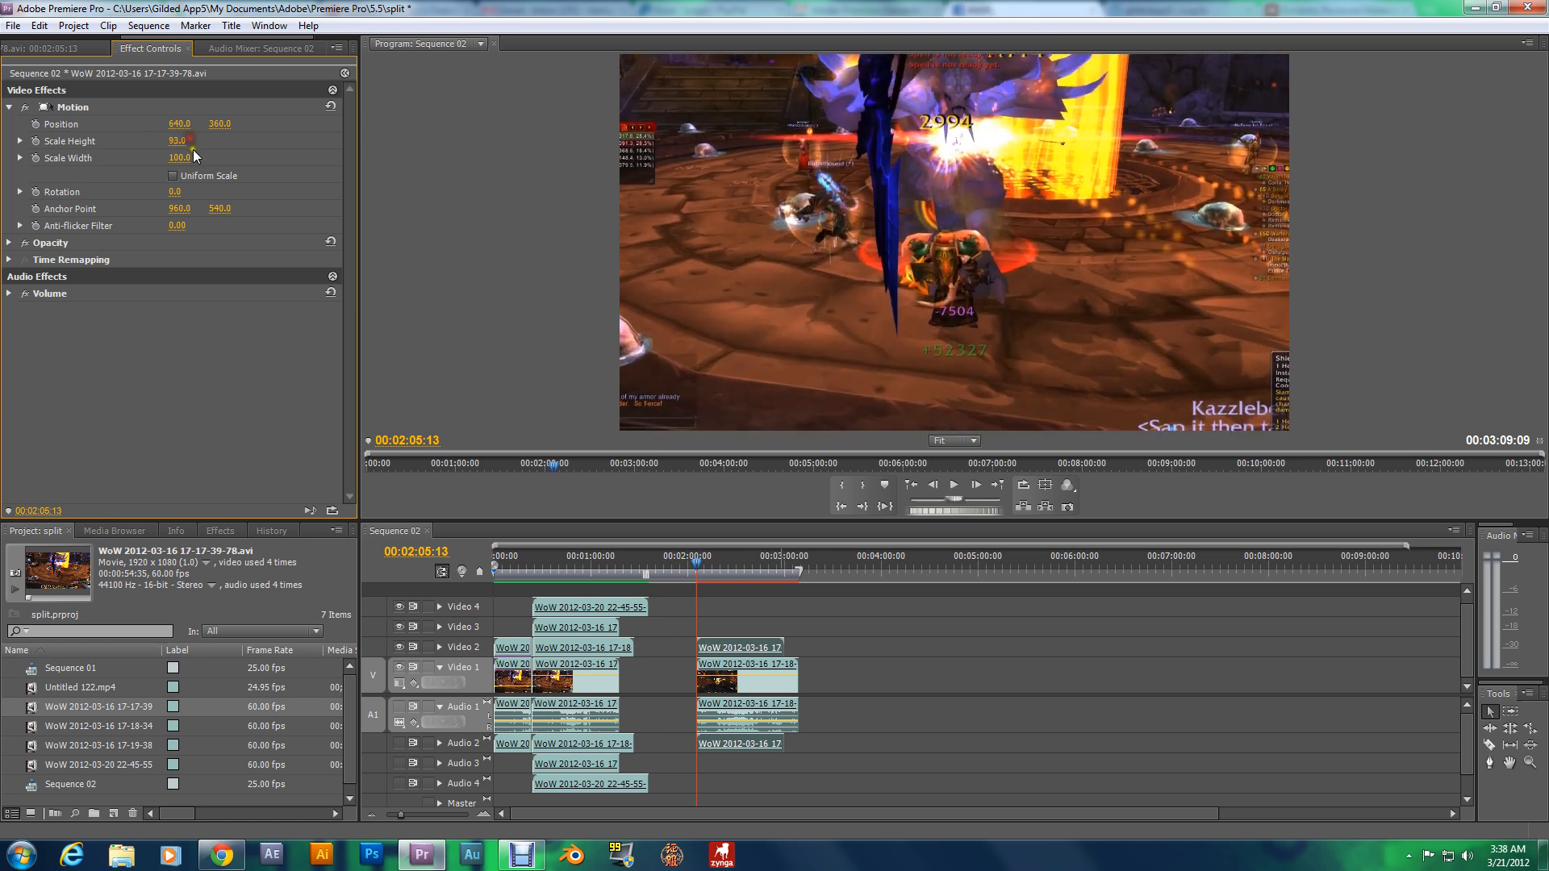
pyautogui.moveTo(180, 140); pyautogui.dragTo(282, 134)
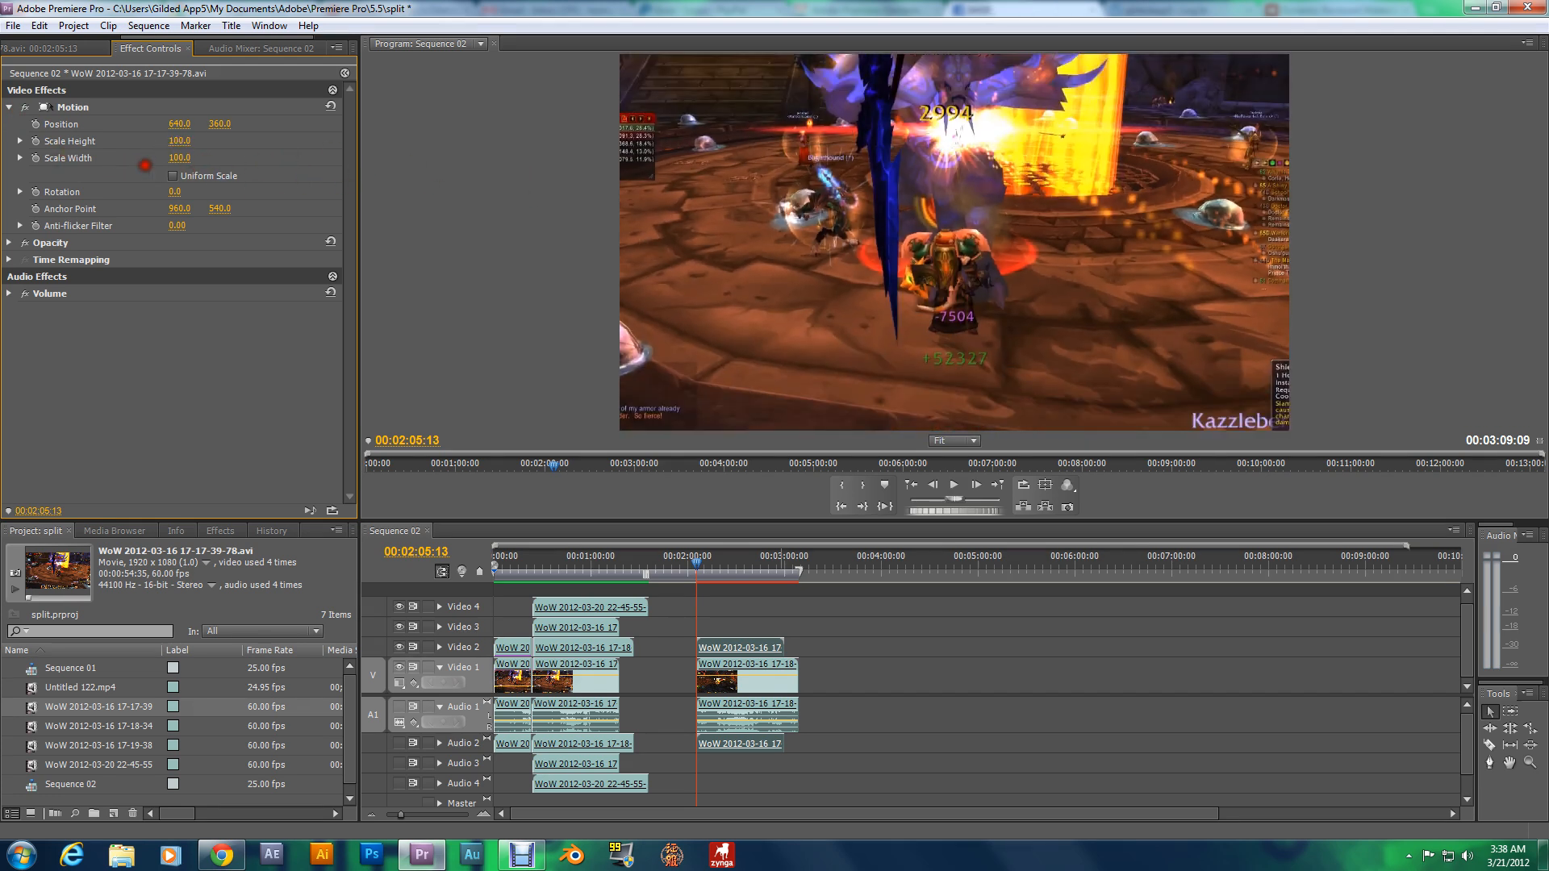
pyautogui.moveTo(179, 141); pyautogui.dragTo(250, 154)
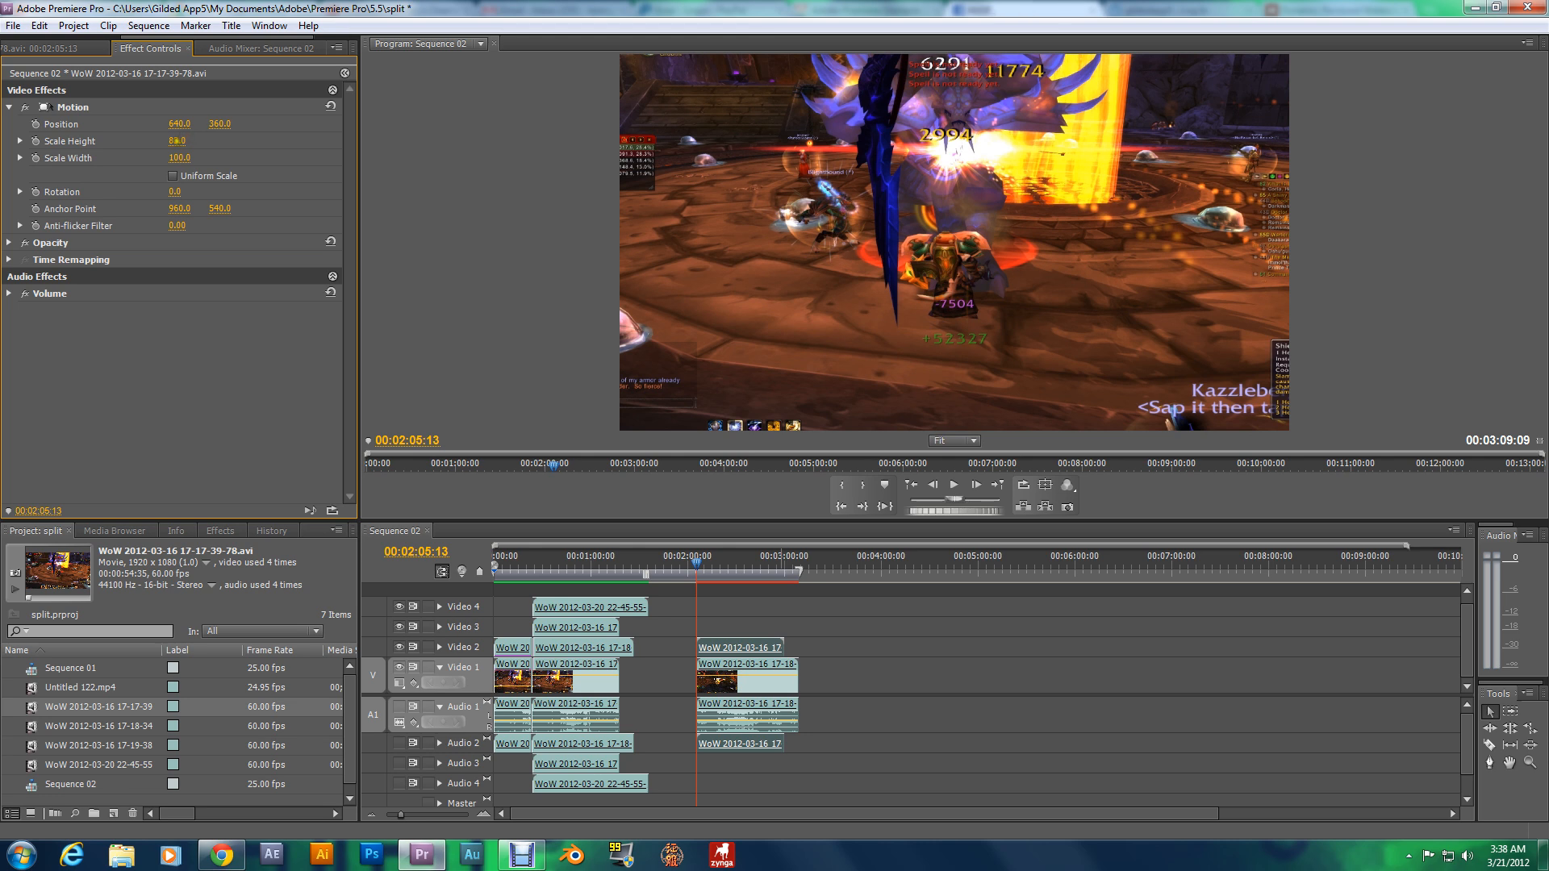
pyautogui.tripleClick(179, 140)
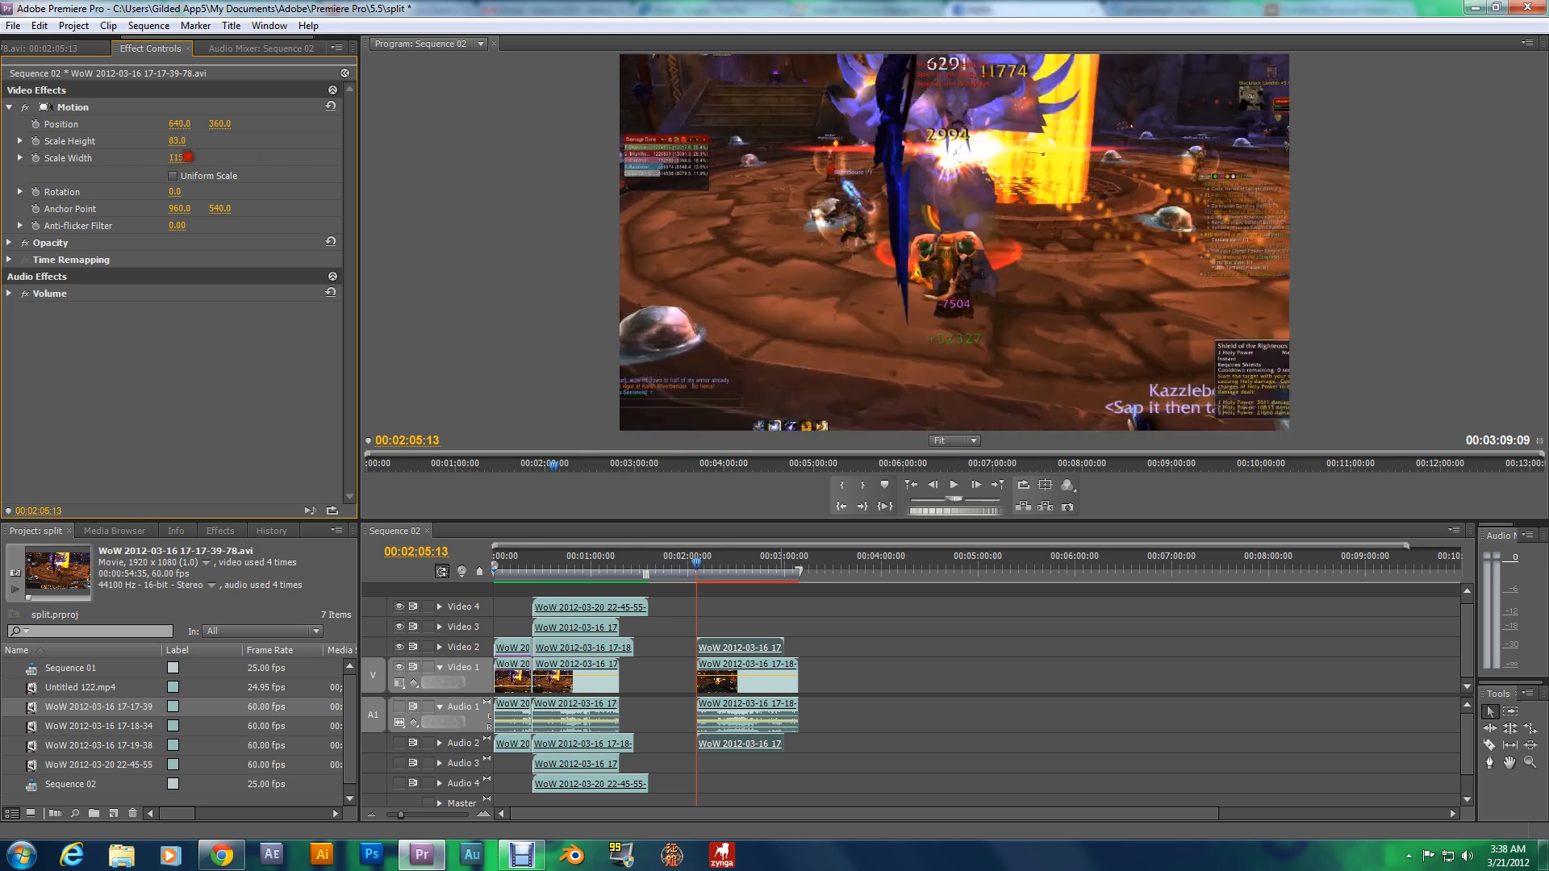
pyautogui.moveTo(182, 157); pyautogui.dragTo(154, 154)
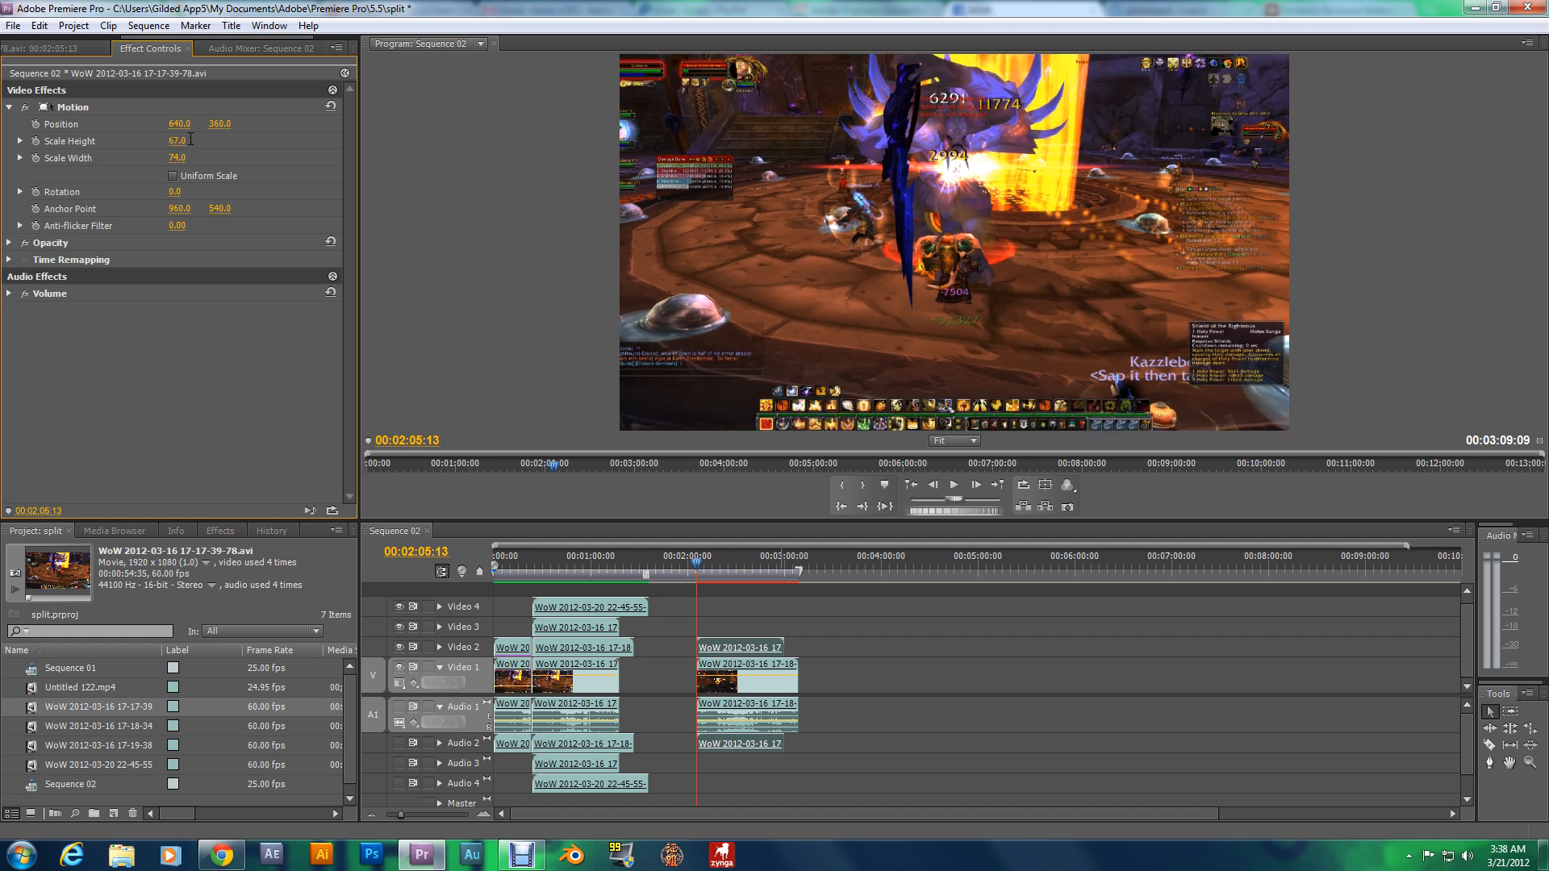
# - Set the clip's Scale Width to 33.5 and Position X to 322
pyautogui.doubleClick(179, 158)
pyautogui.write('33.5')
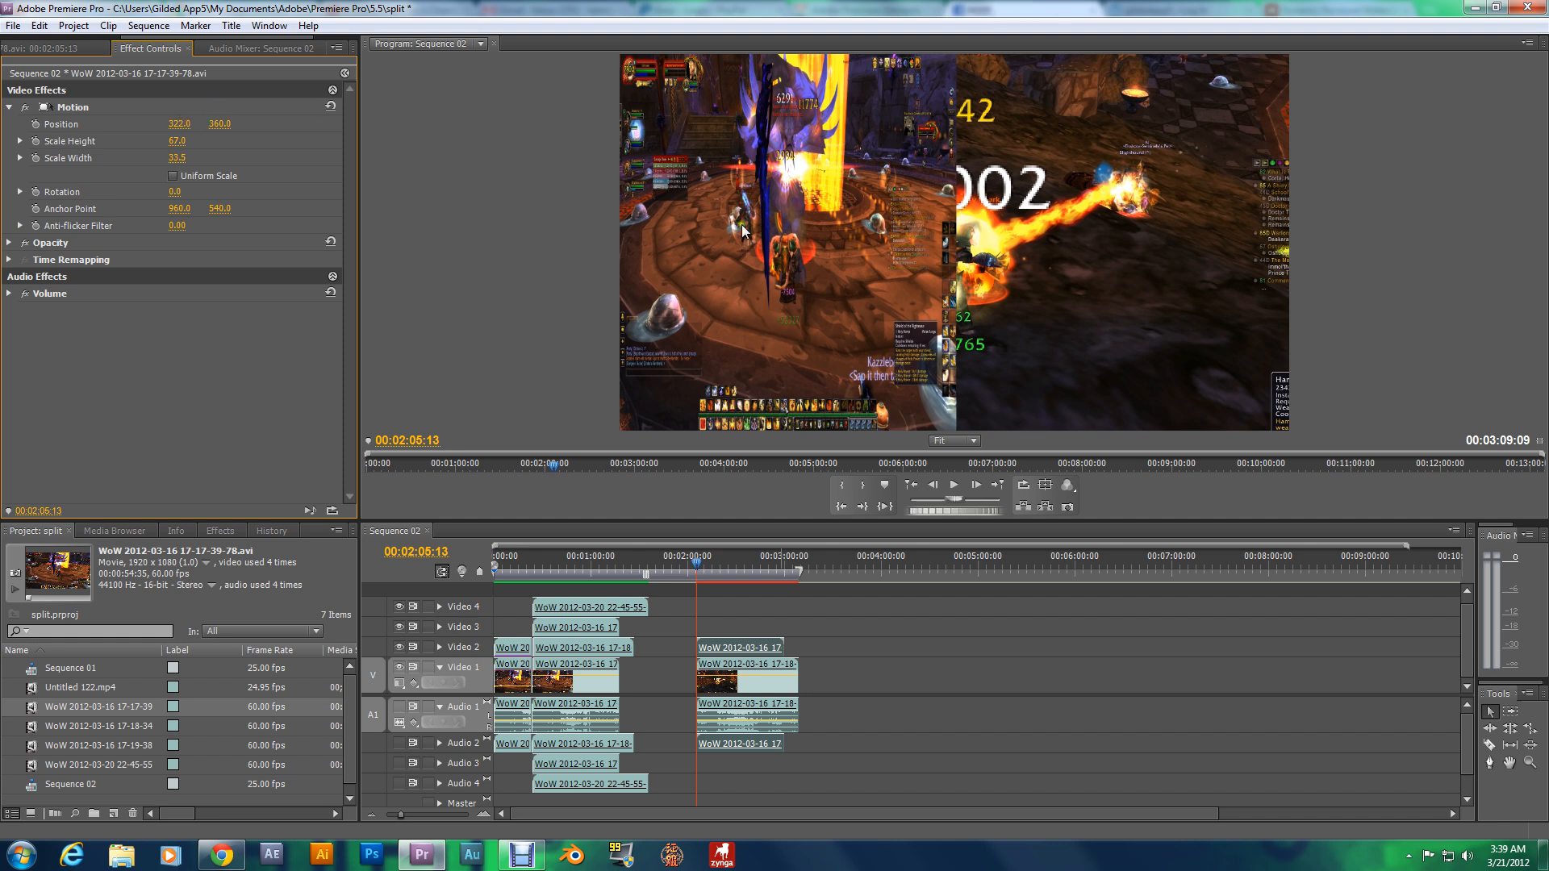
pyautogui.moveTo(1126, 170)
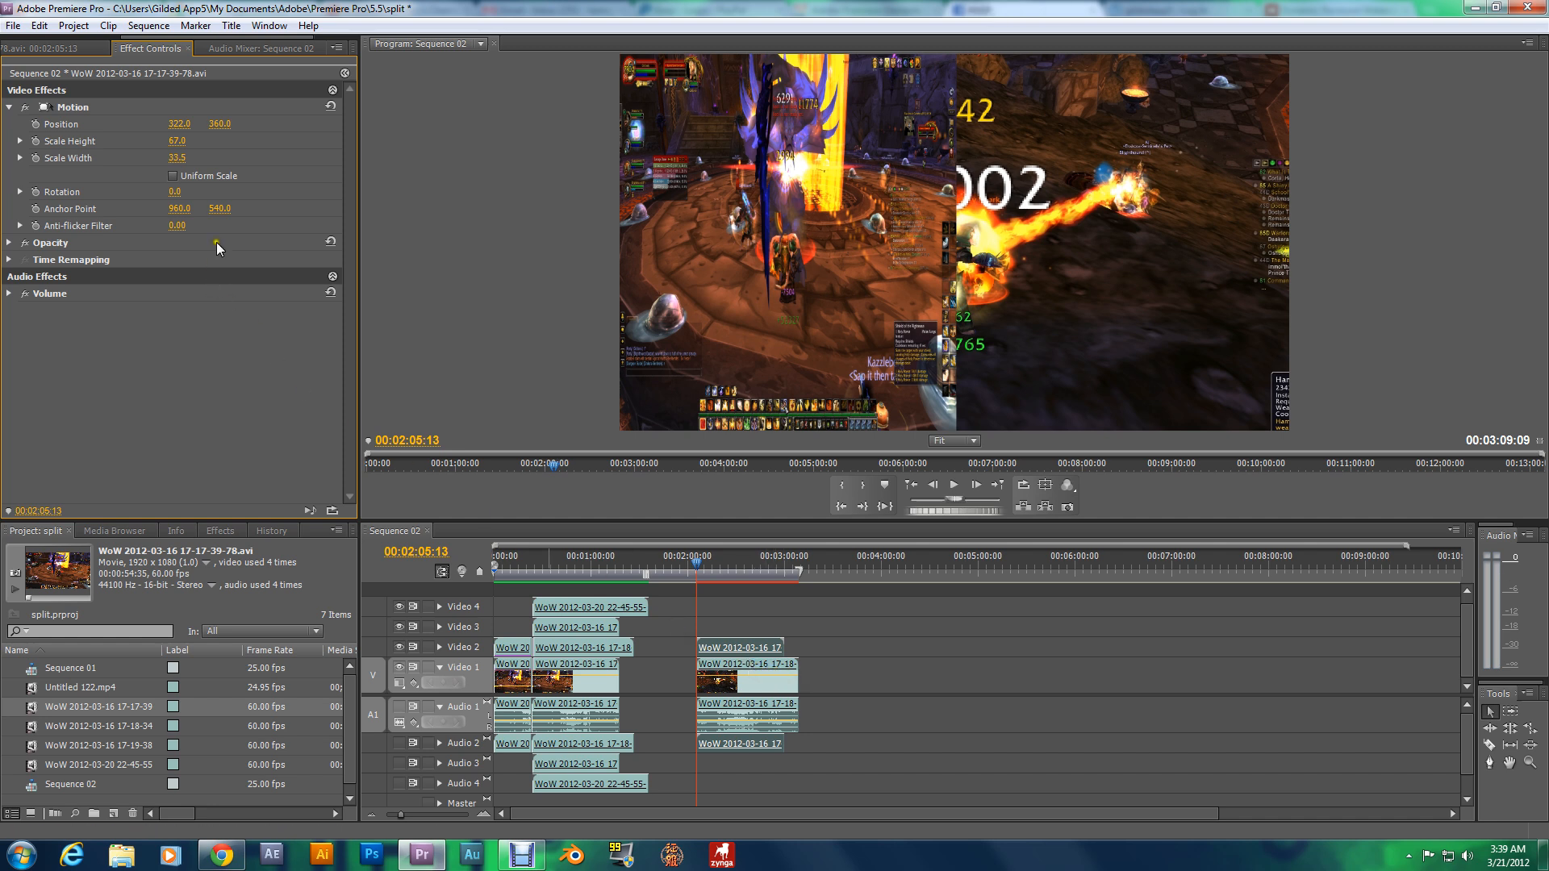
pyautogui.moveTo(472, 192)
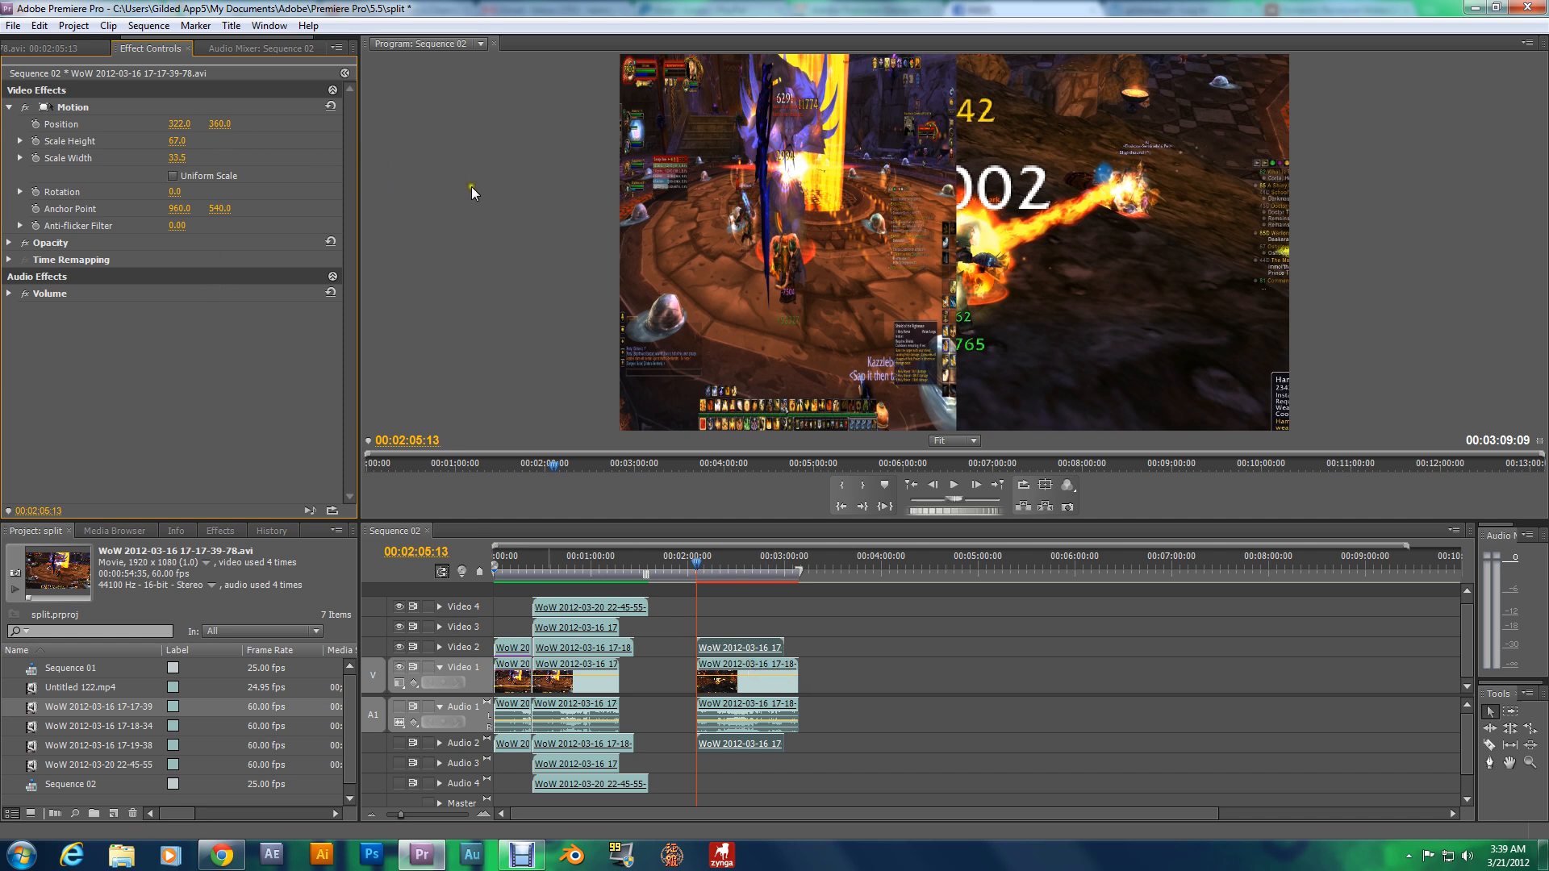
pyautogui.moveTo(704, 511)
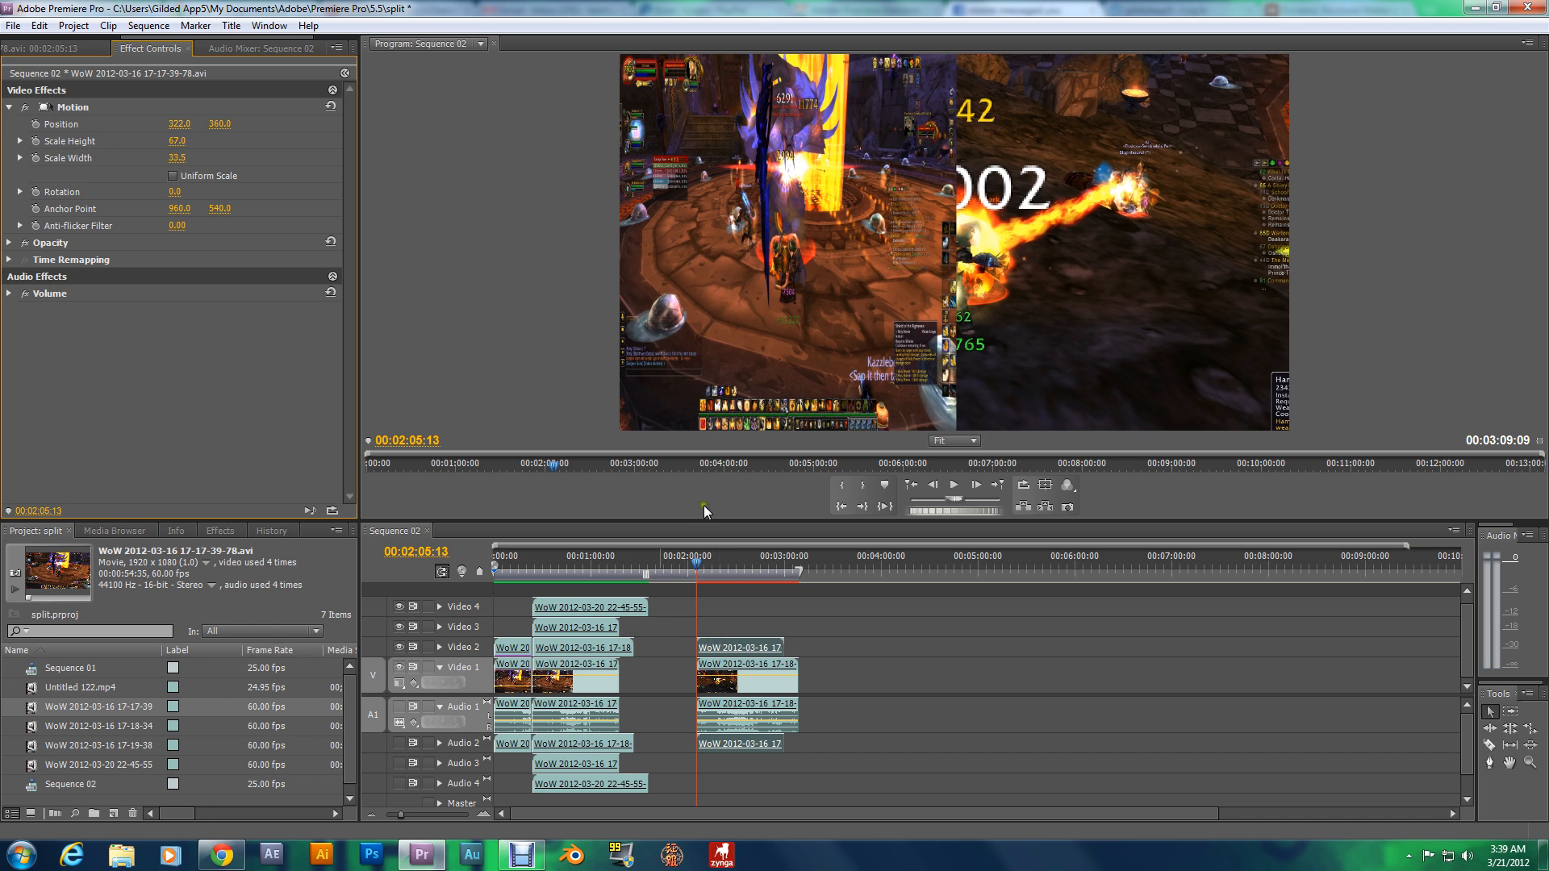
pyautogui.moveTo(166, 161)
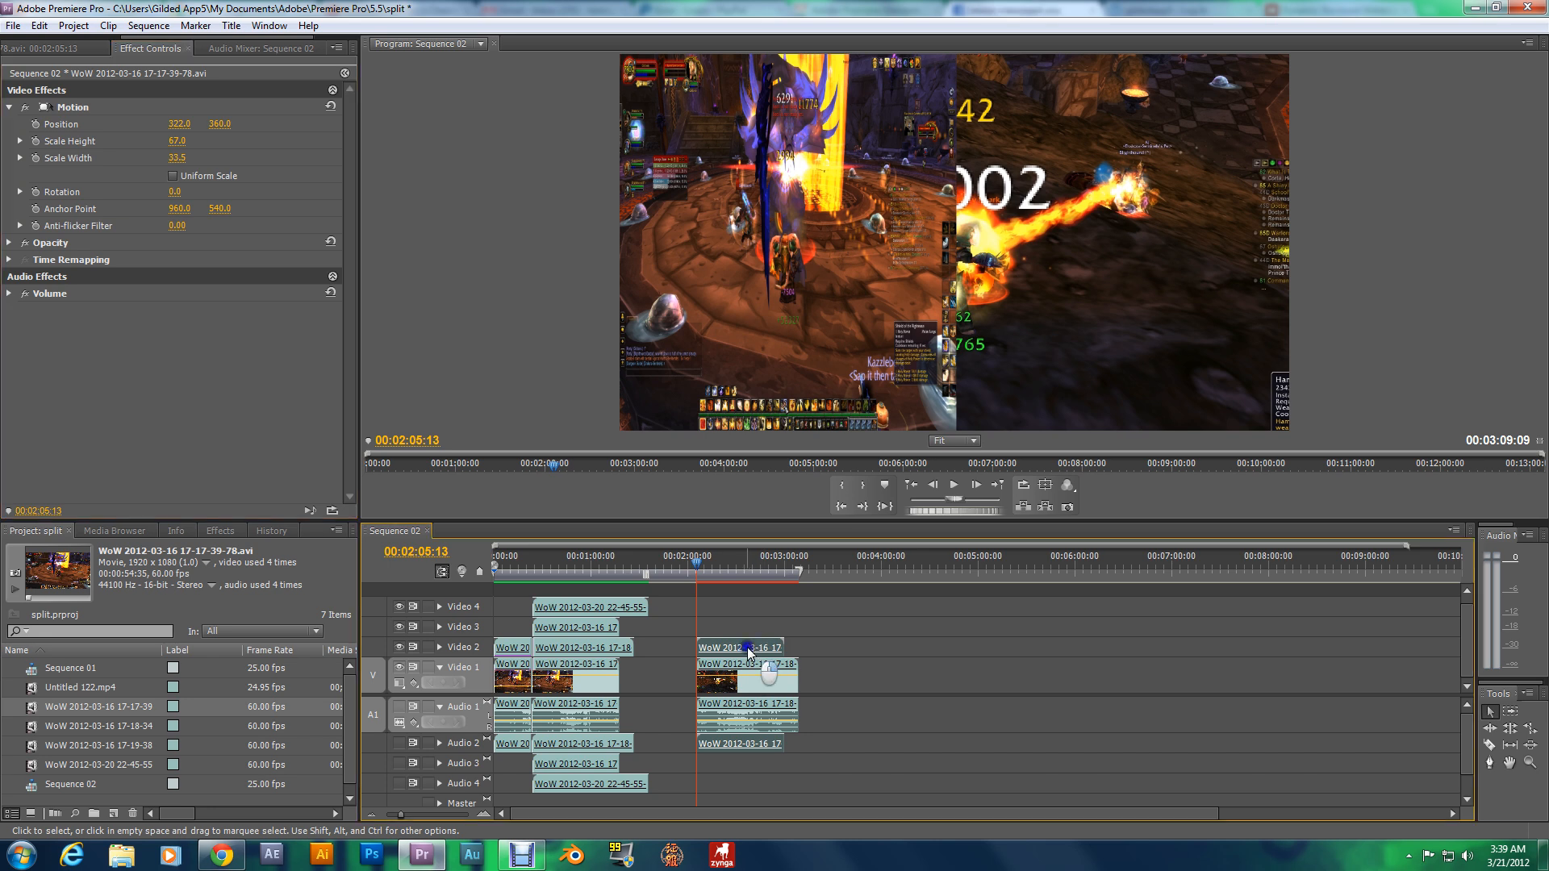
# - Copy the scaled clip's attributes onto the other clip and move it to Position X 958
pyautogui.rightClick(745, 651)
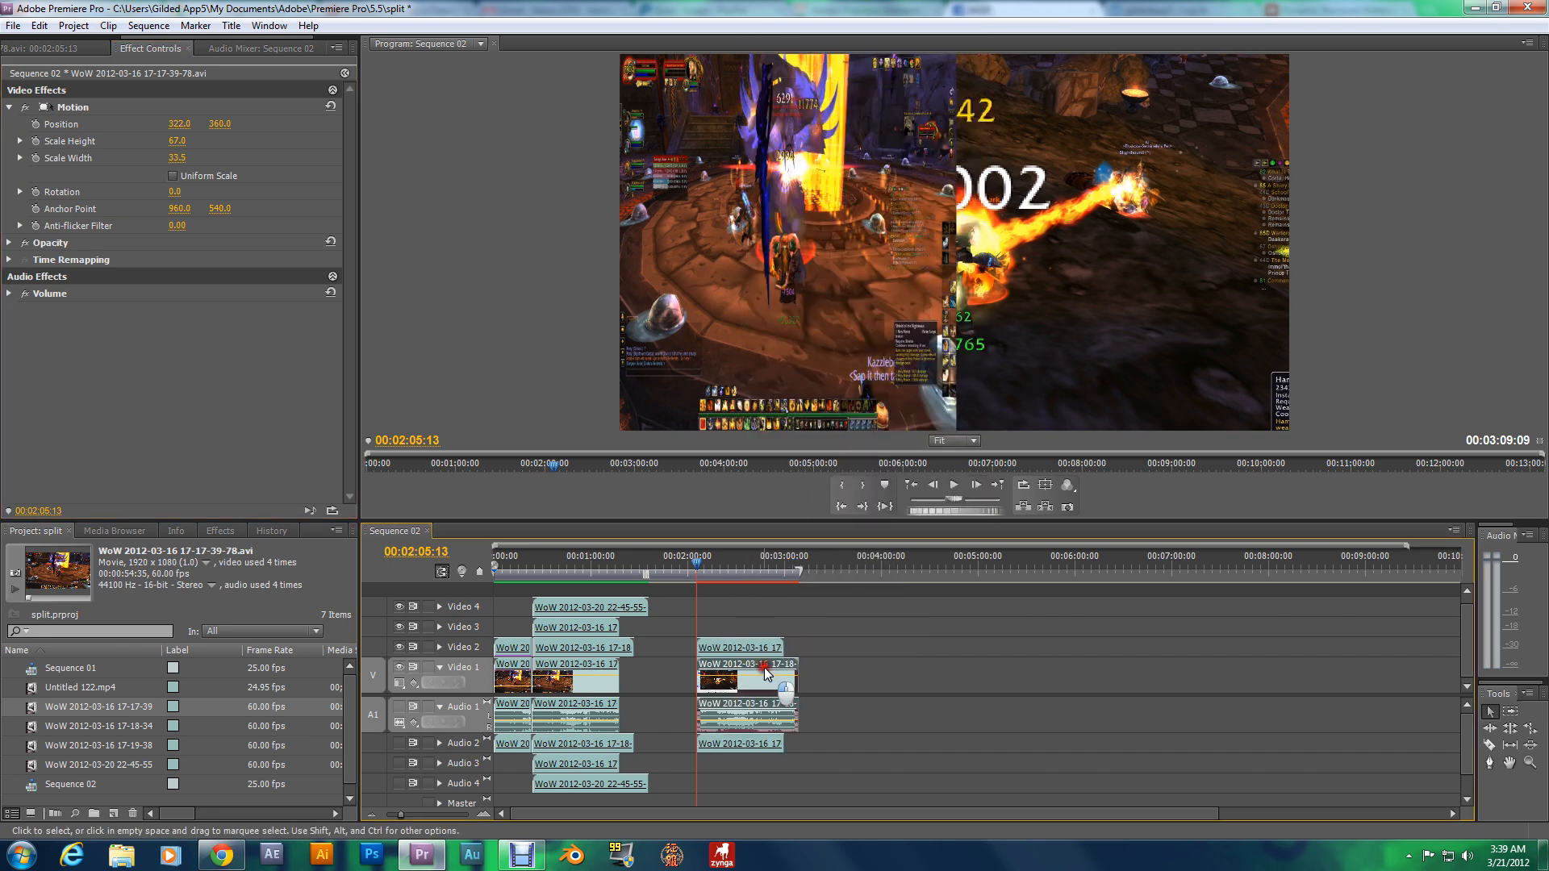
pyautogui.rightClick(748, 679)
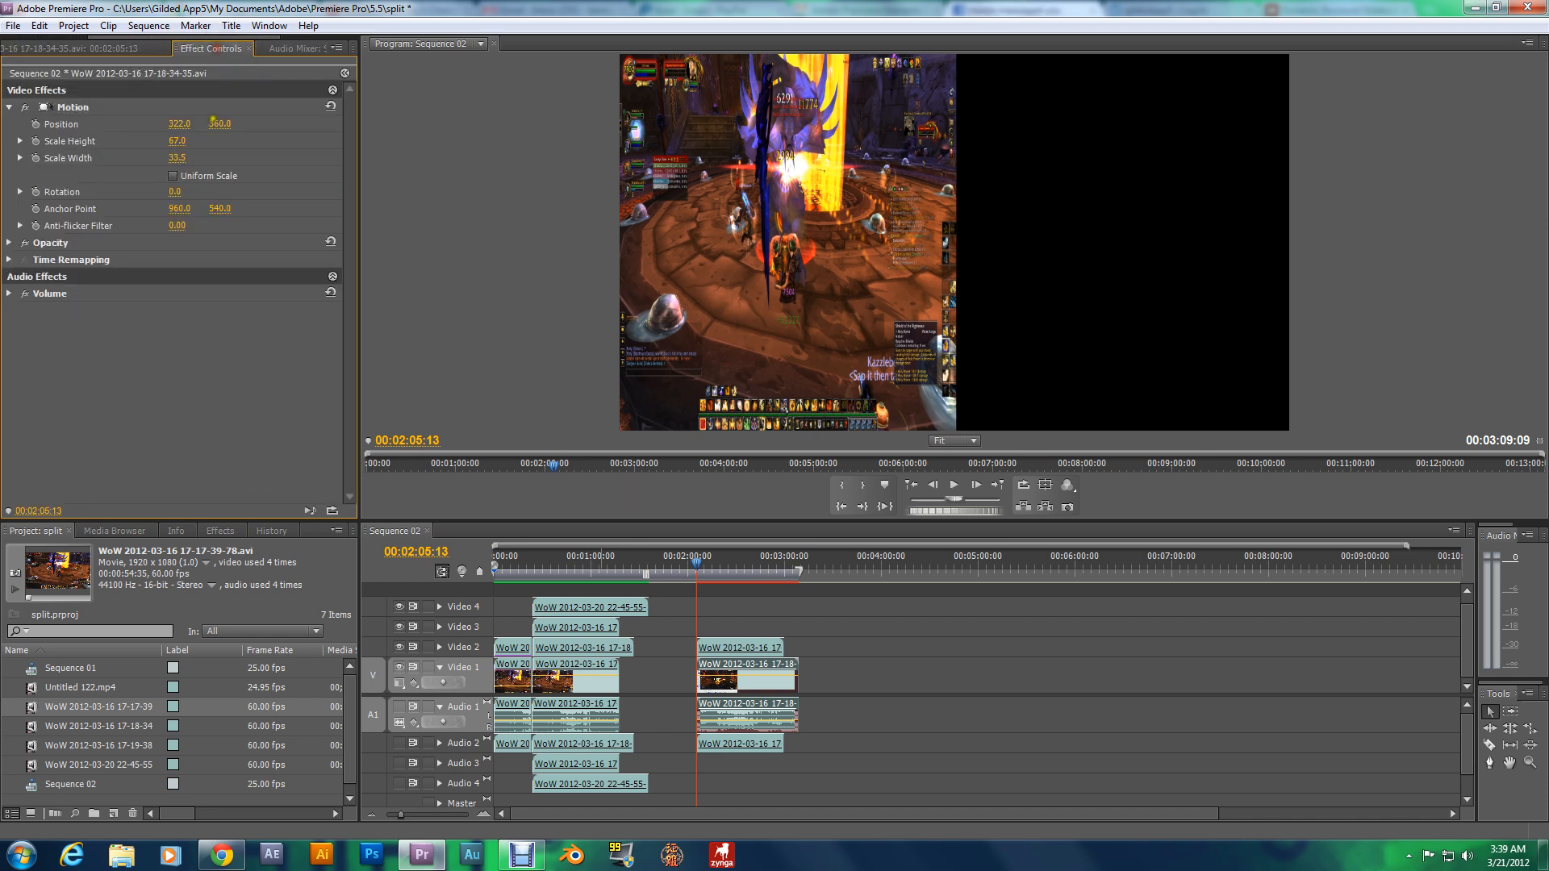
pyautogui.moveTo(177, 123); pyautogui.dragTo(175, 123)
pyautogui.write('958')
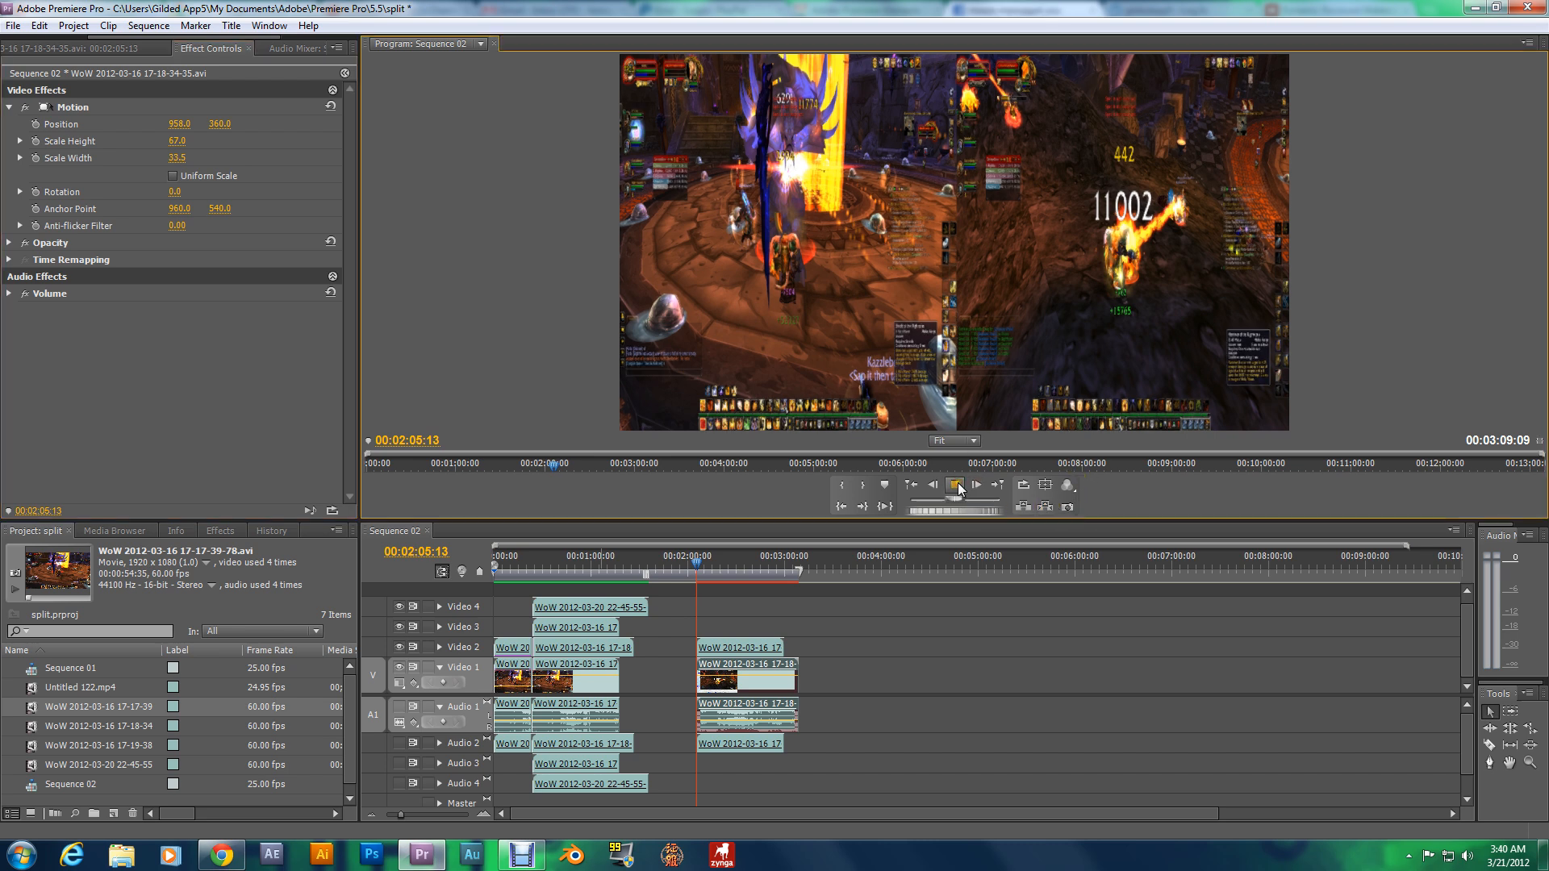
pyautogui.click(954, 485)
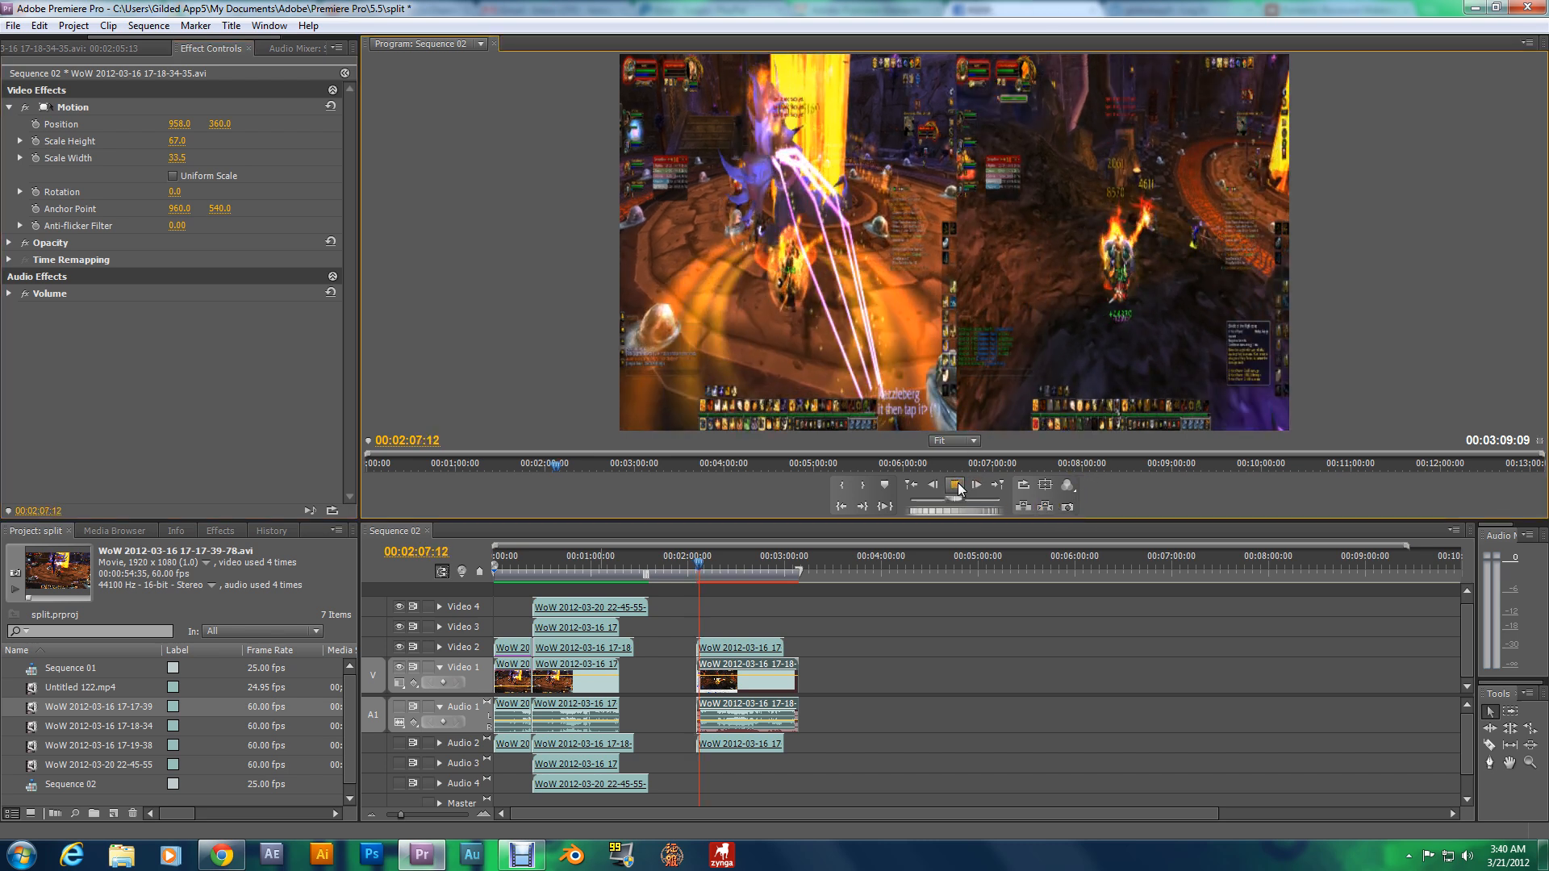
pyautogui.click(955, 485)
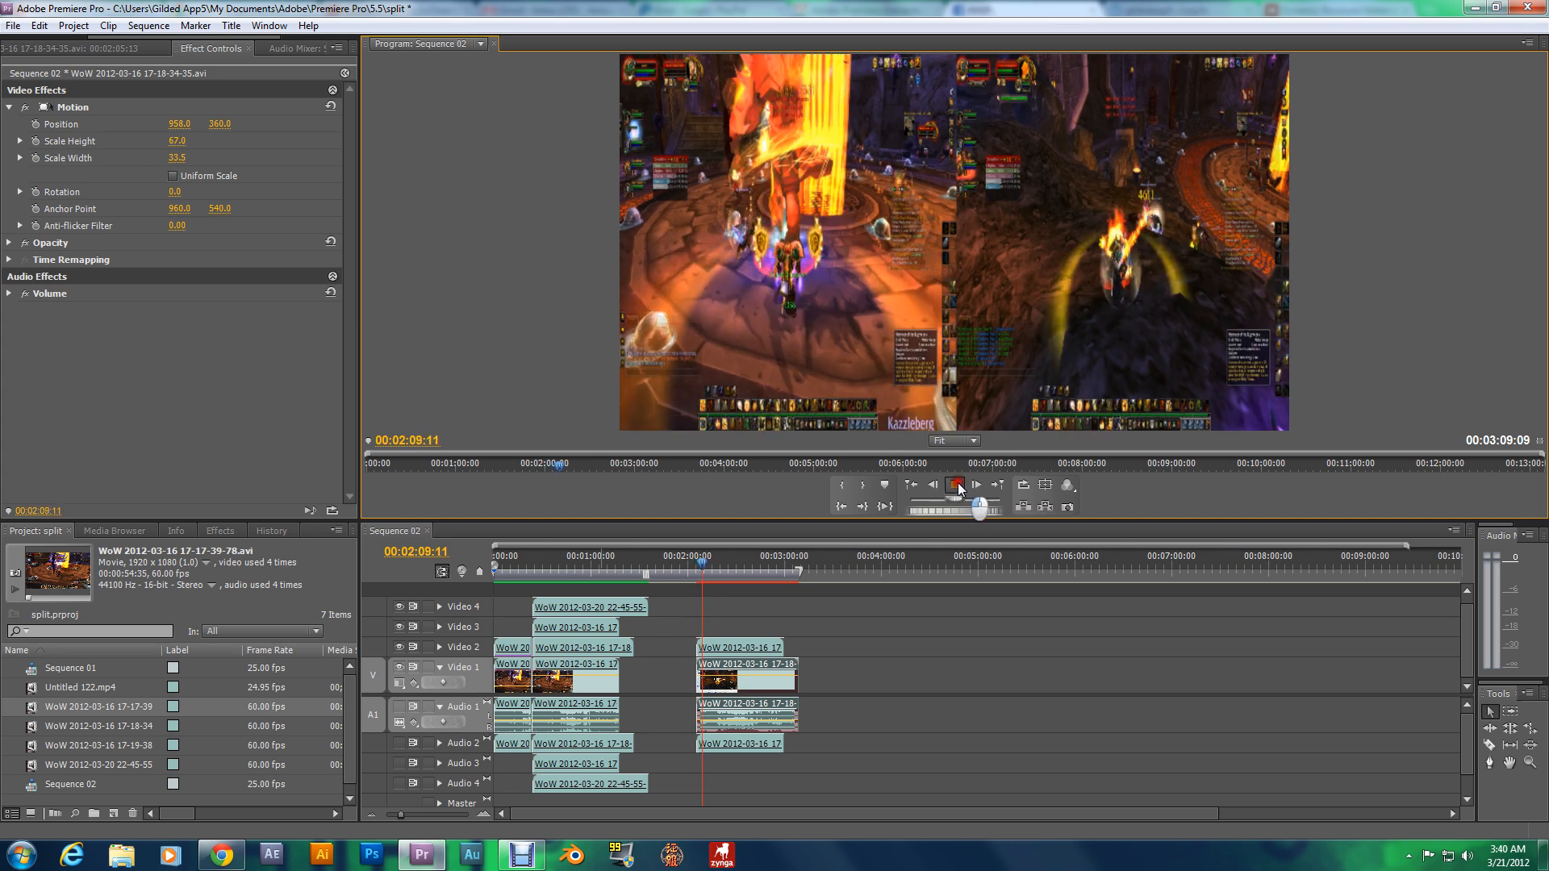
pyautogui.click(956, 484)
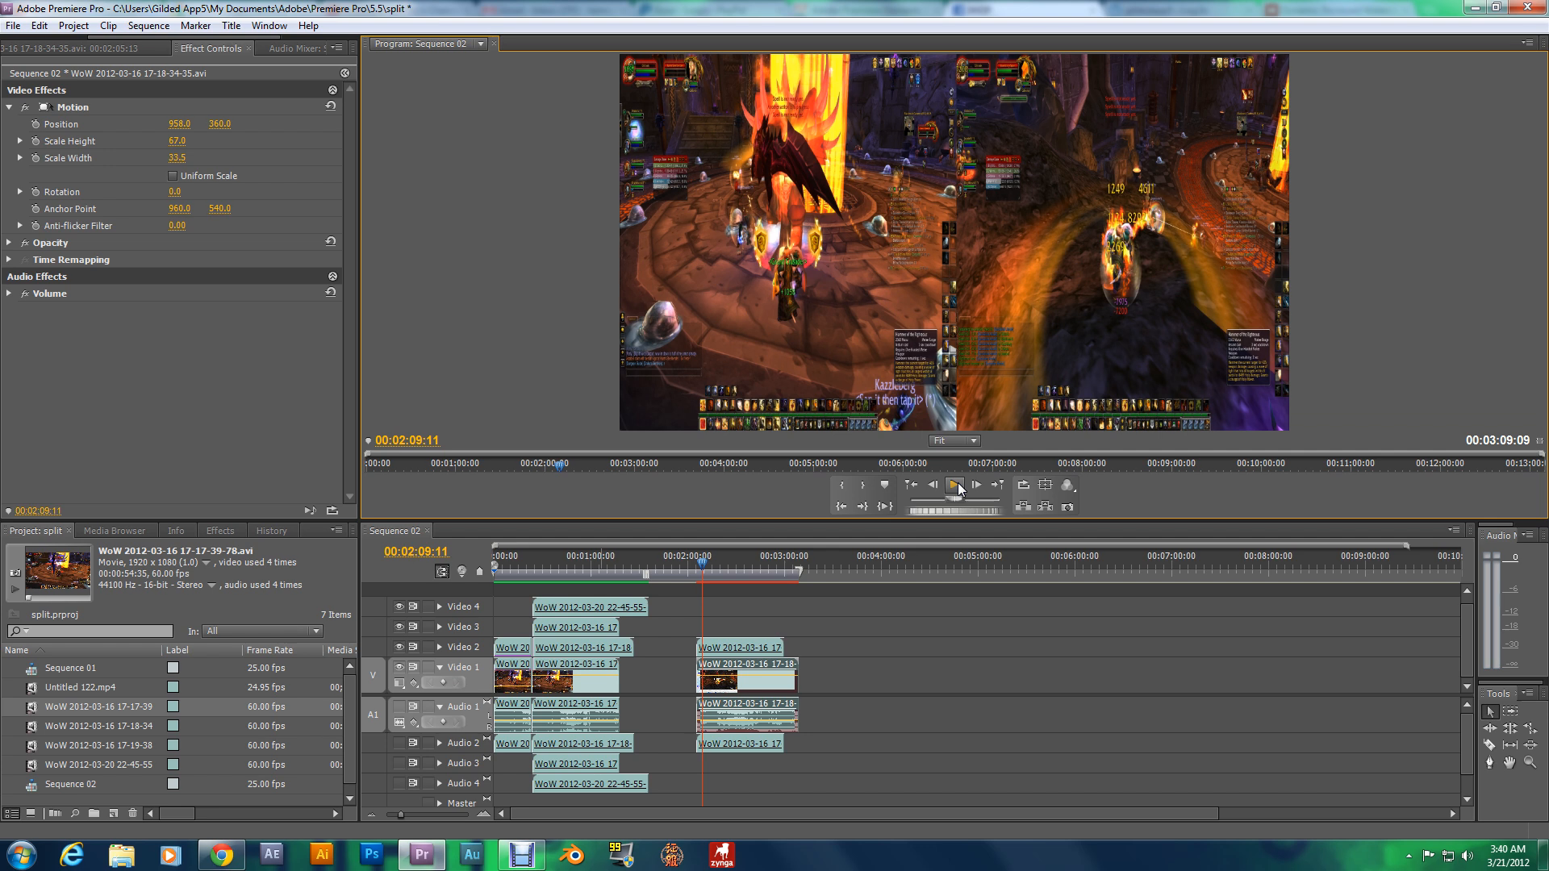
pyautogui.moveTo(955, 485)
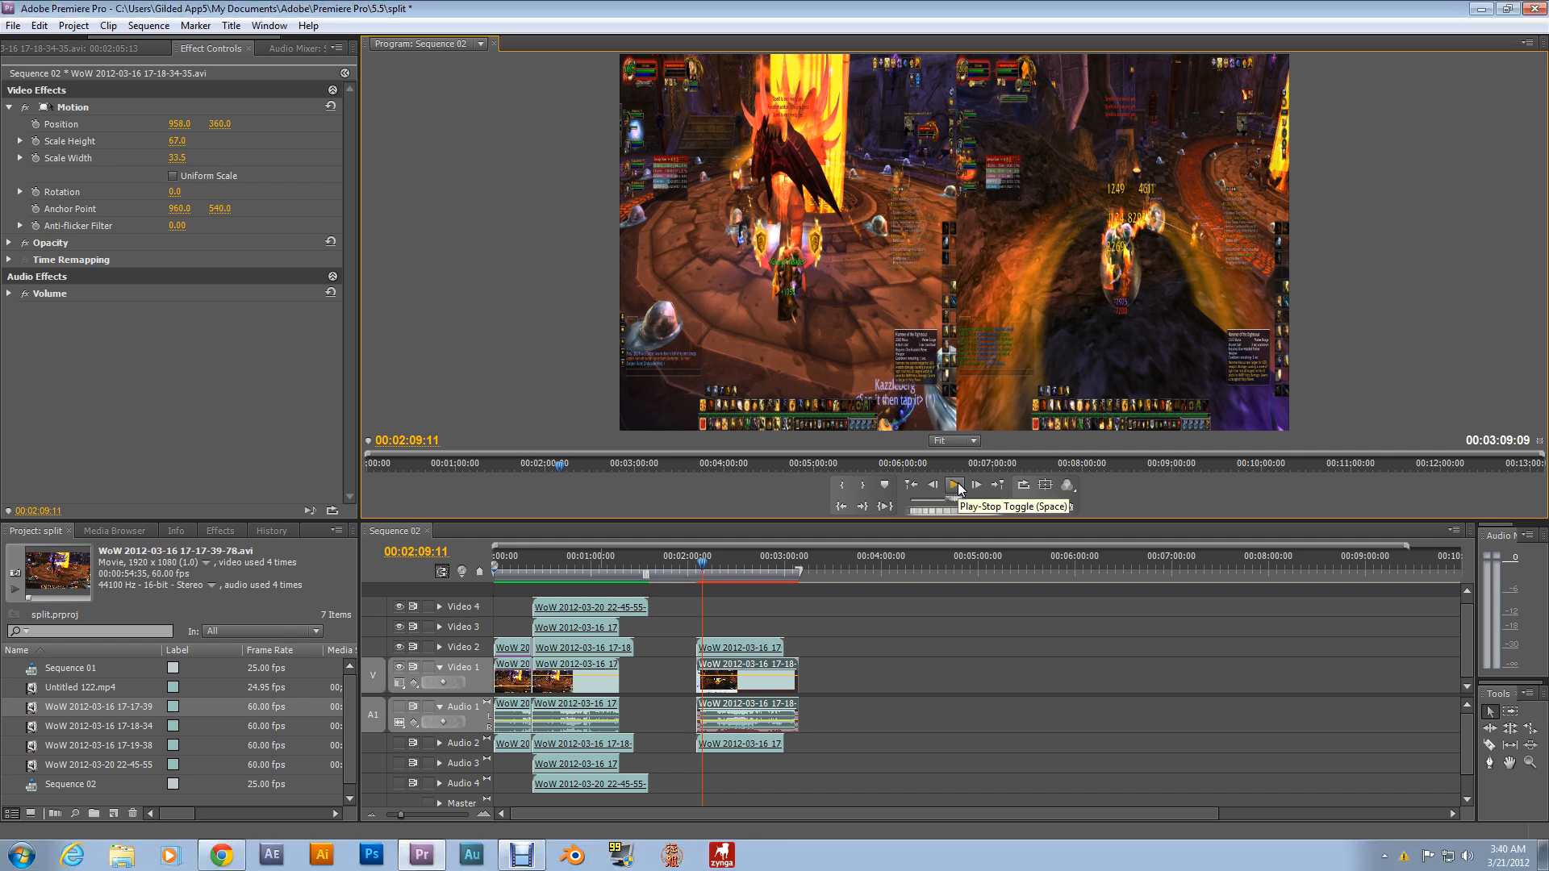
pyautogui.moveTo(939, 472)
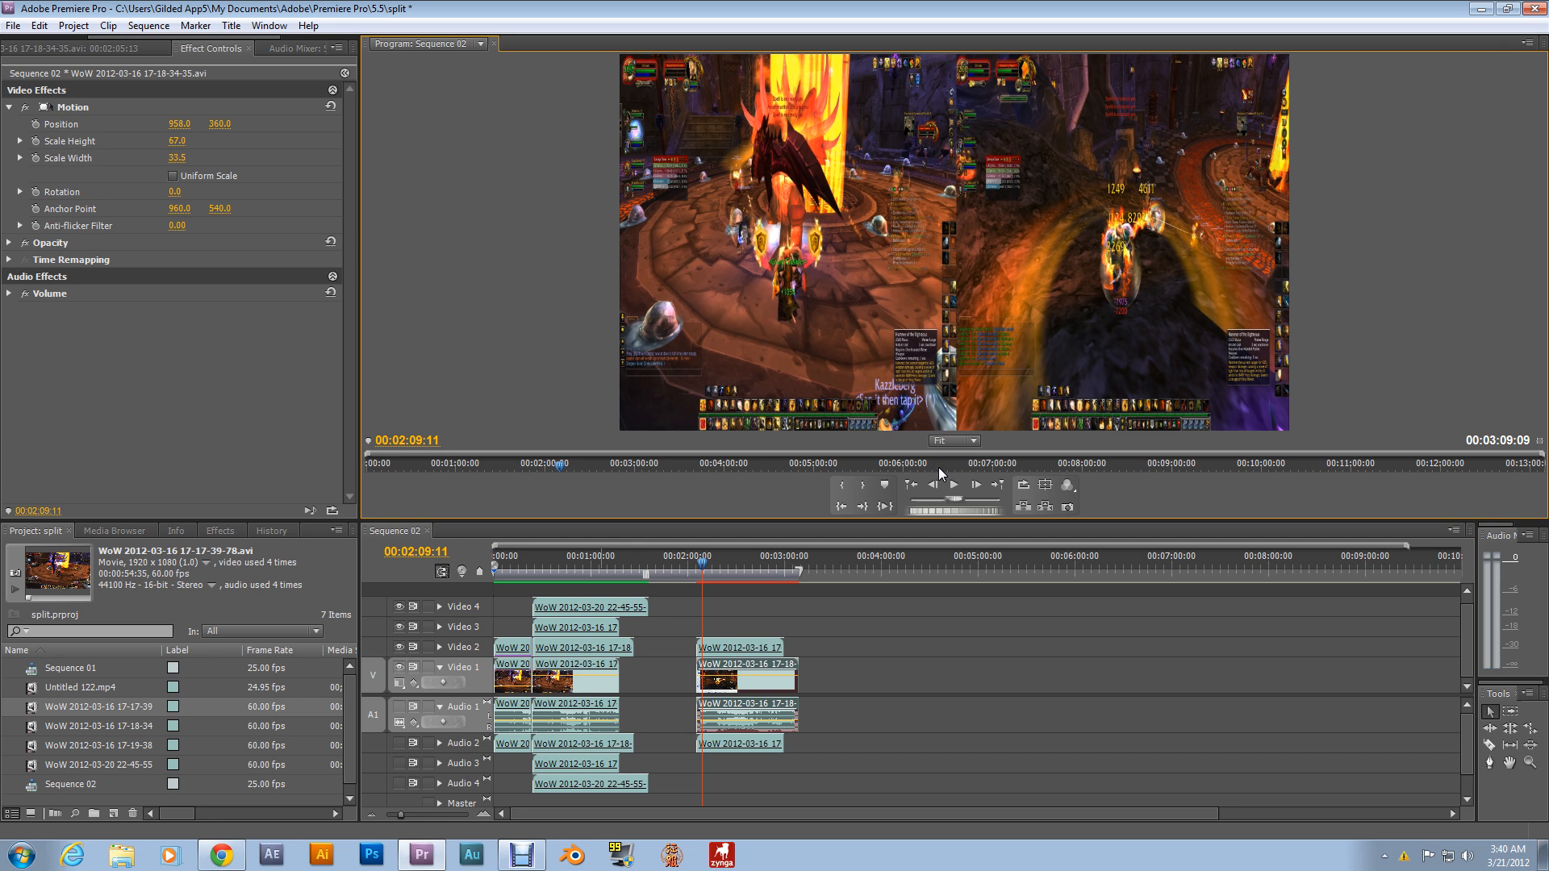
pyautogui.moveTo(952, 485)
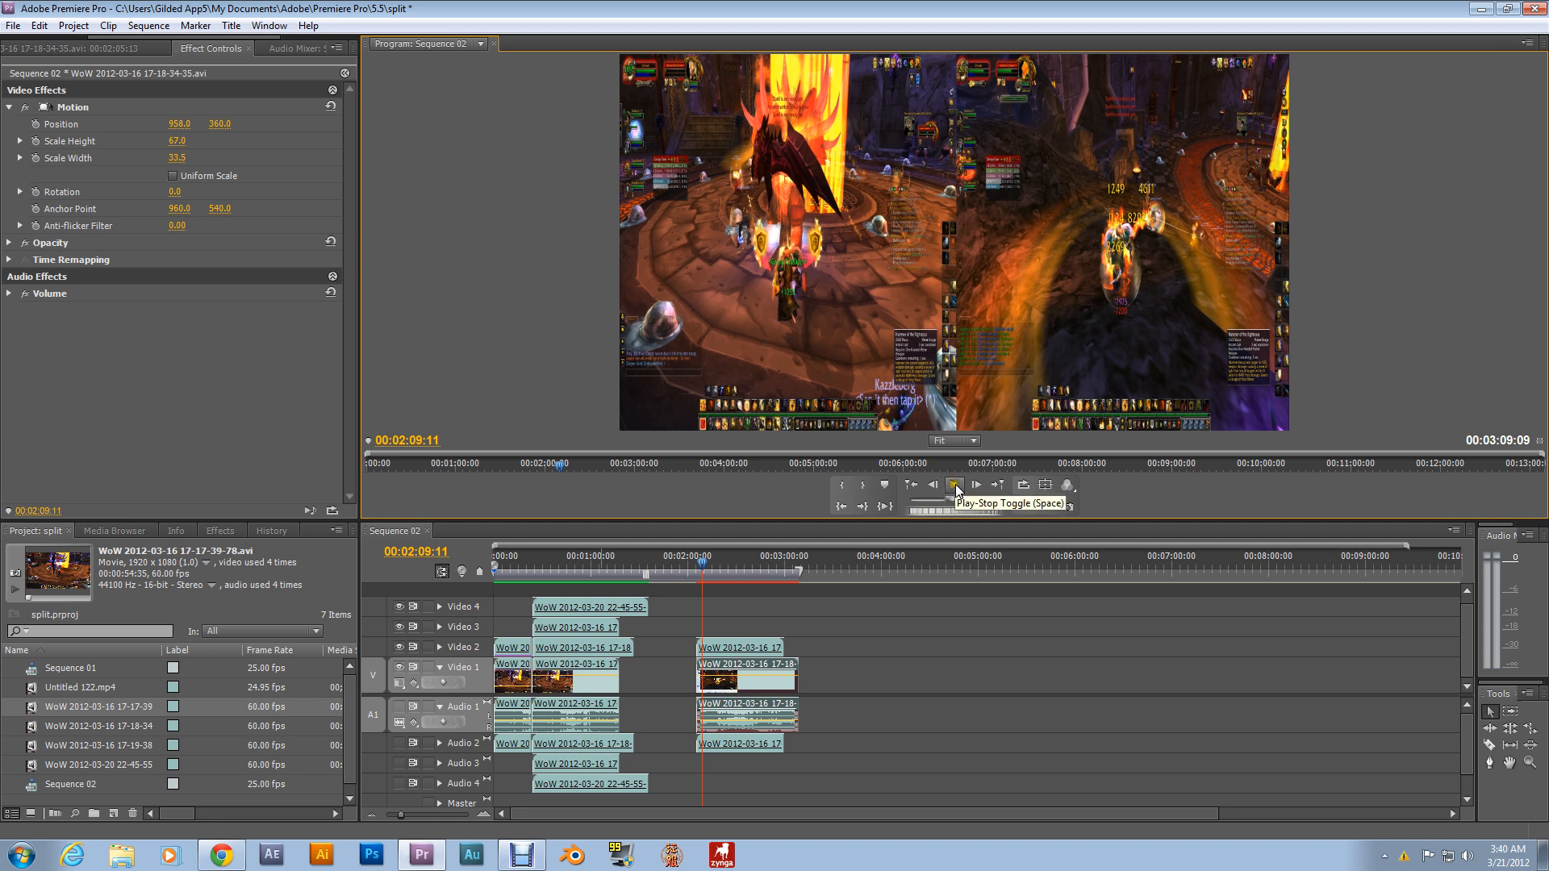
pyautogui.moveTo(960, 471)
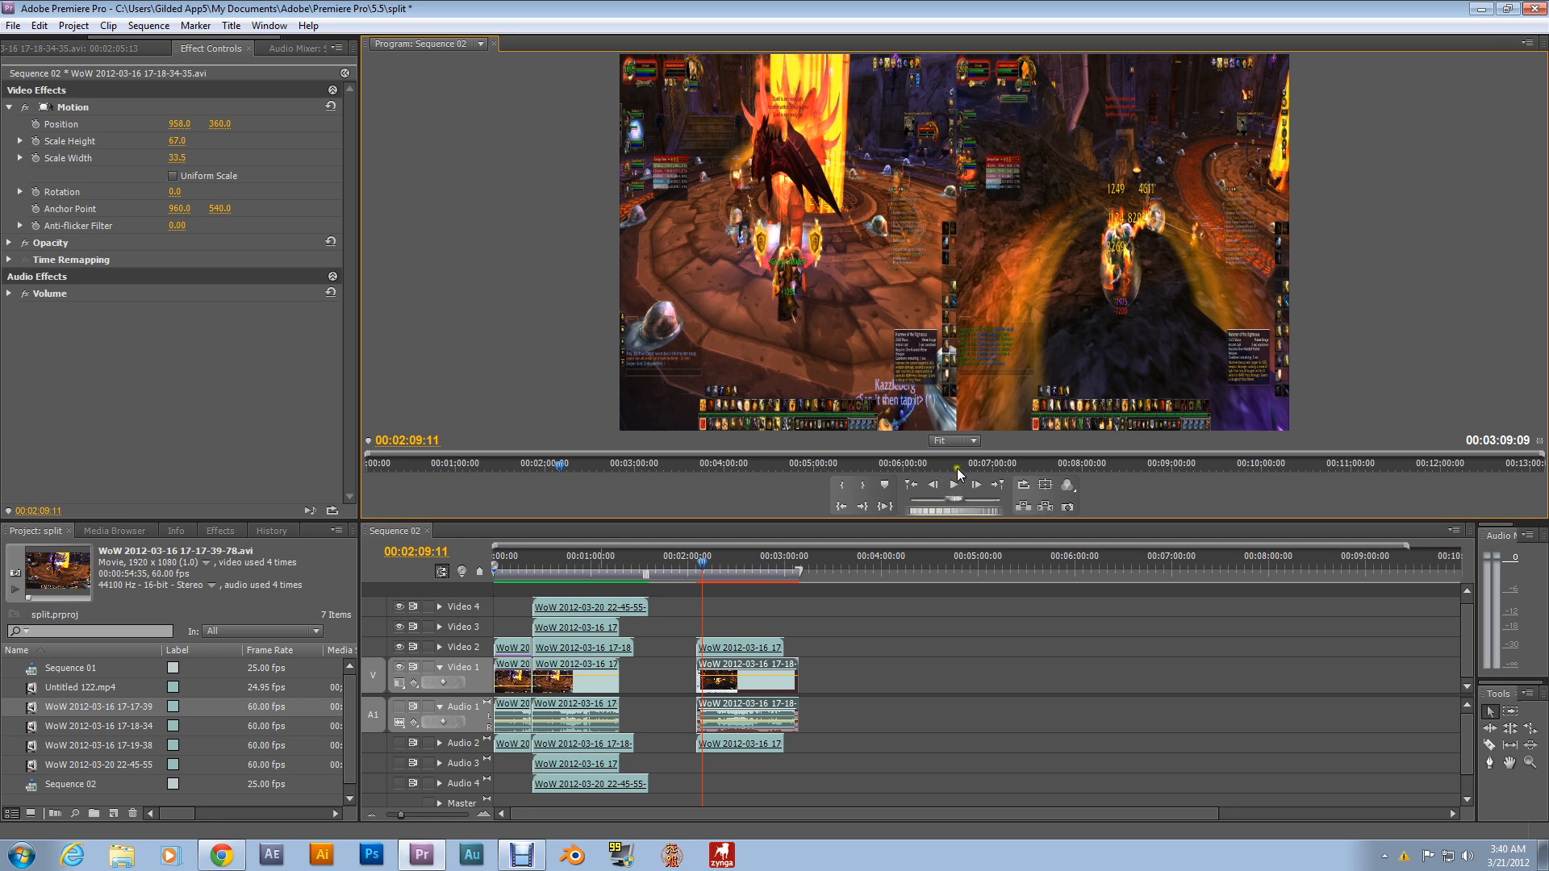
pyautogui.moveTo(952, 484)
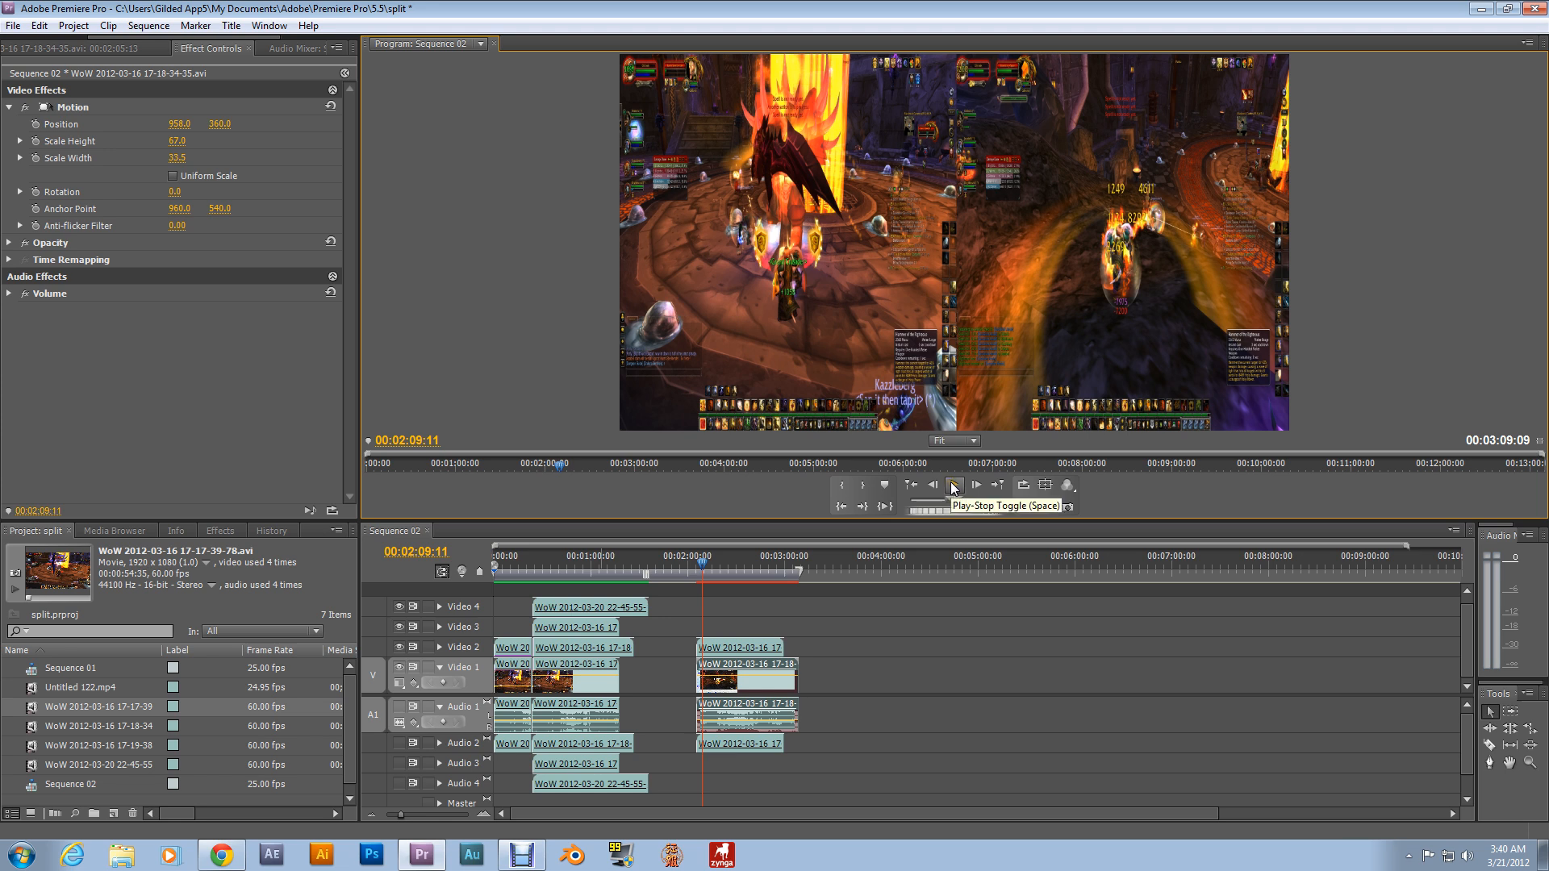
pyautogui.moveTo(934, 485)
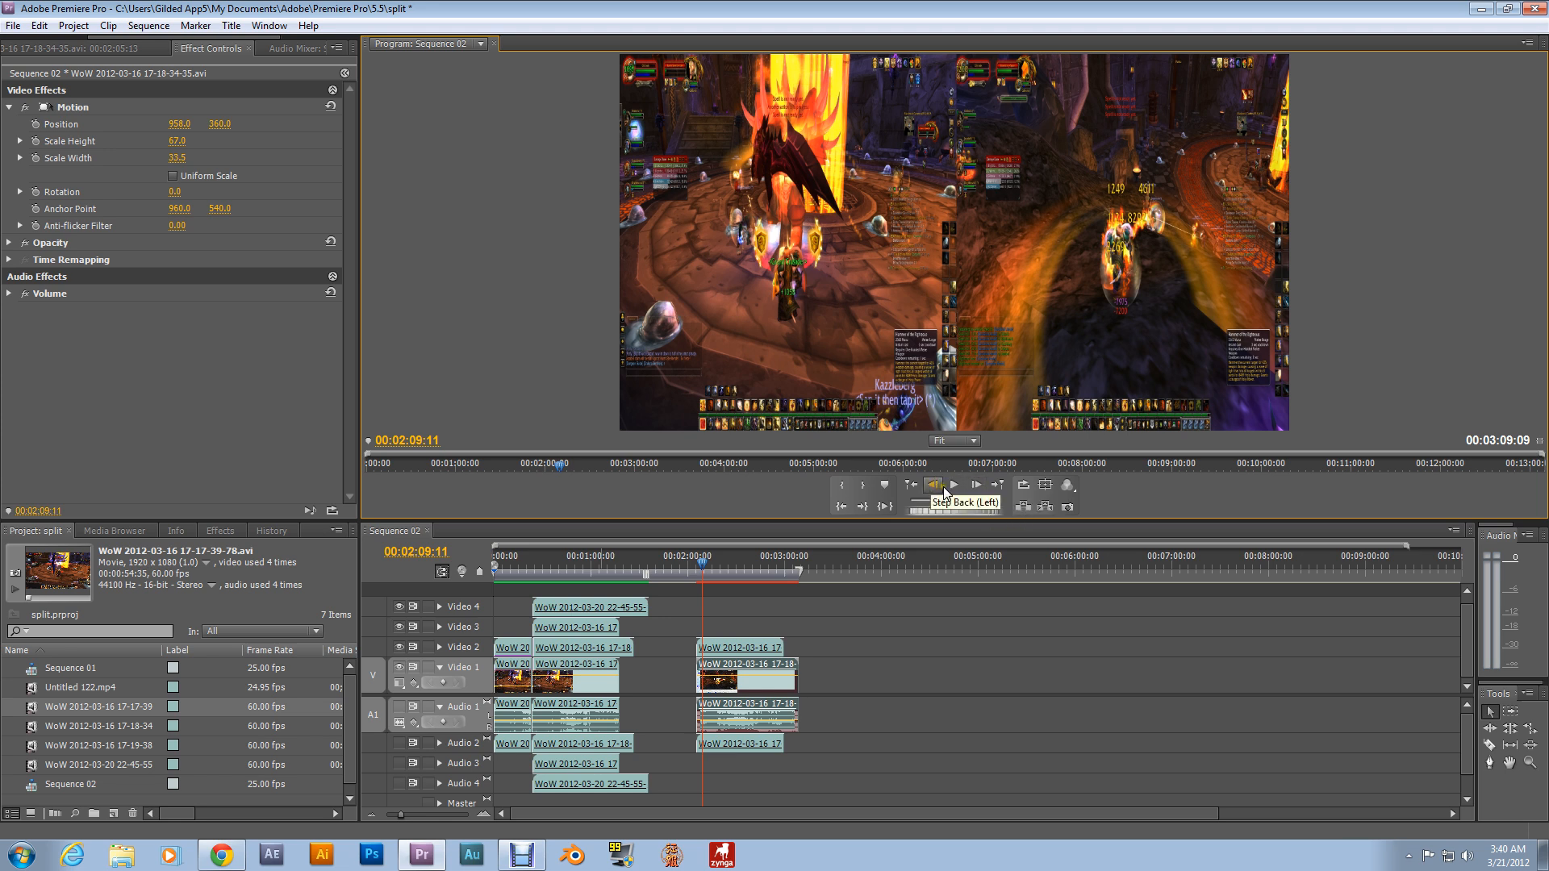
pyautogui.moveTo(934, 484)
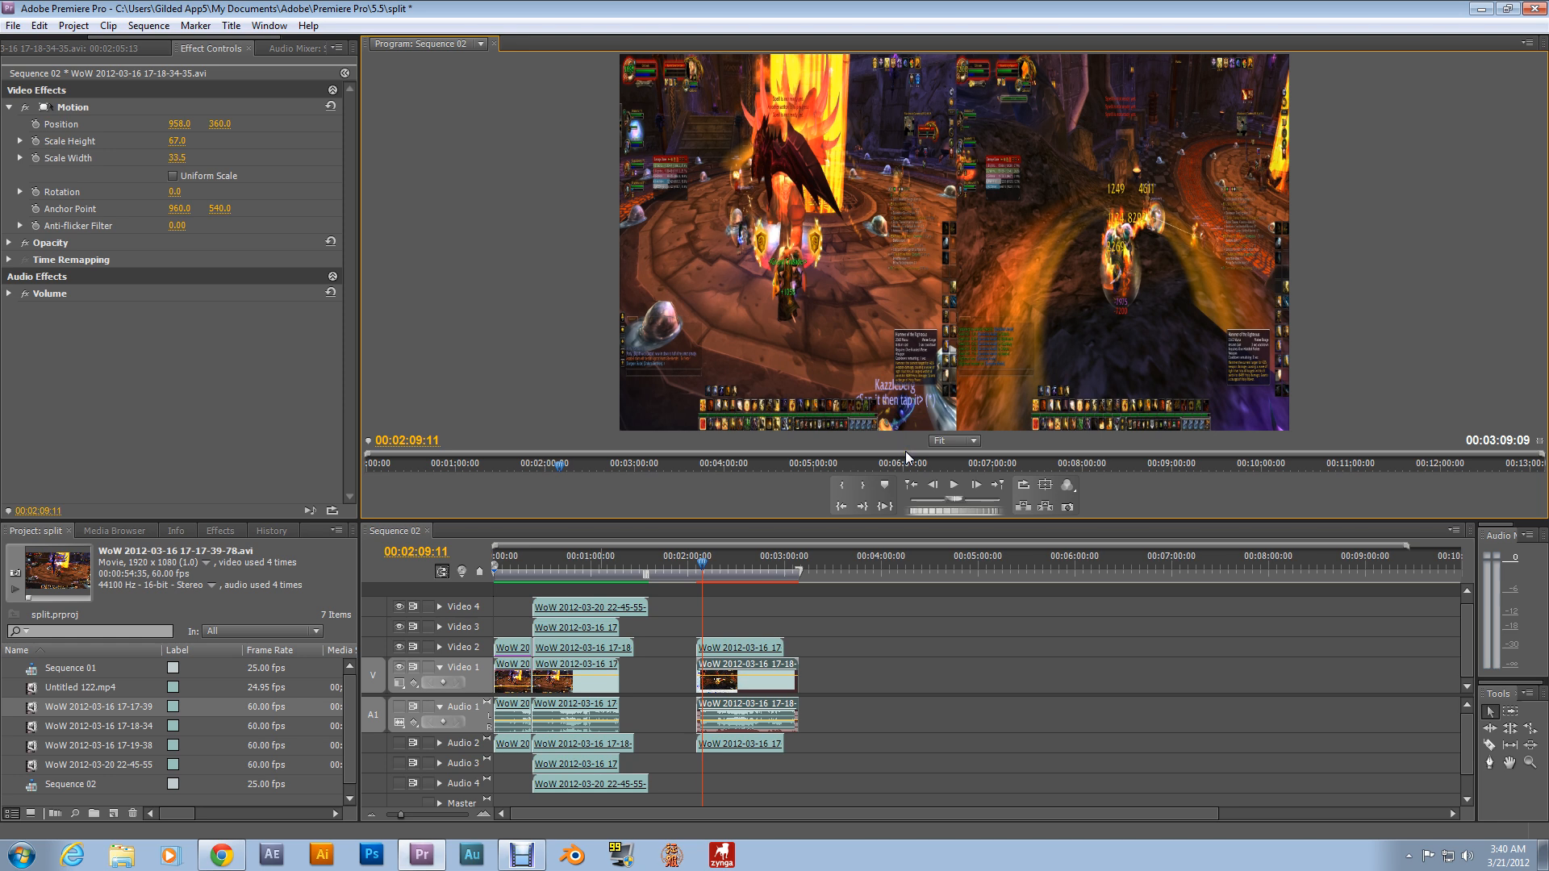
pyautogui.moveTo(923, 466)
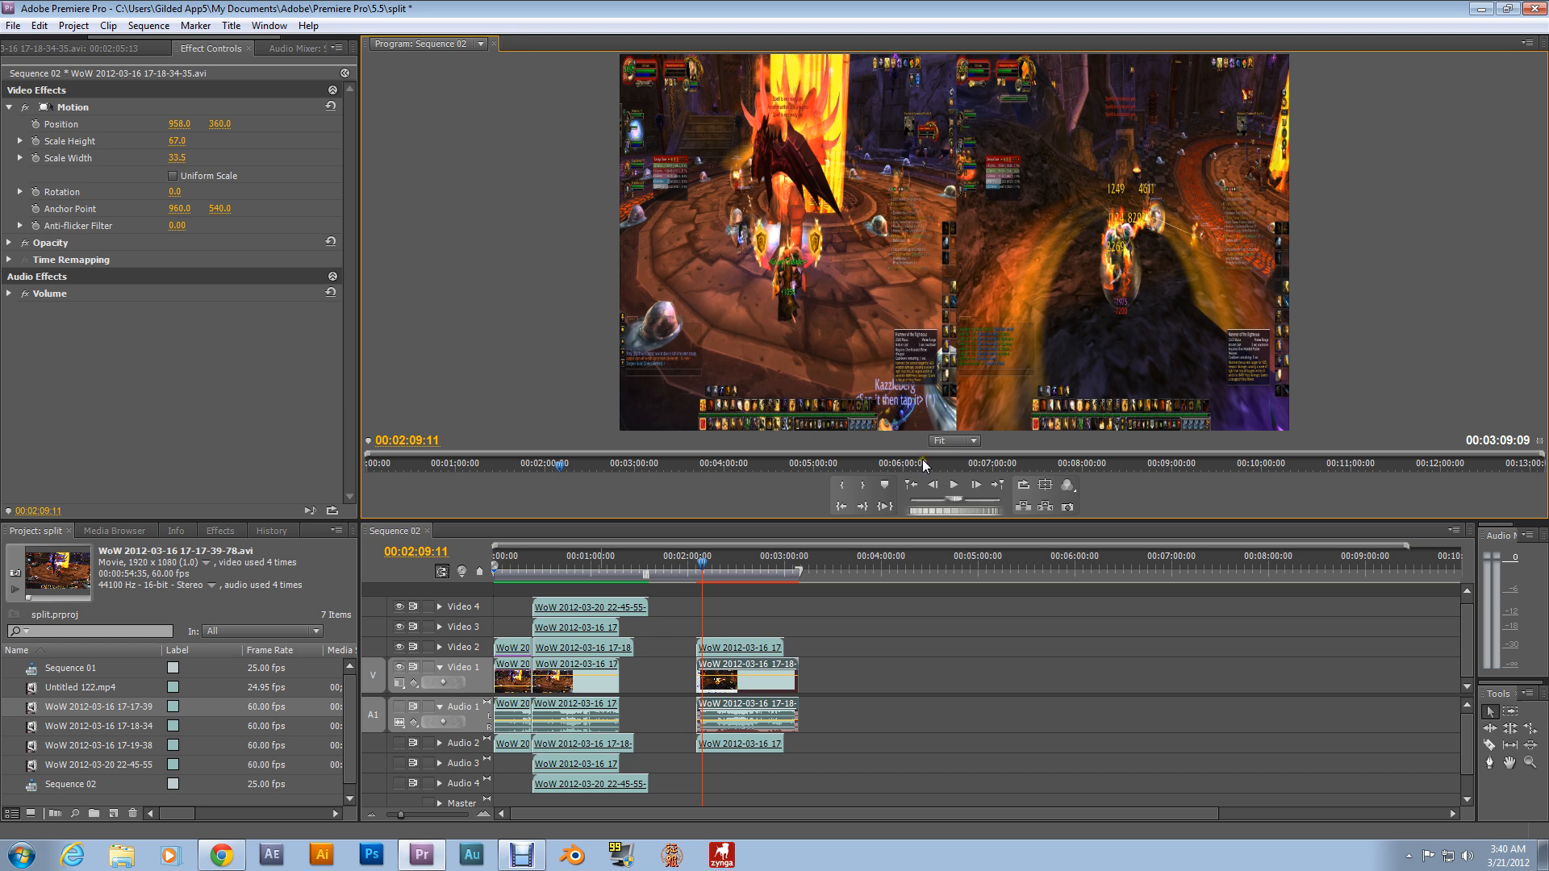